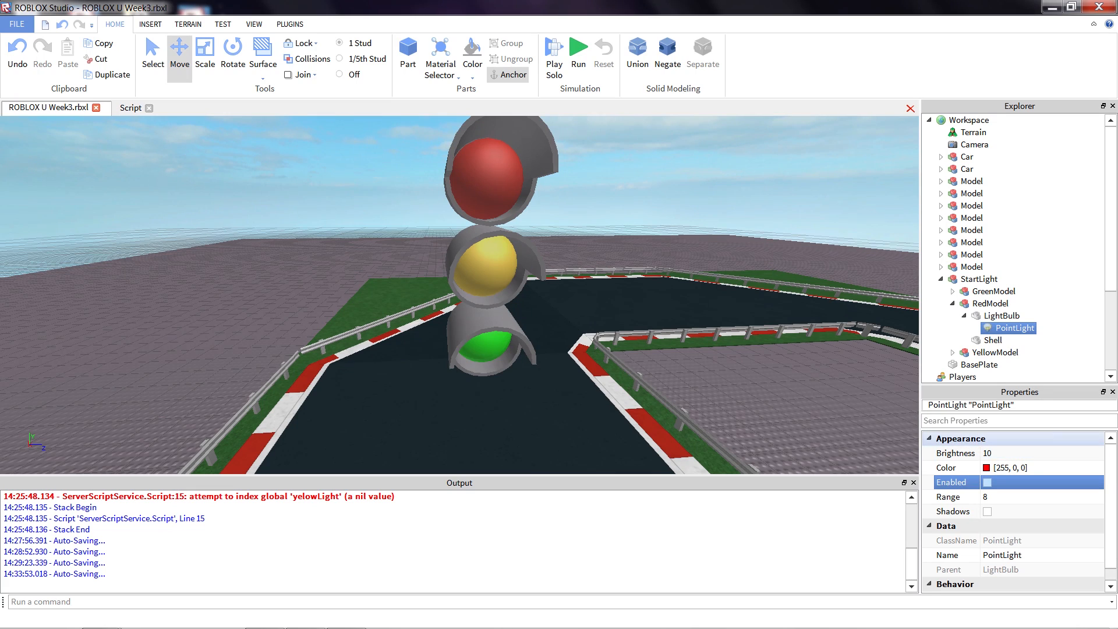
mouse_move(499, 362)
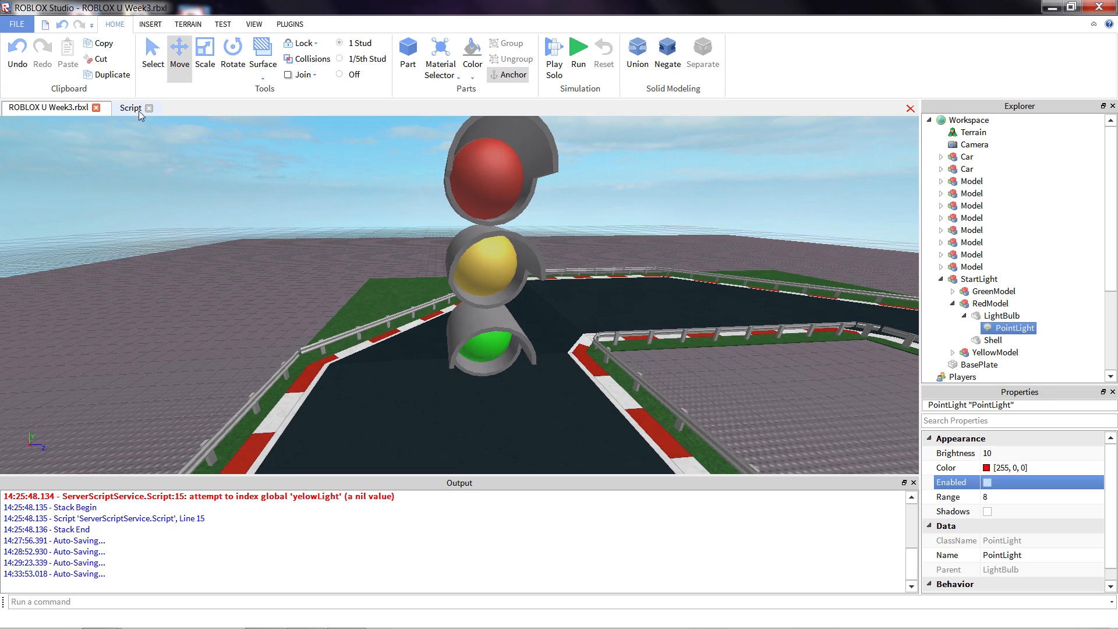
Insert a new part at the starting line, undoing the first misplaced one.
click(131, 107)
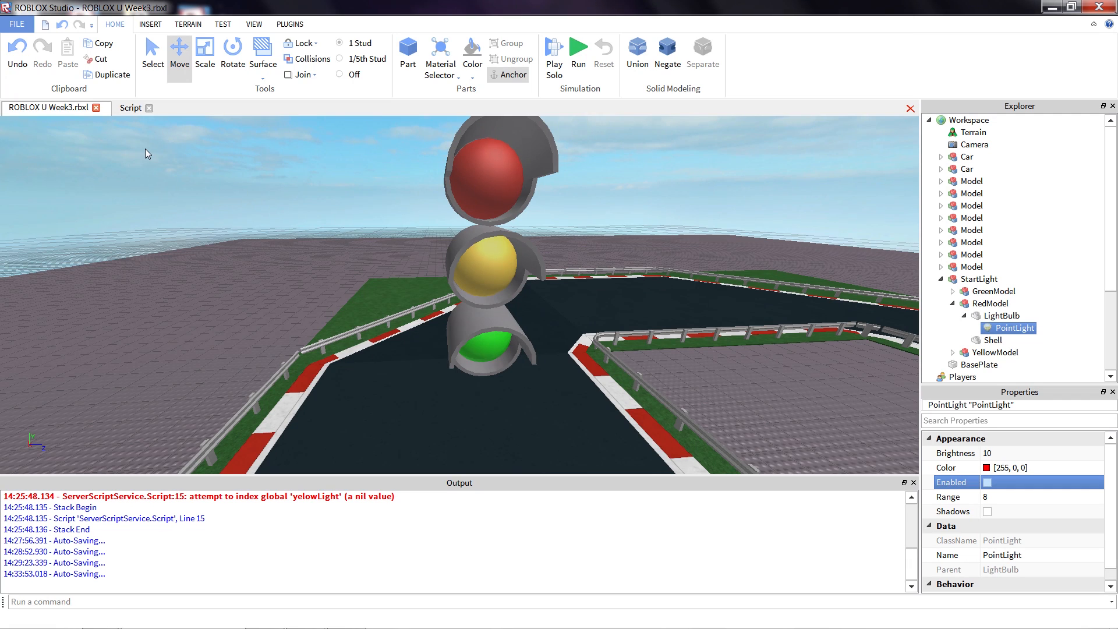
mouse_move(163, 183)
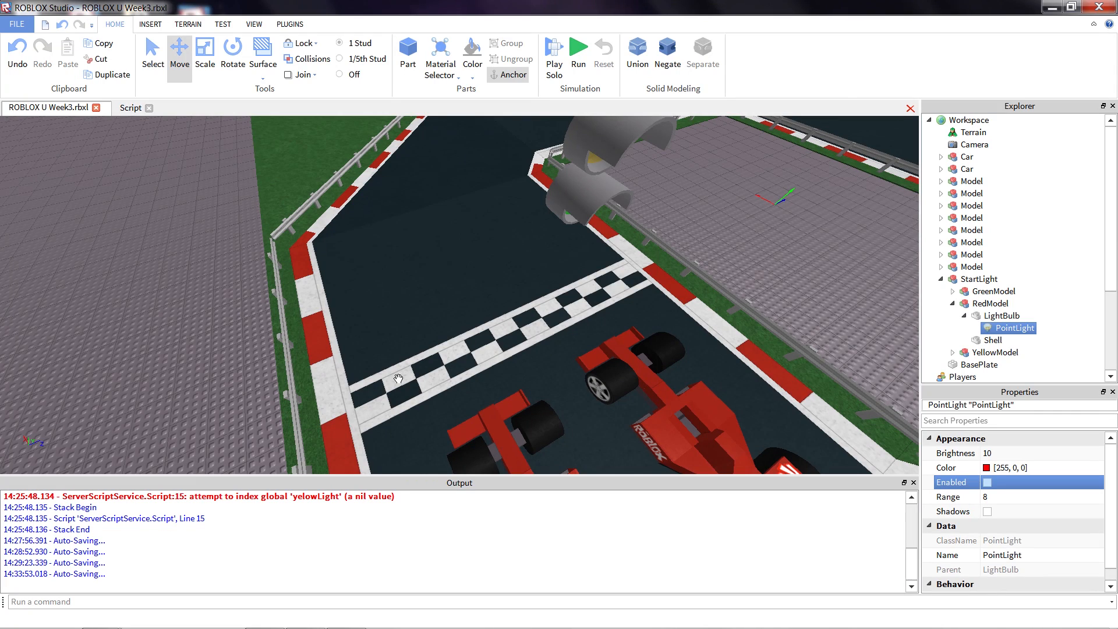
mouse_move(431, 184)
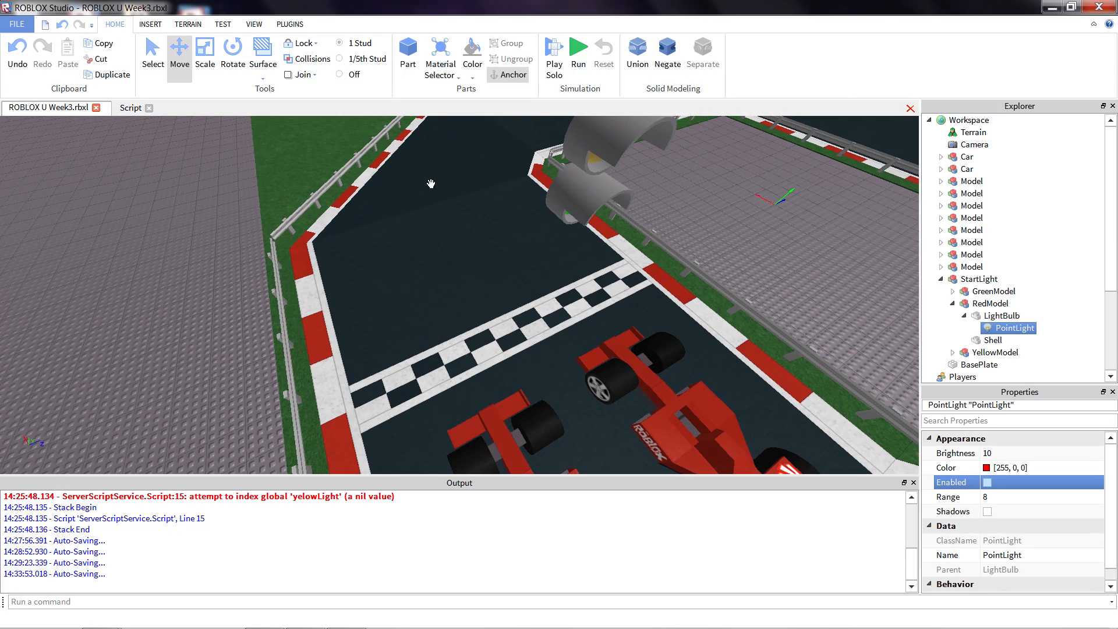
click(407, 50)
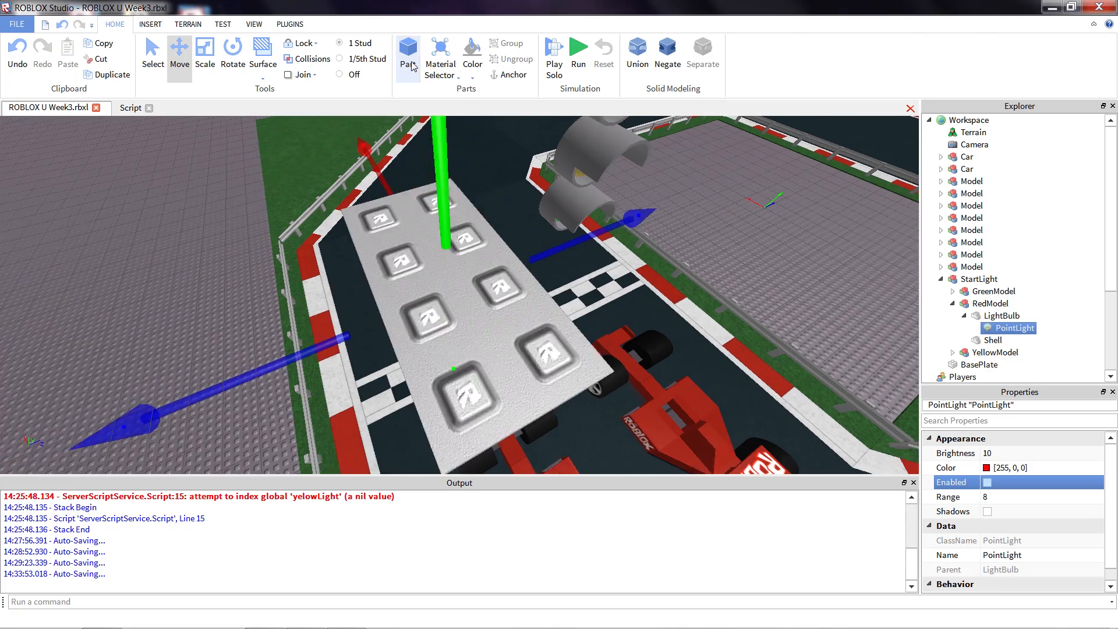
click(980, 278)
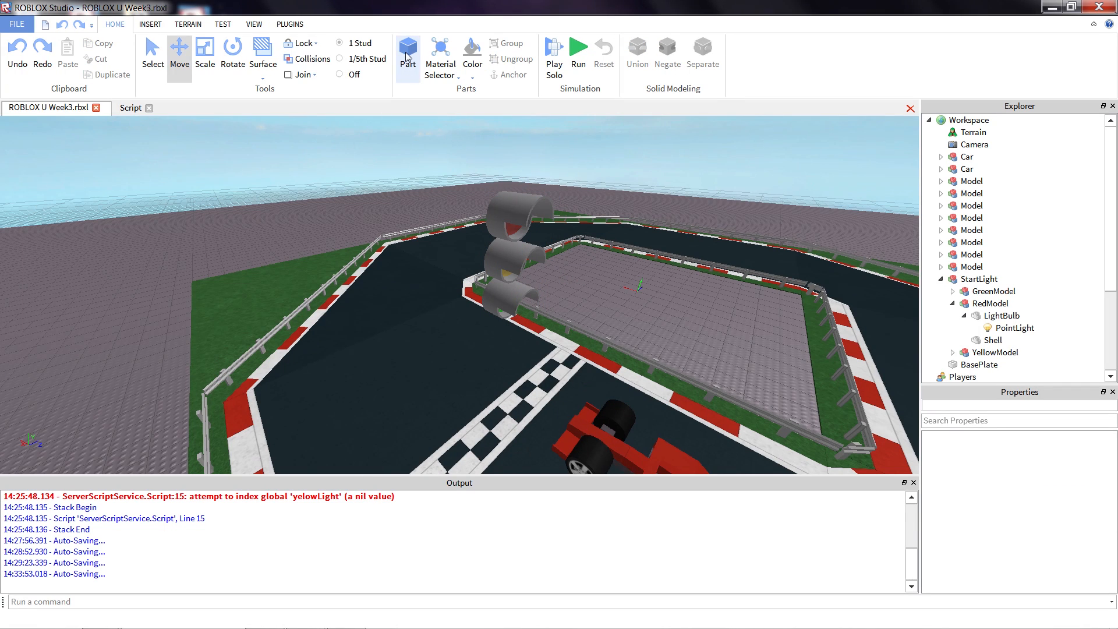
click(407, 54)
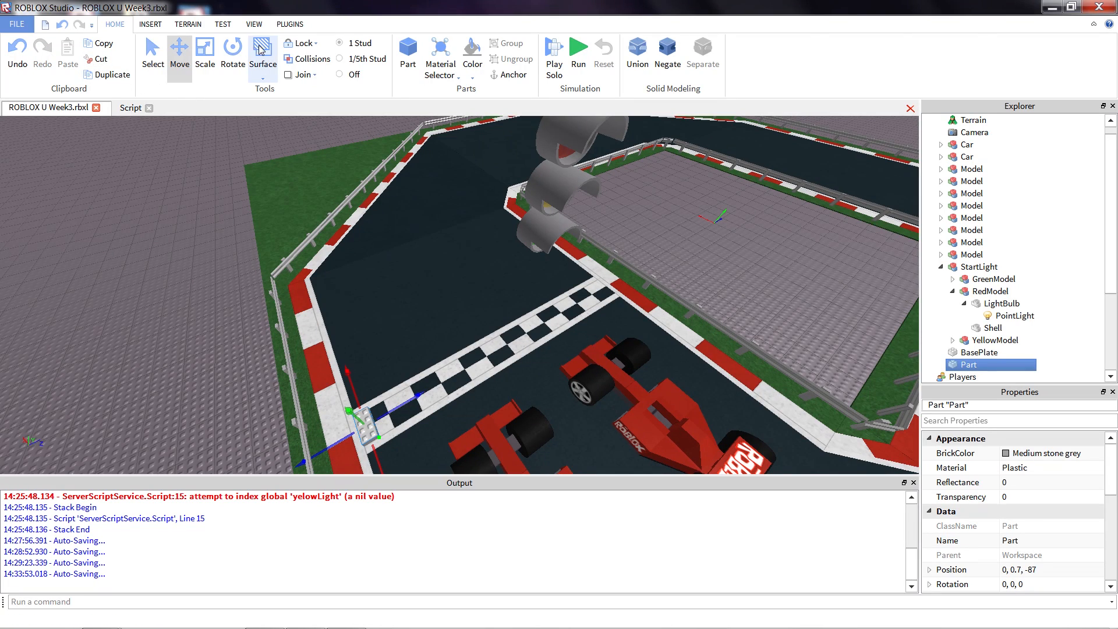
Scale the part into a tall wall spanning the whole track width.
click(205, 50)
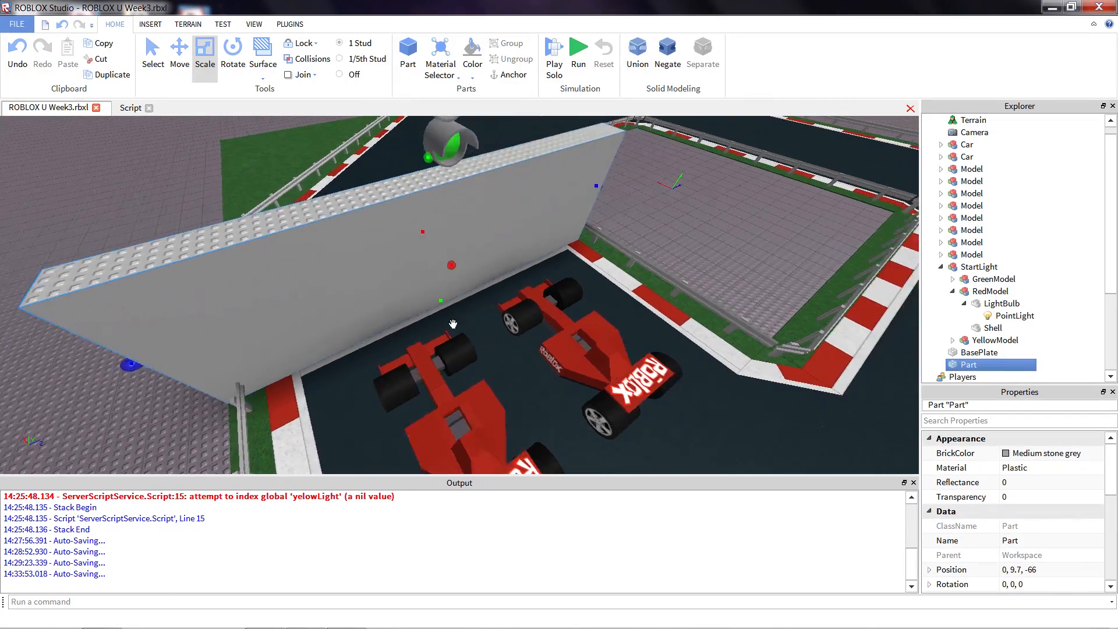
drag(453, 324, 390, 243)
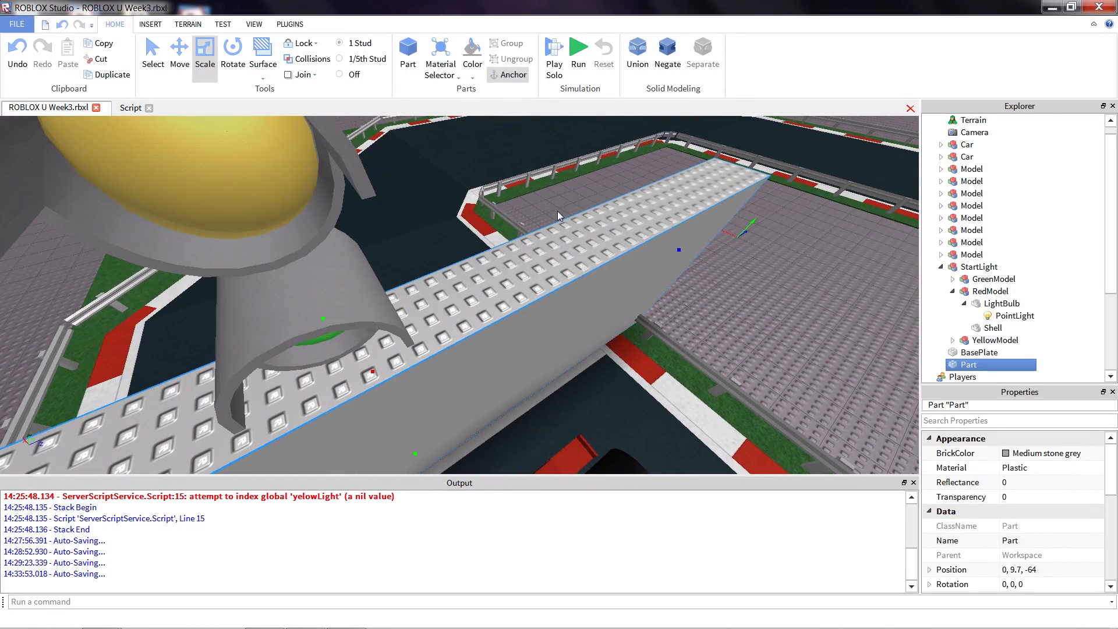
drag(560, 217, 558, 203)
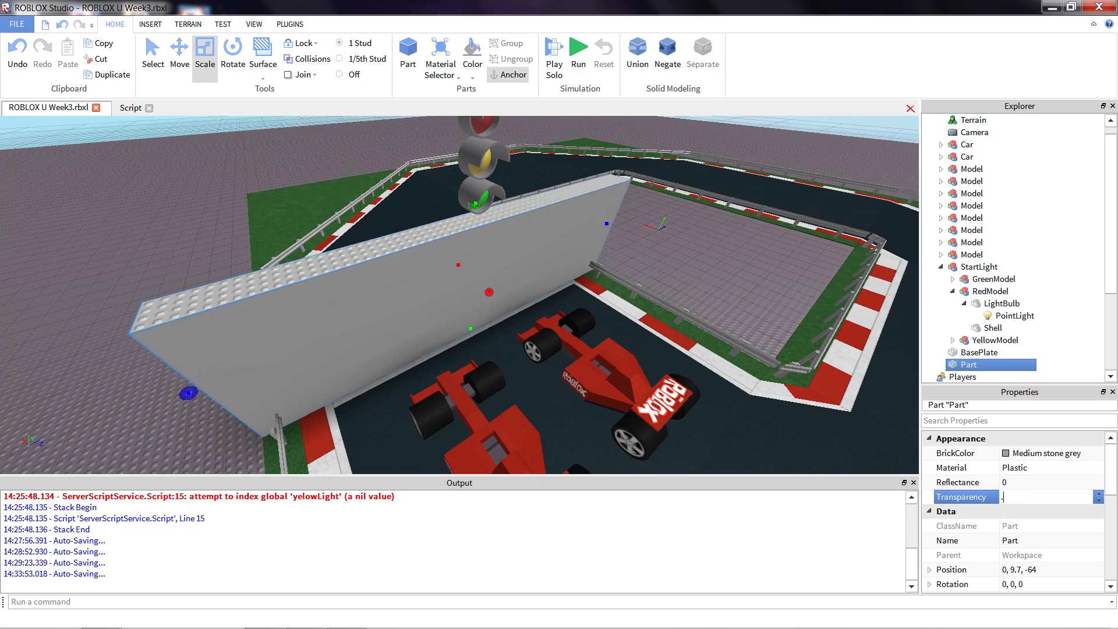
Set the wall's Transparency to 0.5 and check that the track shows through it.
text(0.5)
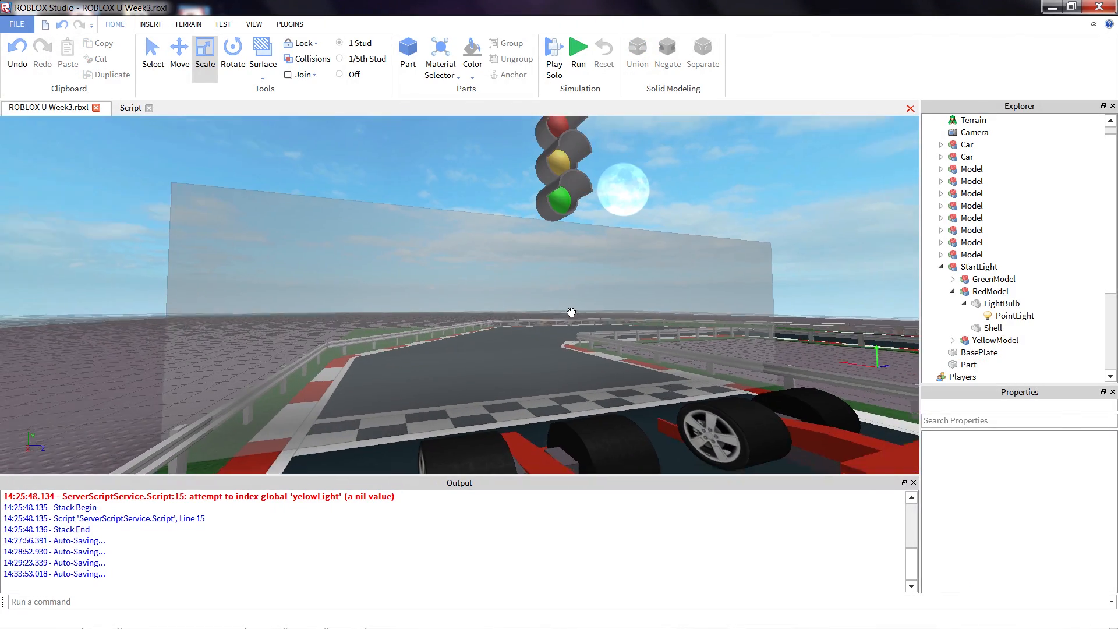
drag(570, 312, 342, 326)
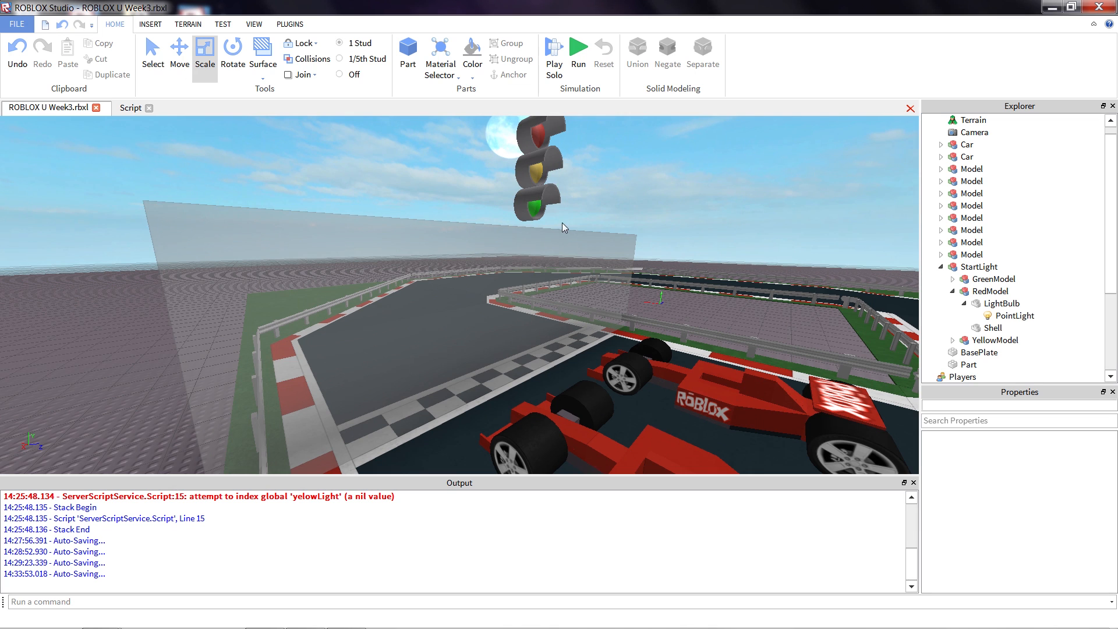
mouse_move(538, 256)
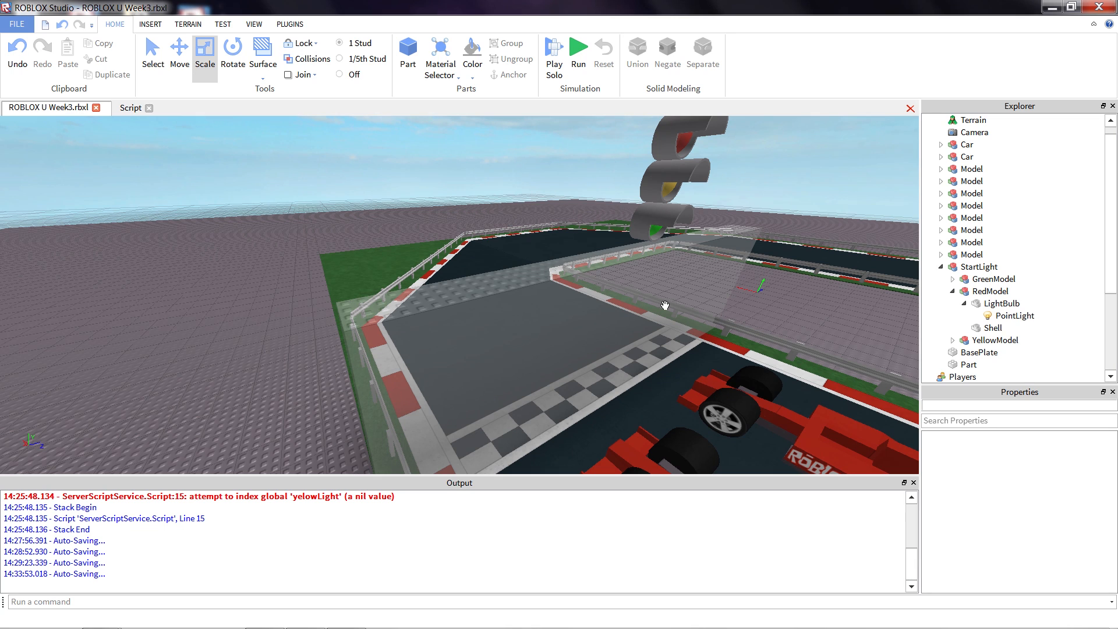
Add a second part on the track under the traffic light and reselect the see-through wall.
click(971, 120)
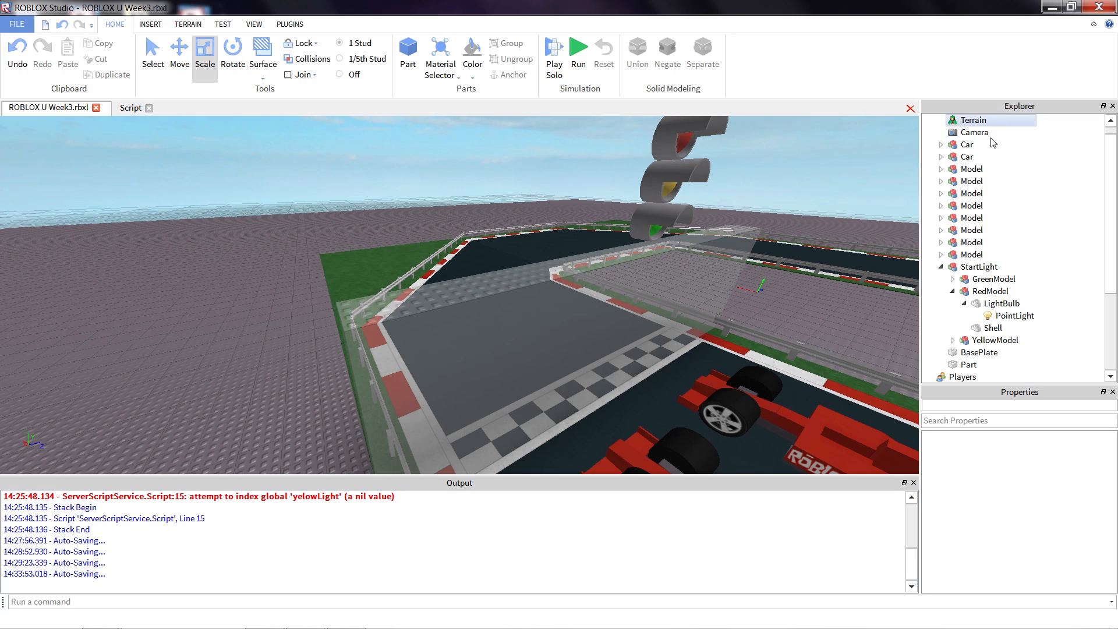
click(970, 365)
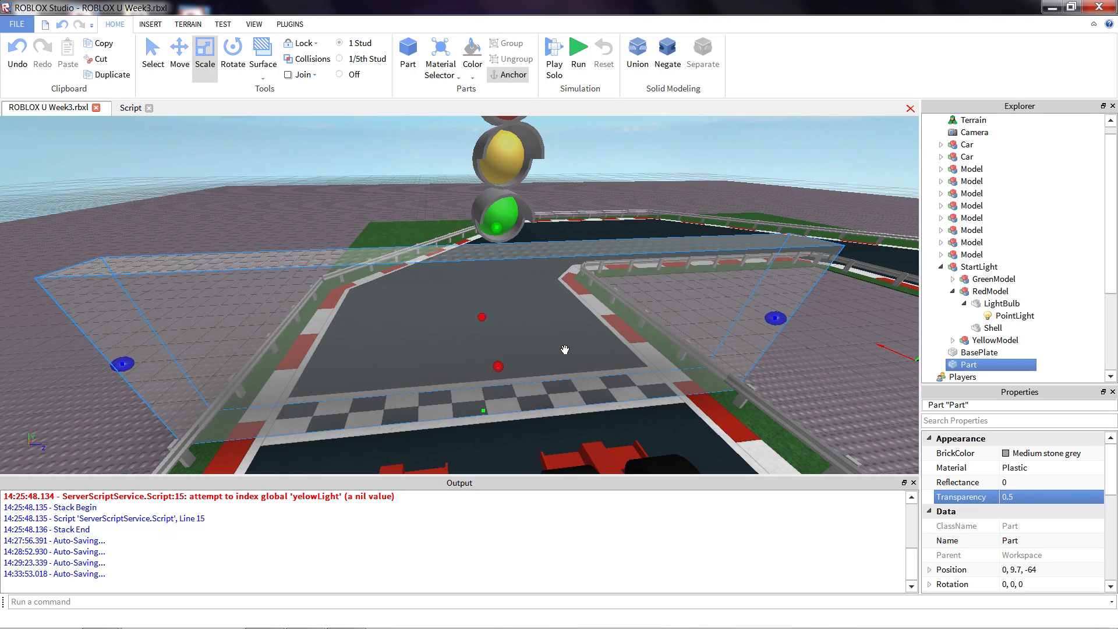
mouse_move(788, 370)
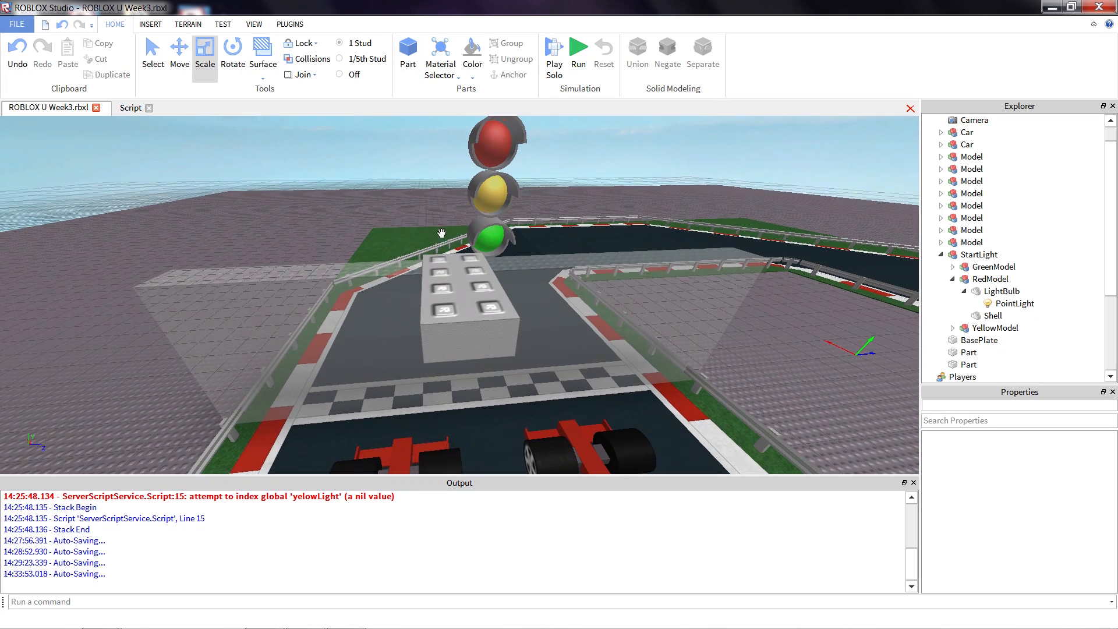
click(969, 365)
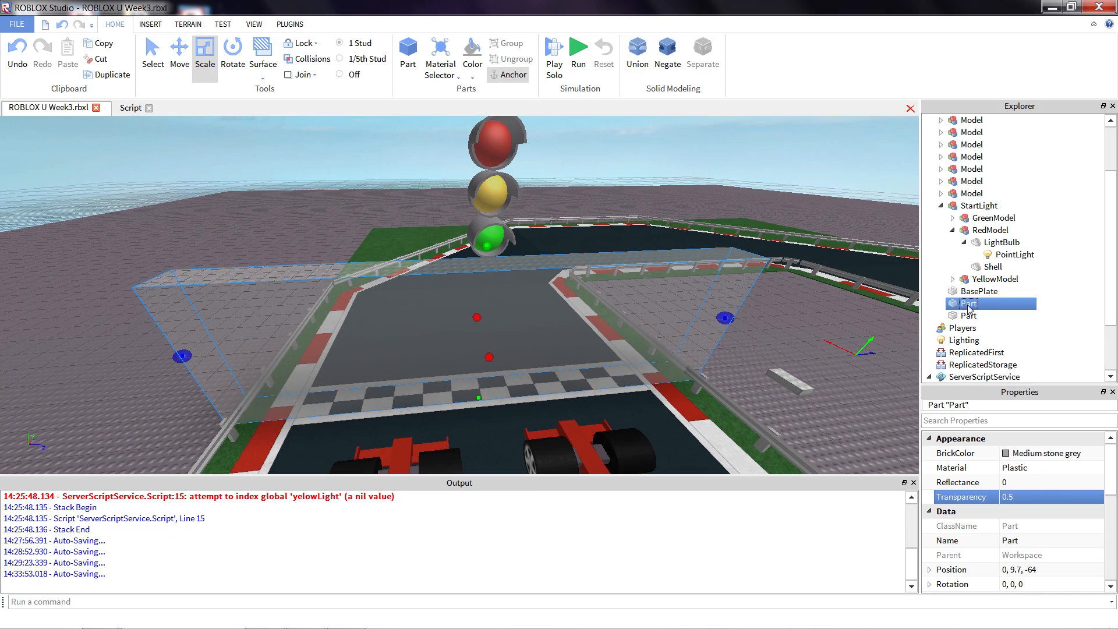
mouse_move(999, 312)
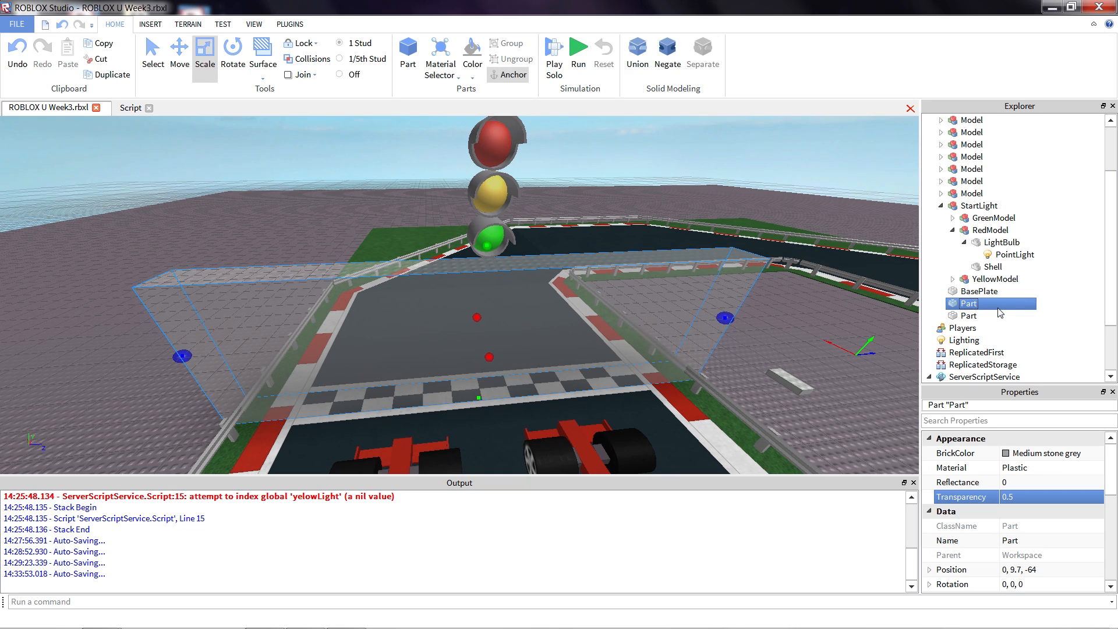
Rename the see-through wall to StartBarrier in Explorer and return to the traffic-light script.
right_click(971, 303)
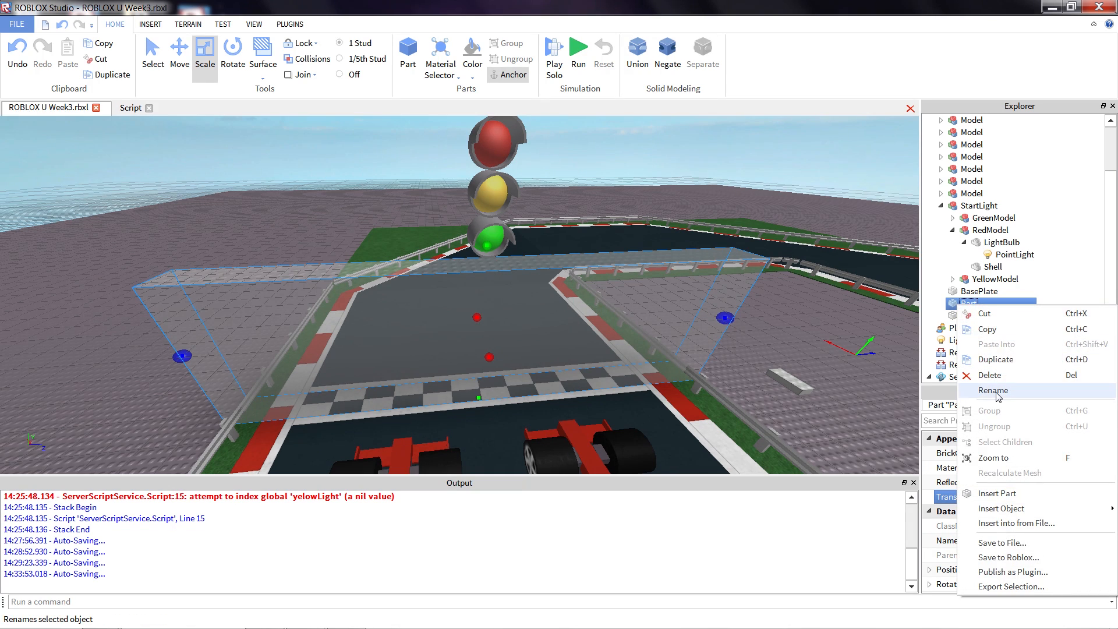
click(993, 390)
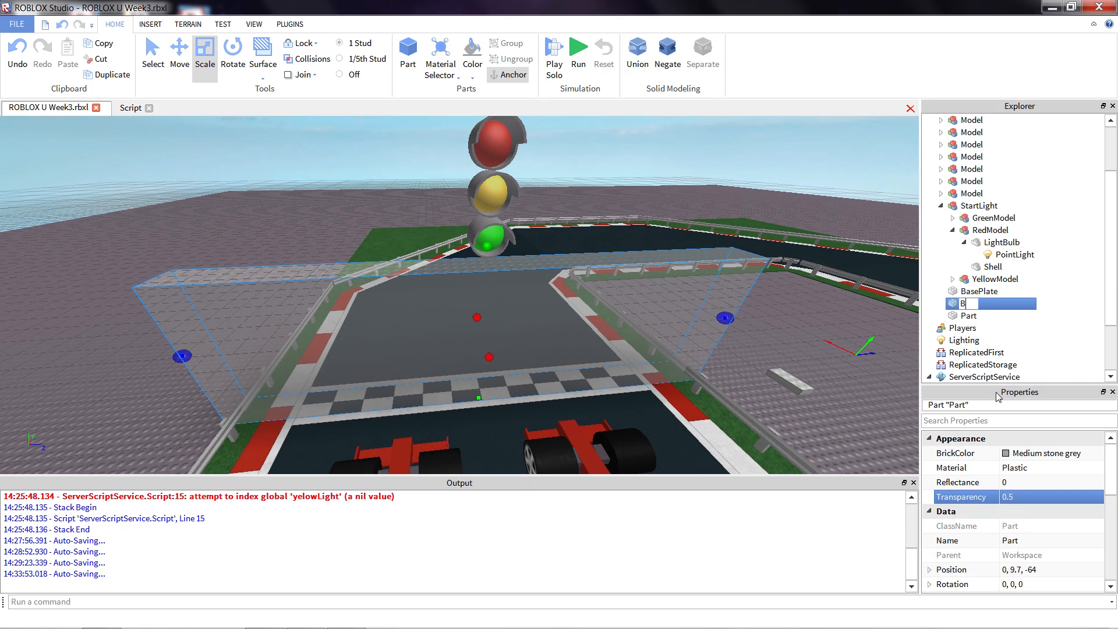
text(arrier)
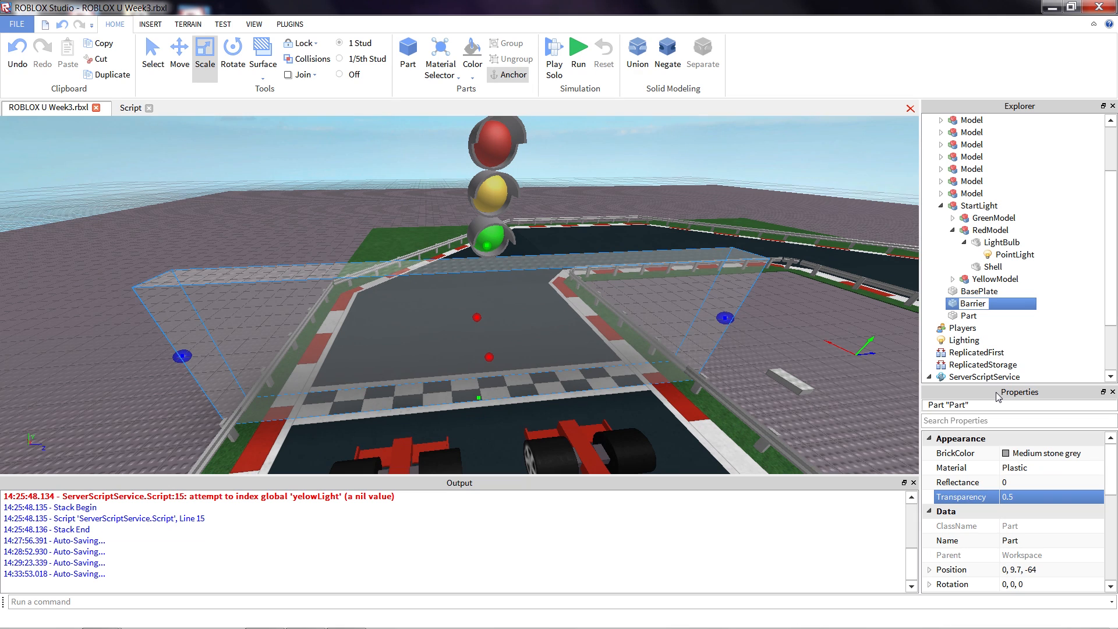
double_click(972, 302)
text(Start)
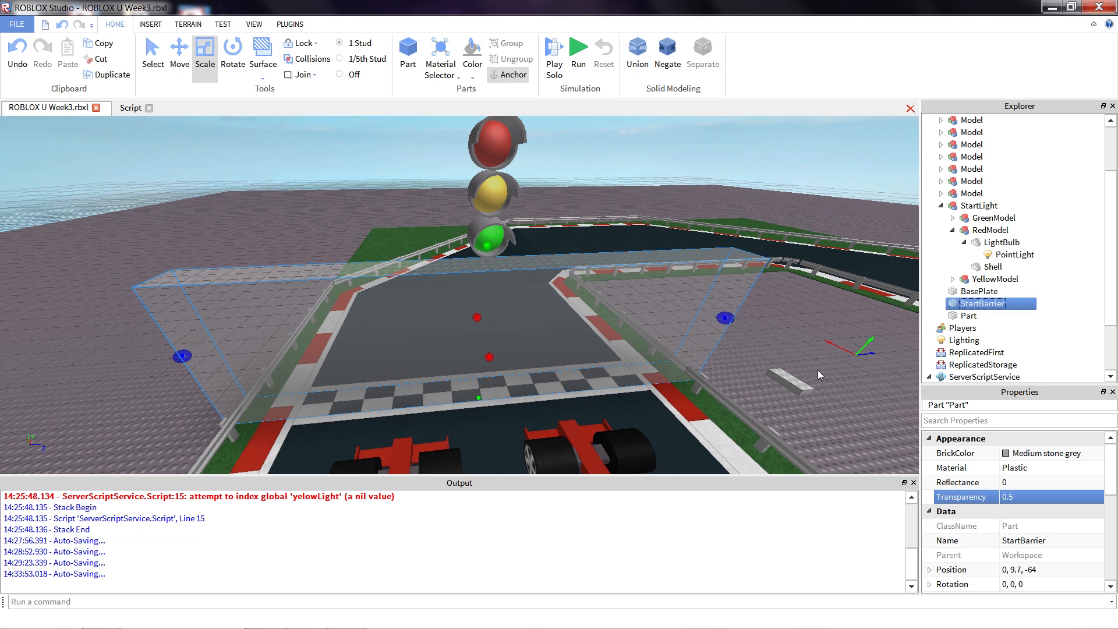
click(959, 328)
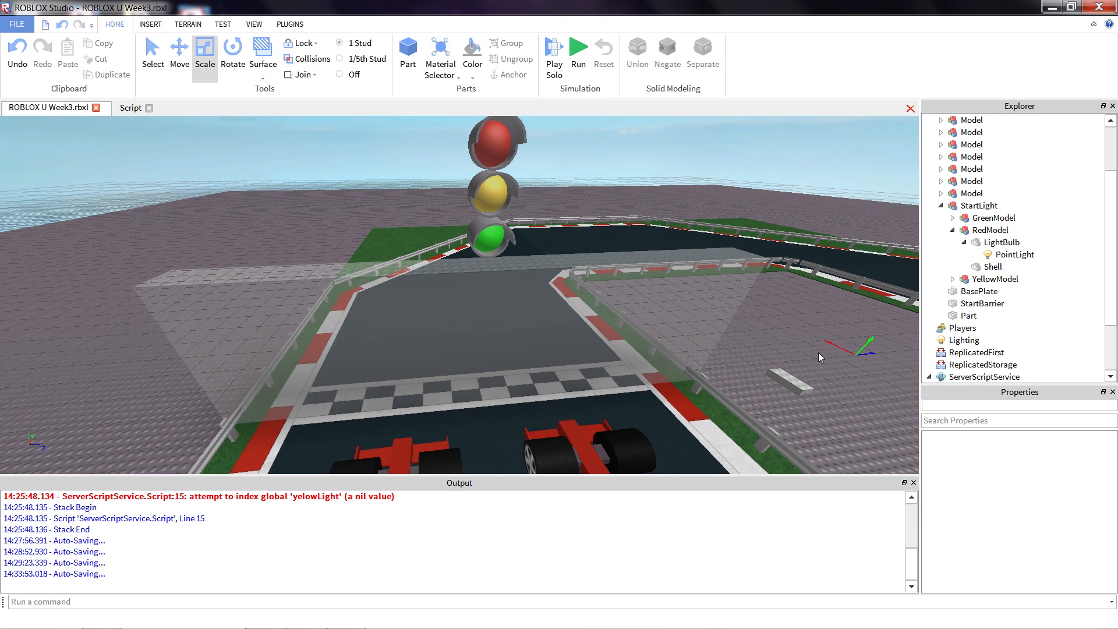
click(130, 107)
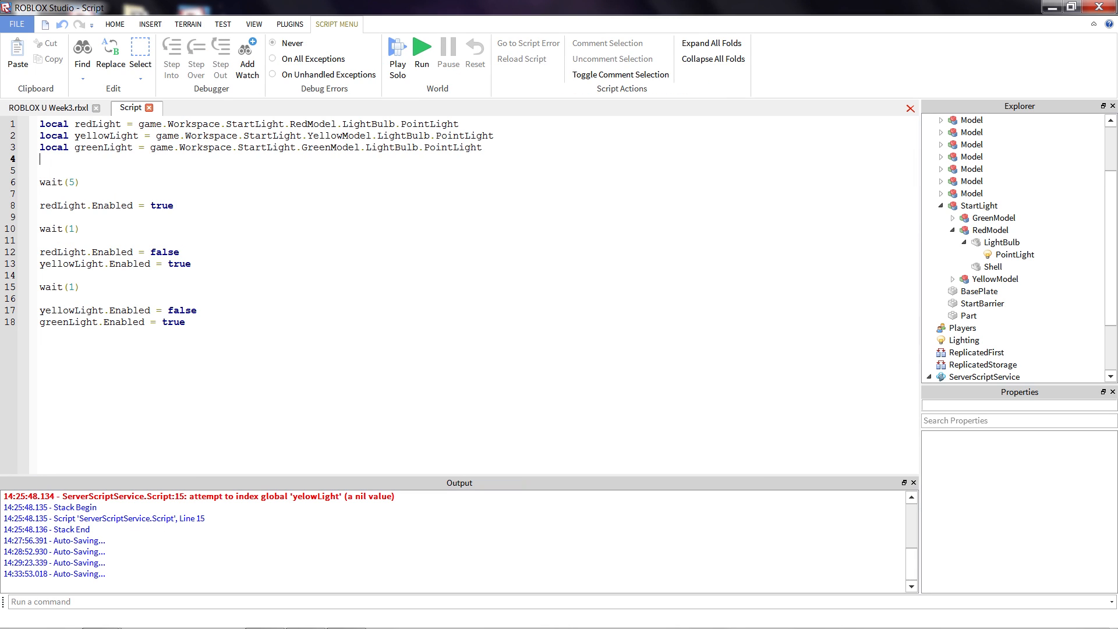
Write line 4 as 'local startBarrier = game.Workspace.StartBarrier', fixing a mistyped name.
text(local)
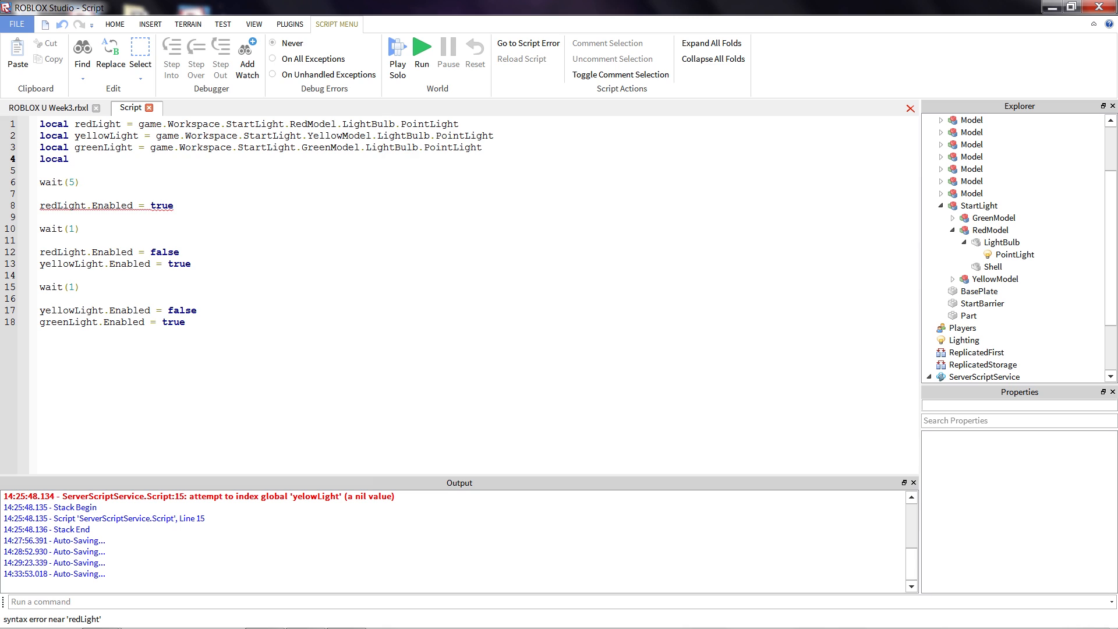
text(start)
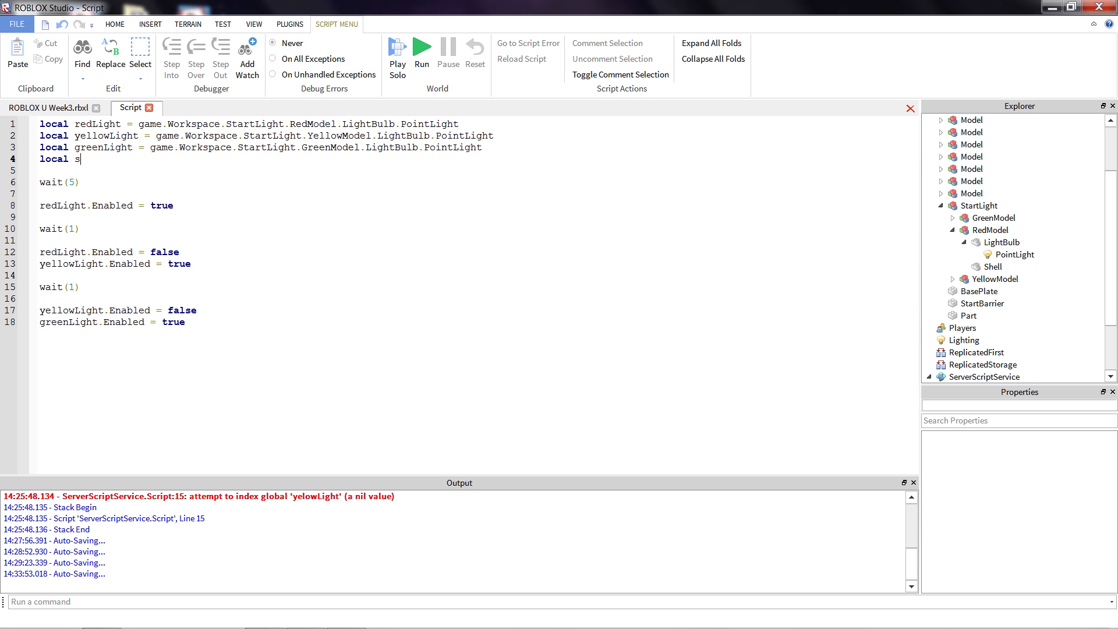
text(barrierStar)
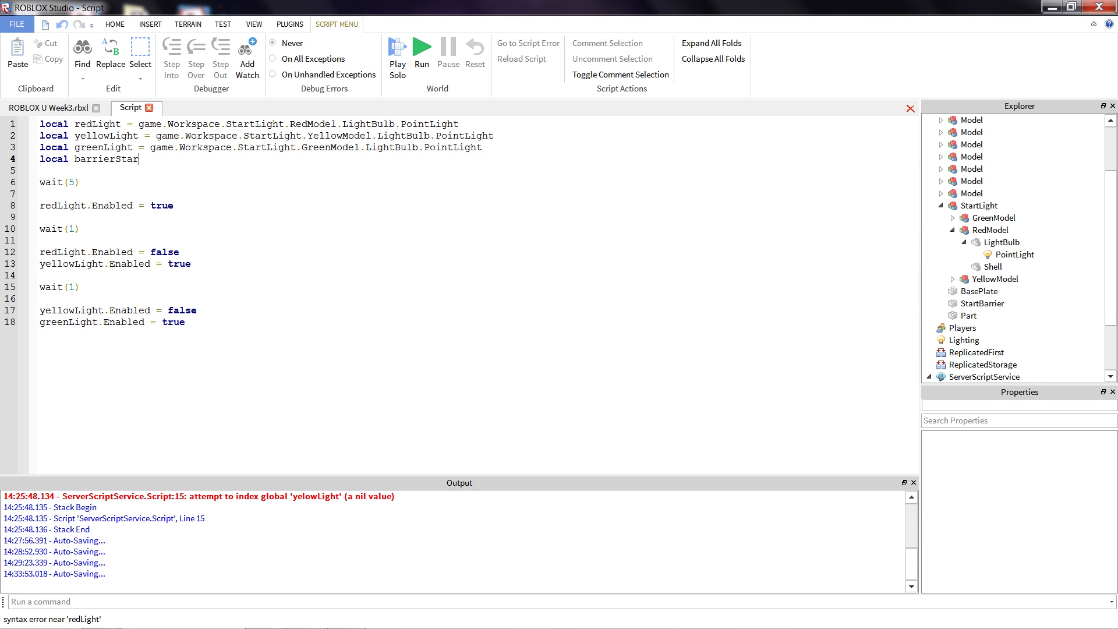
key(BackSpace)
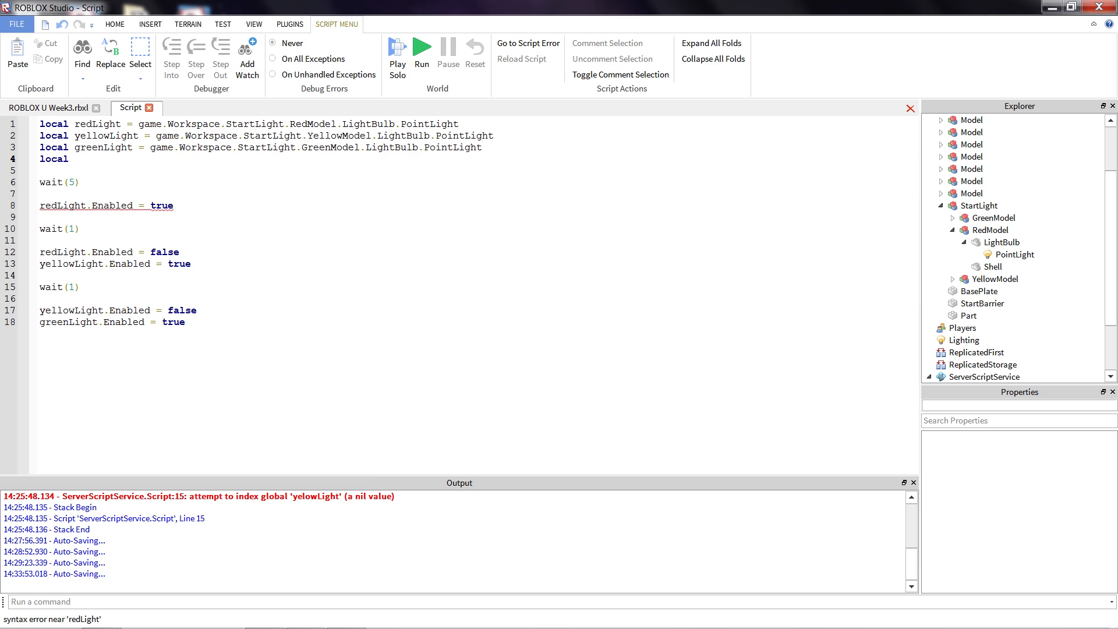
text(startBarrier =)
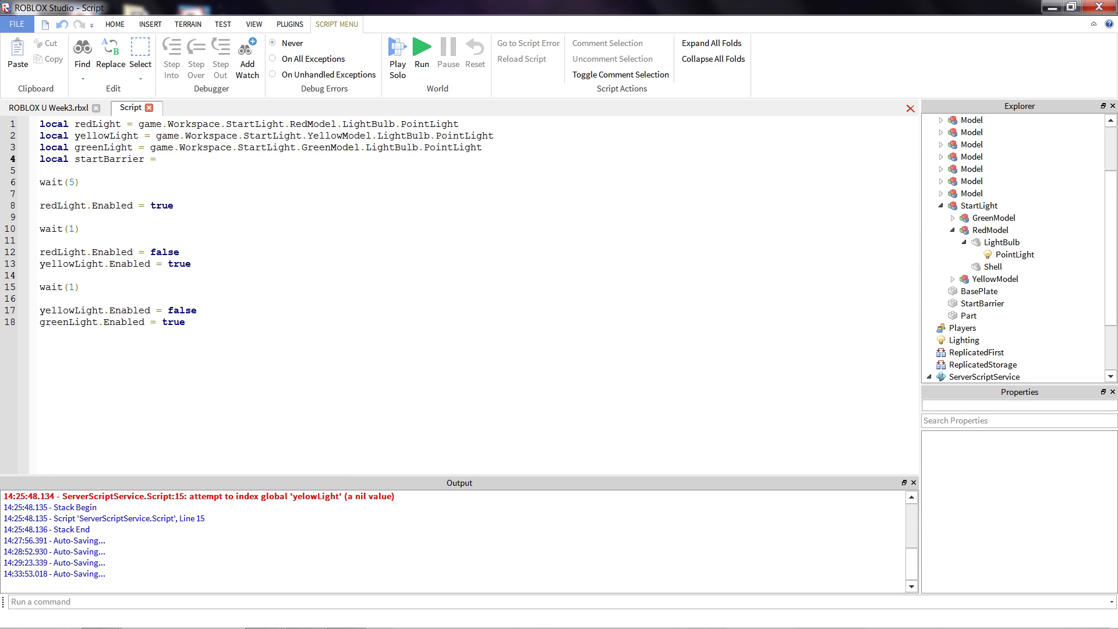
text(game.Wo)
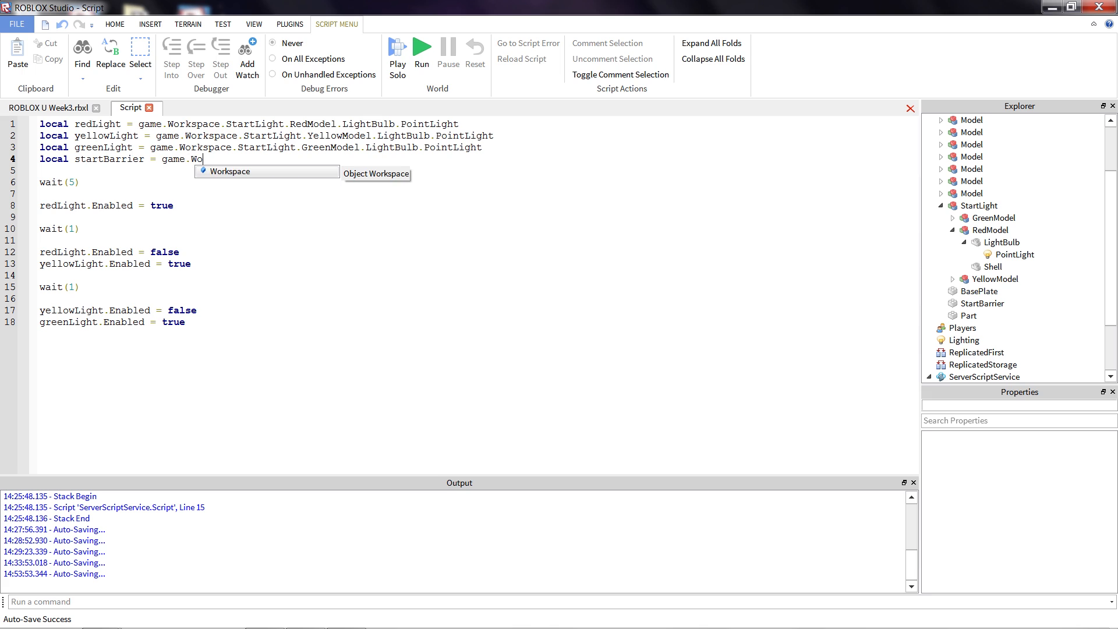
text(.)
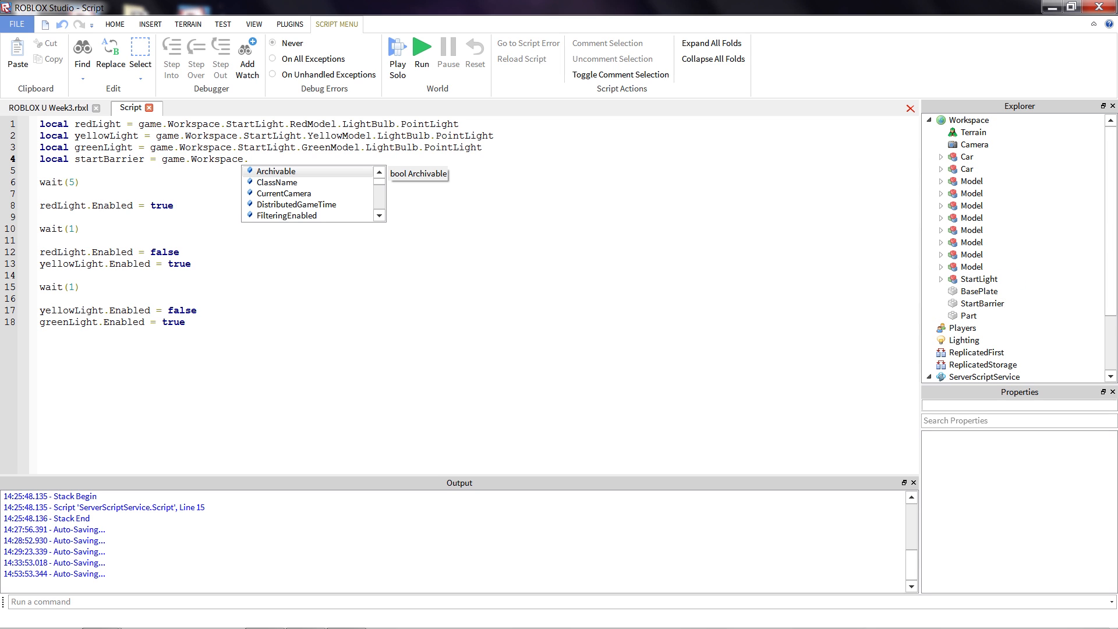
text(StartBa)
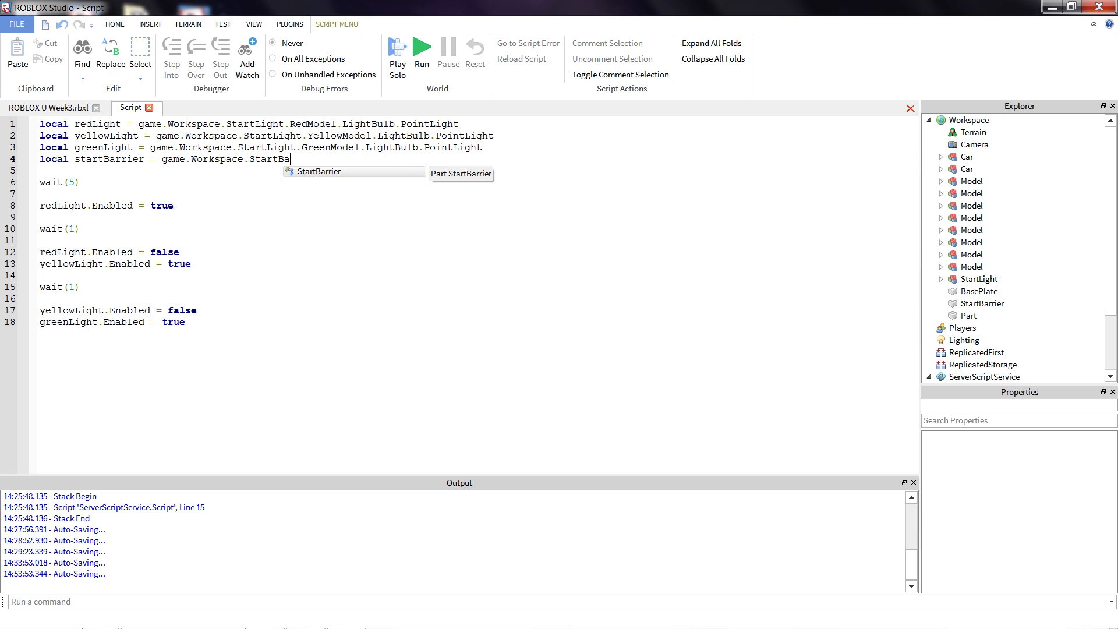
text(rrier)
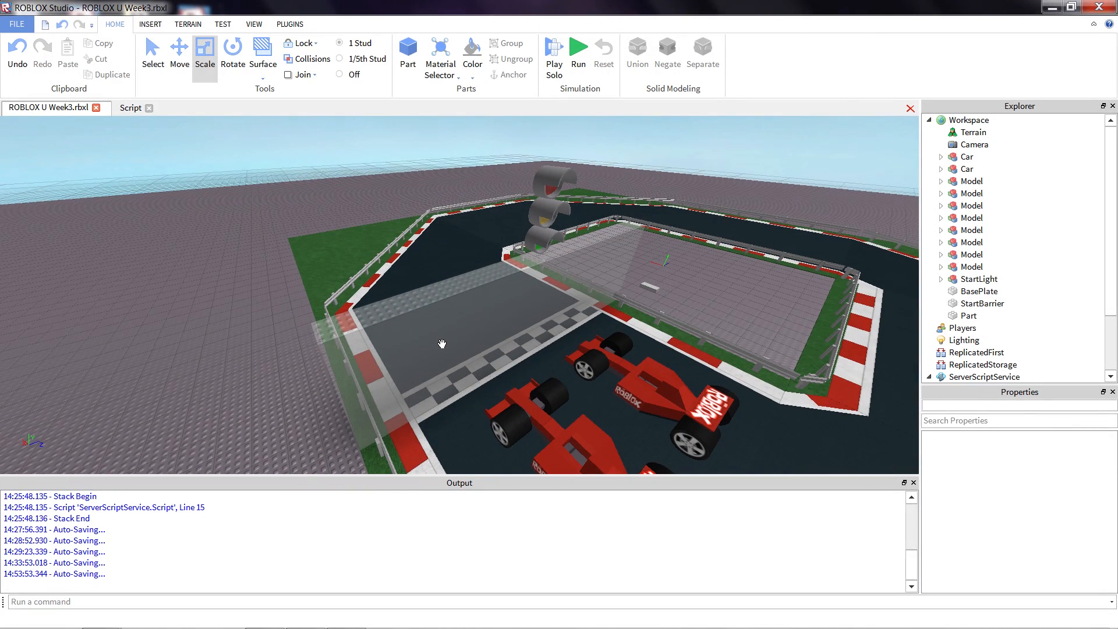
mouse_move(469, 325)
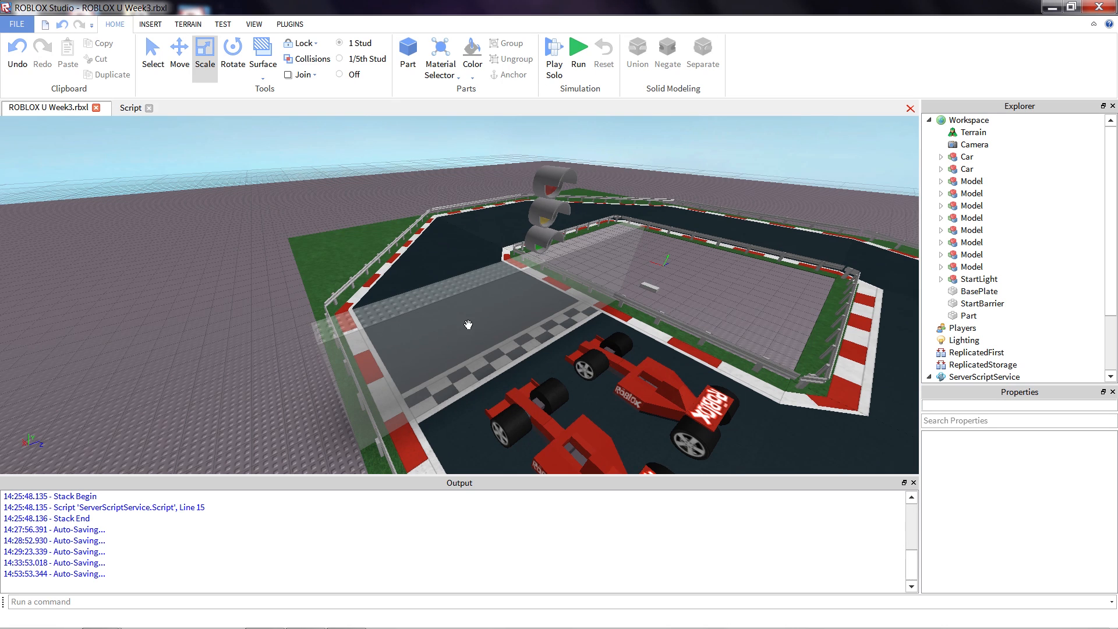
mouse_move(492, 349)
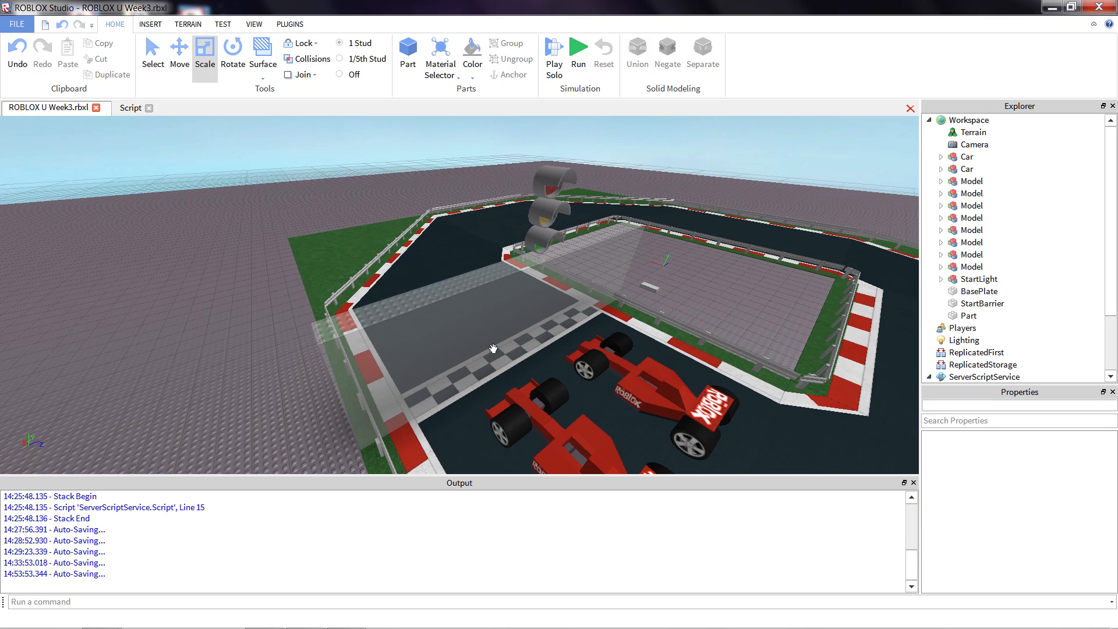
Return to the race start script with an empty line 19 after the green-light line.
click(132, 107)
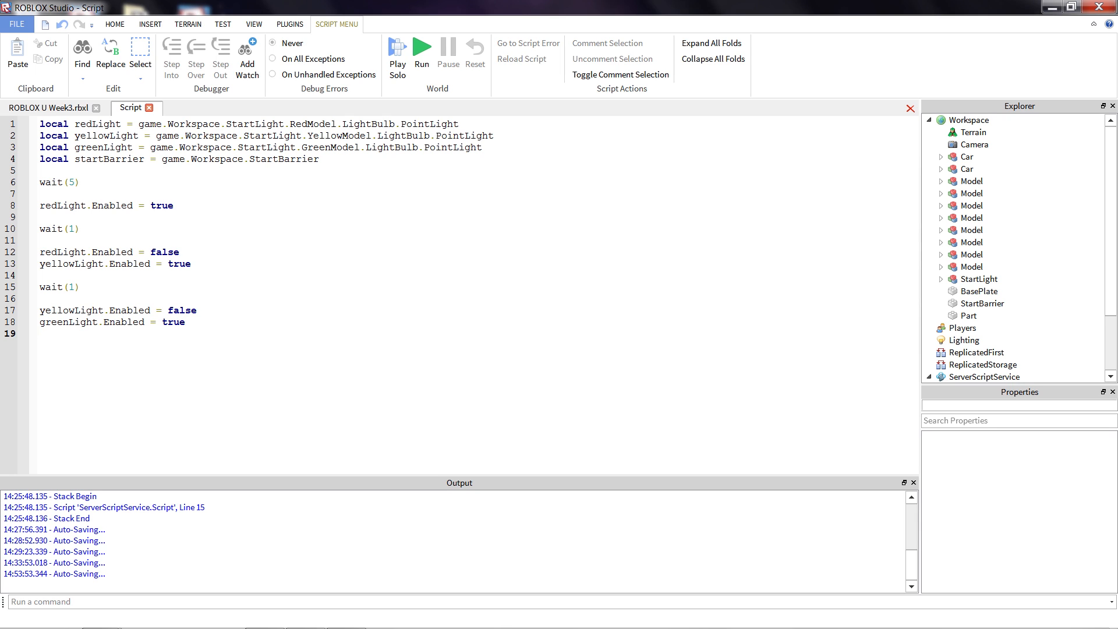
Write 'startBarrier.Transparency = 1' on line 19, checking the part's properties along the way.
text(start)
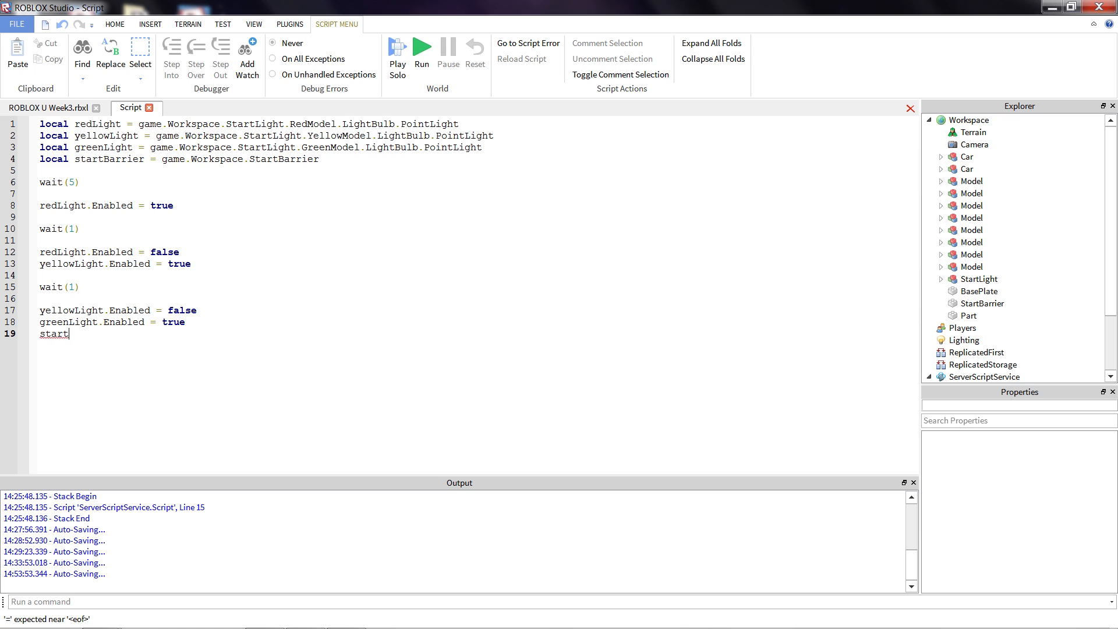
text(Barr)
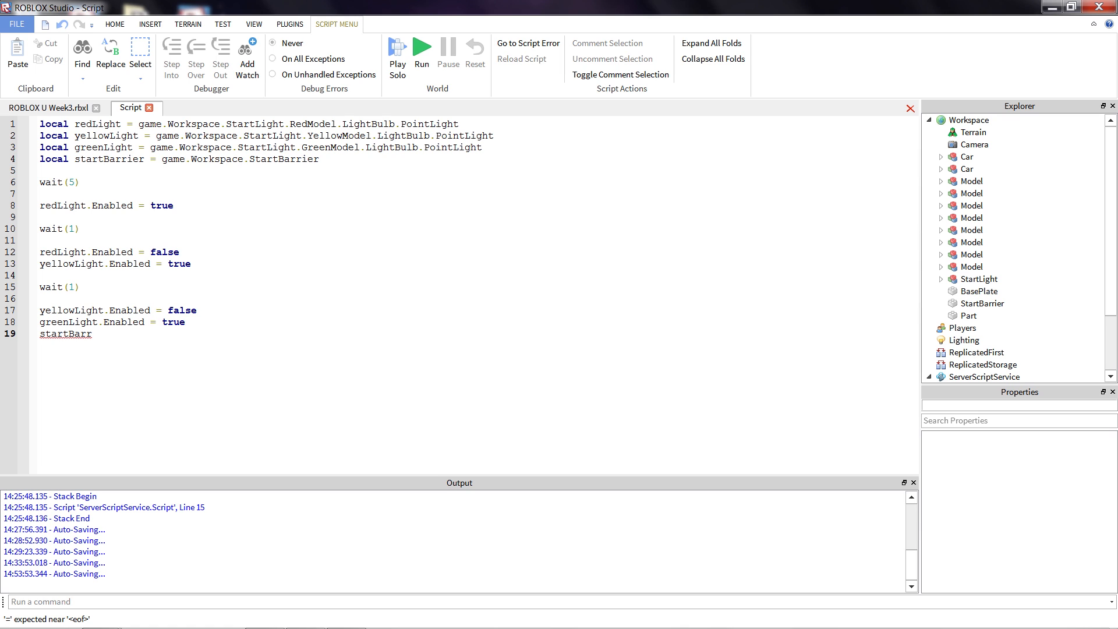
text(ier)
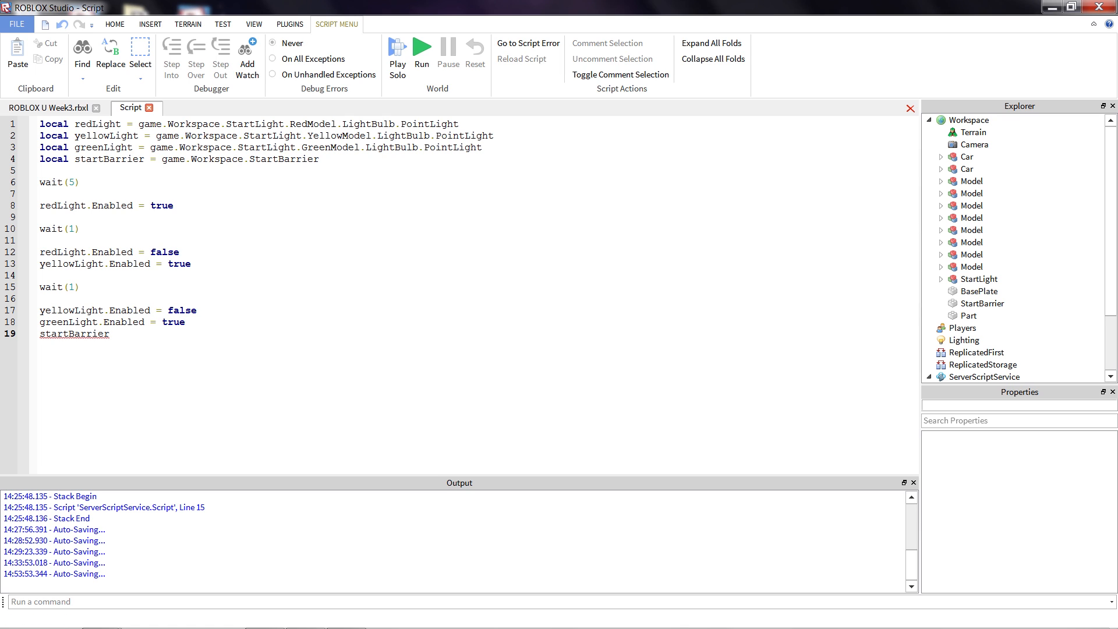
click(987, 303)
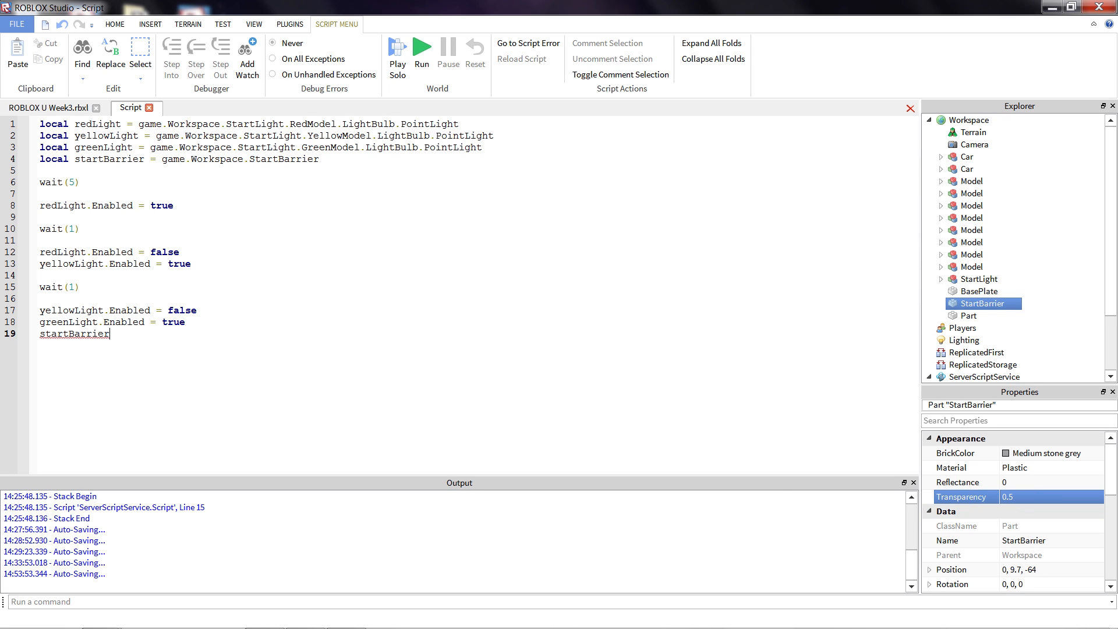
text(.)
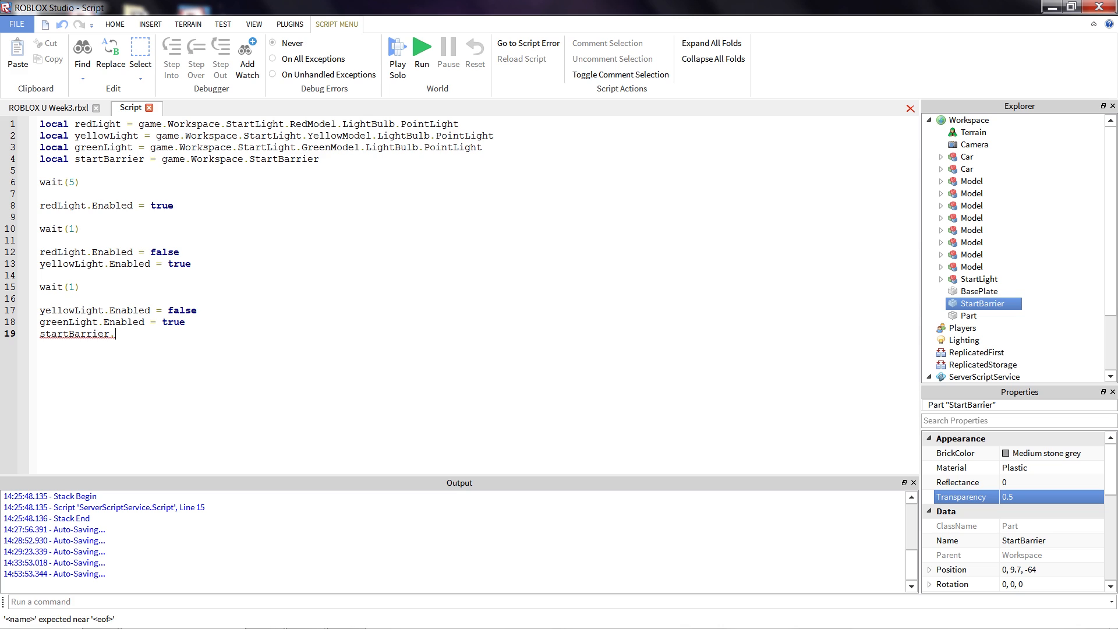
text(Transp)
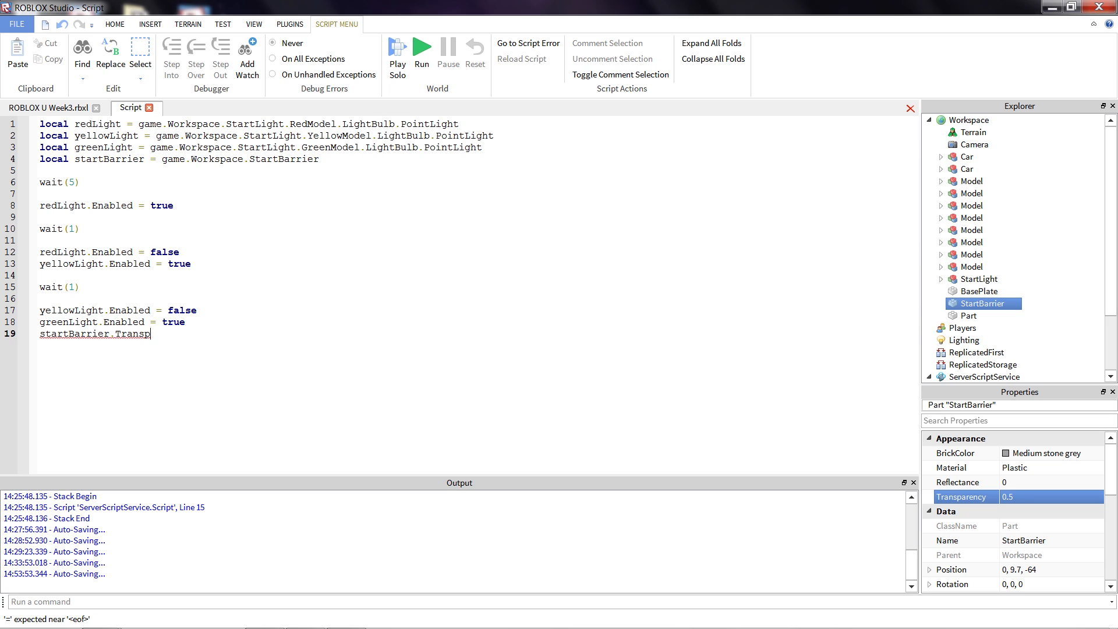
text(arency =)
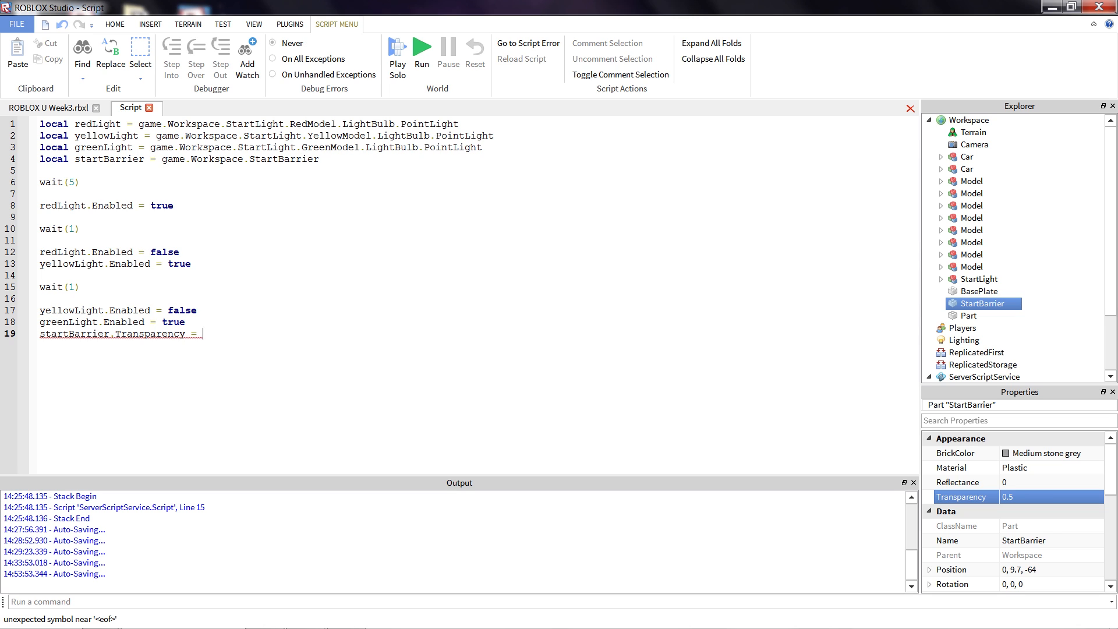
text(1)
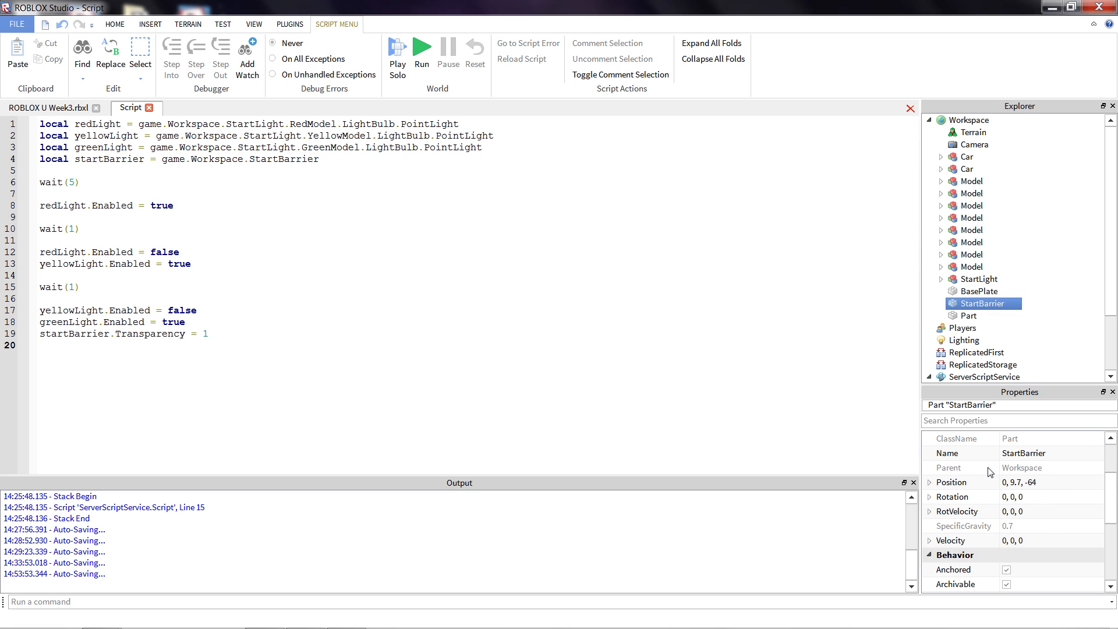
Scroll StartBarrier's properties down to Behavior to see its CanCollide setting.
scroll(down, 3)
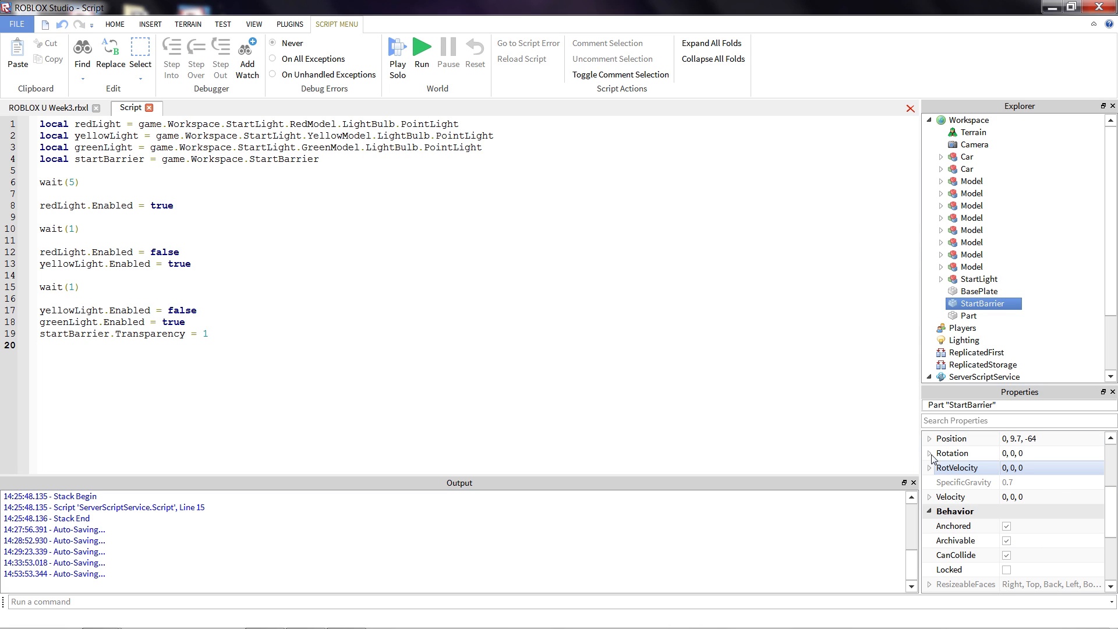
mouse_move(51, 107)
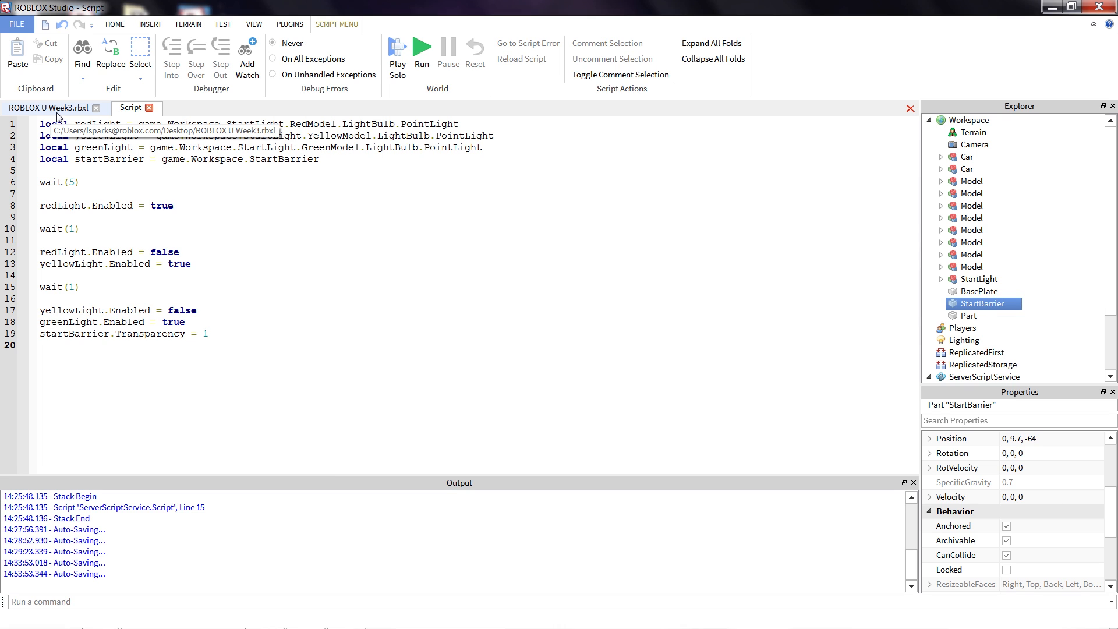
mouse_move(60, 118)
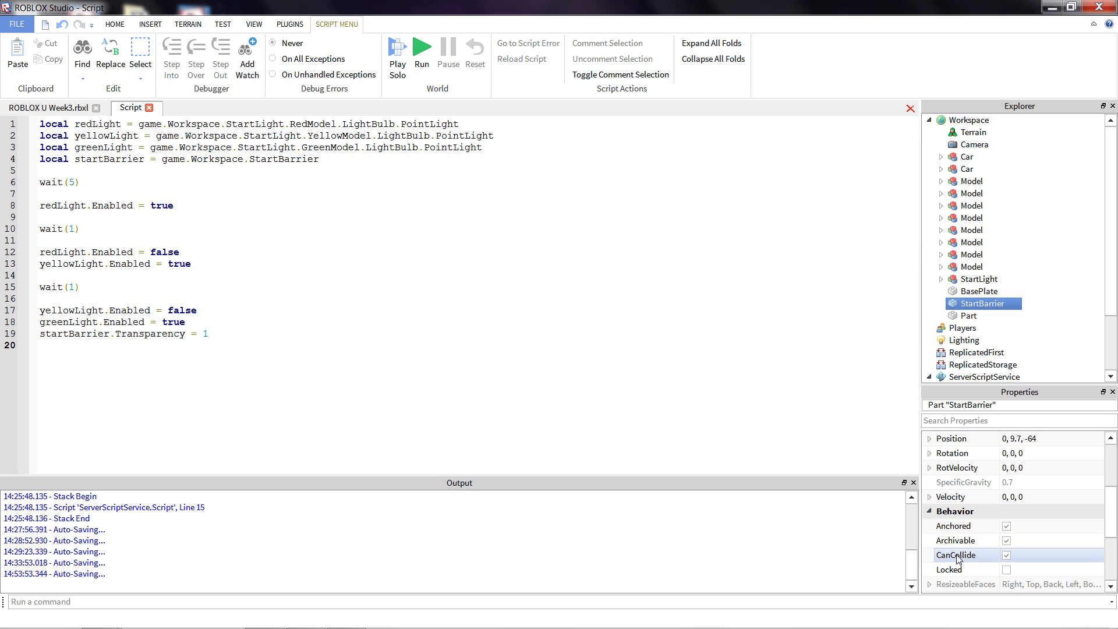
mouse_move(968, 562)
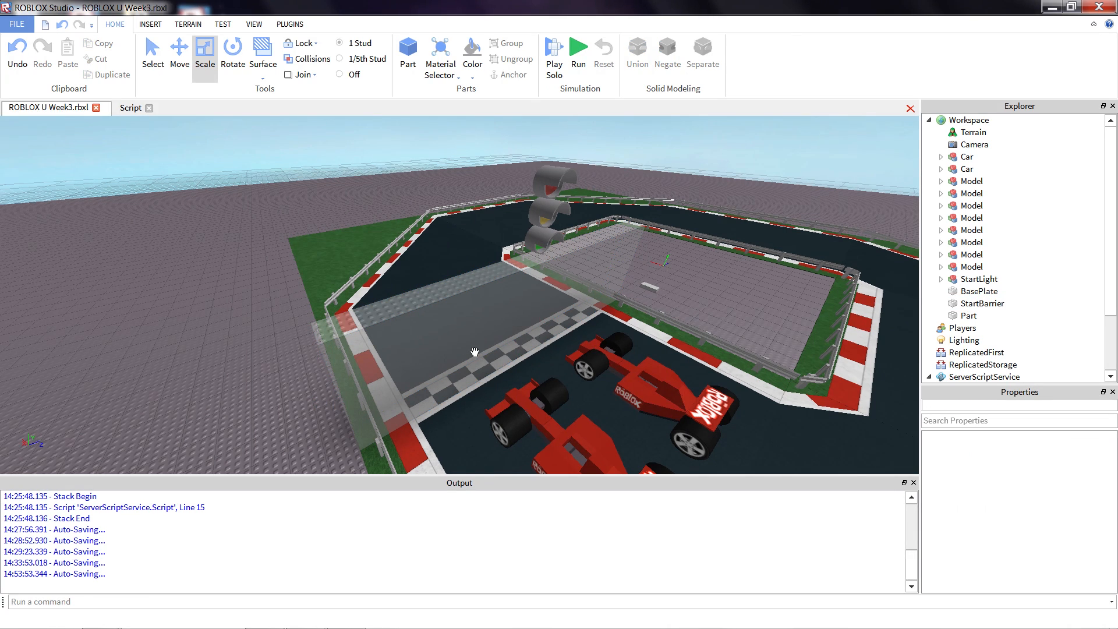
mouse_move(314, 276)
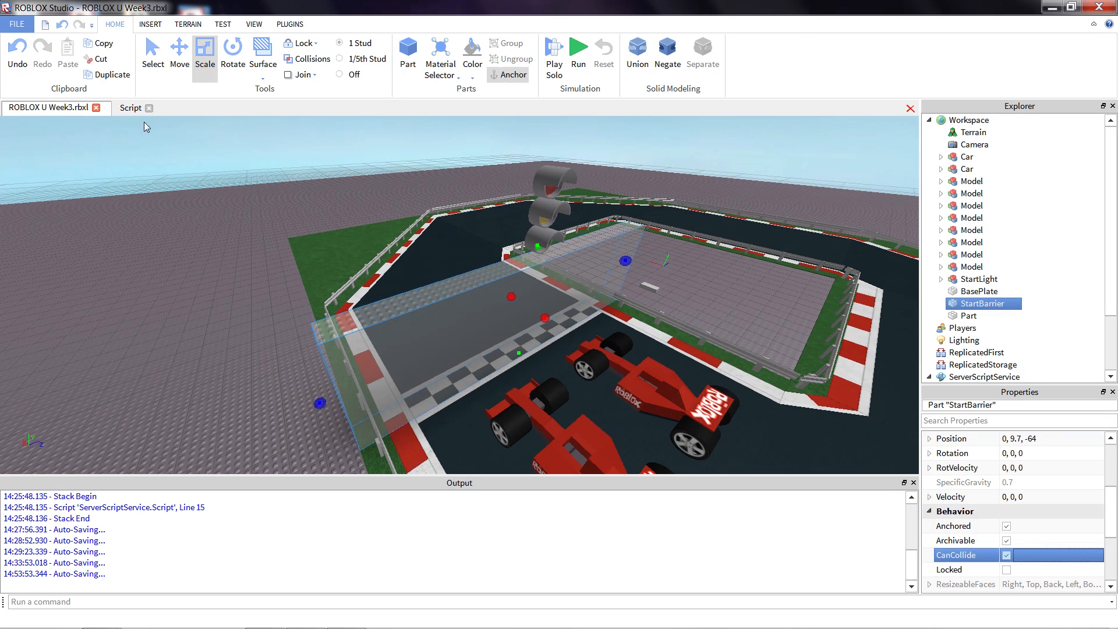
Write 'startBarrier.CanCollide = false' on line 20 and return to the race track scene.
click(131, 107)
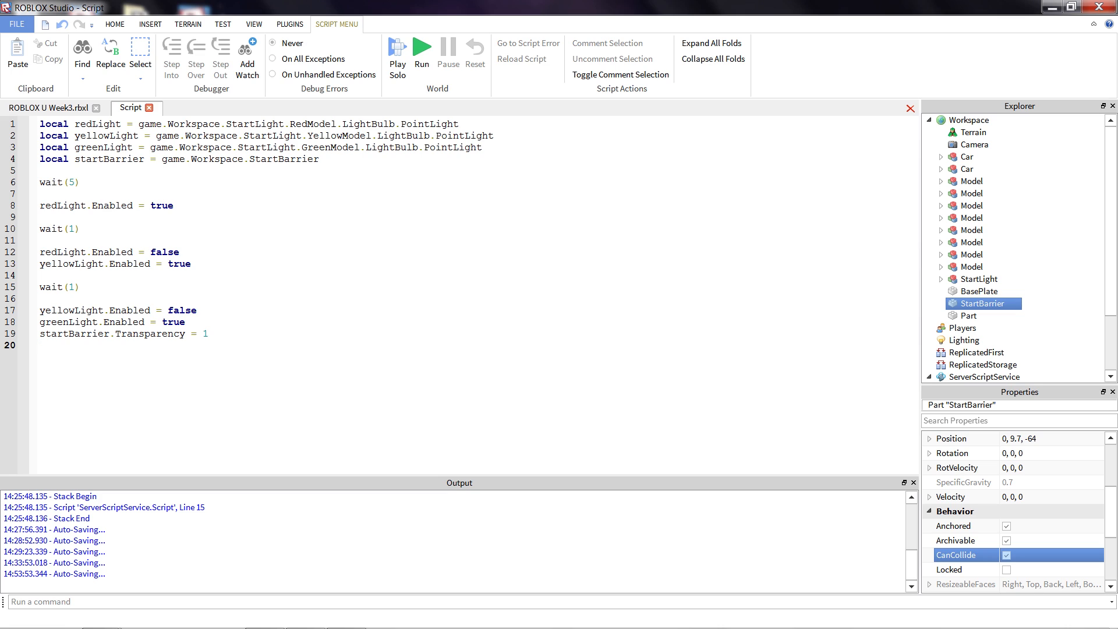
text(startBa)
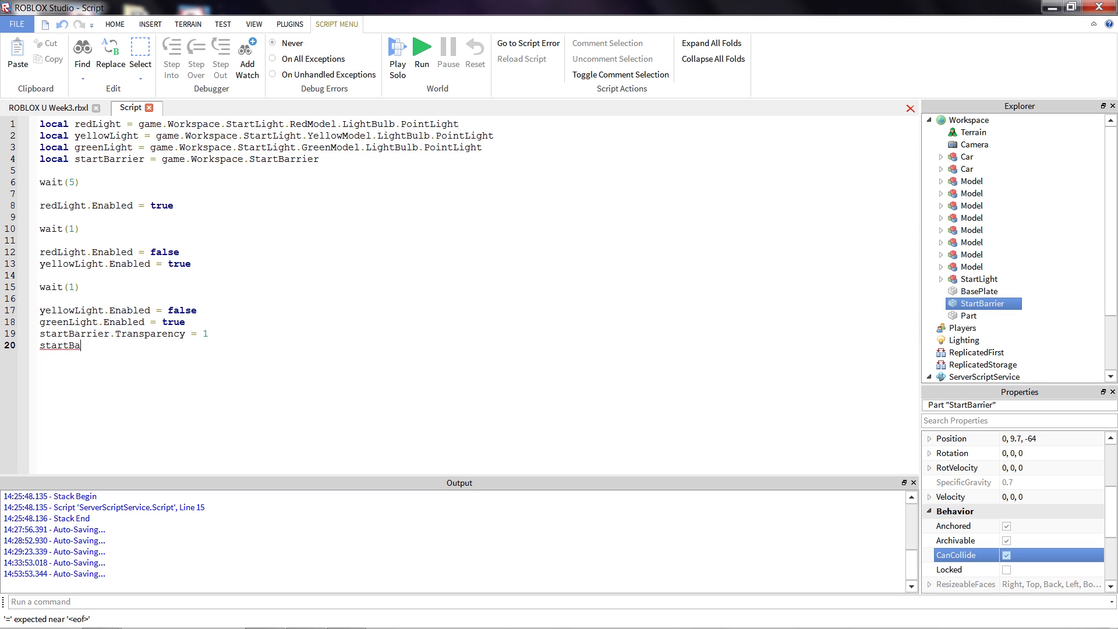
text(rrier.Can)
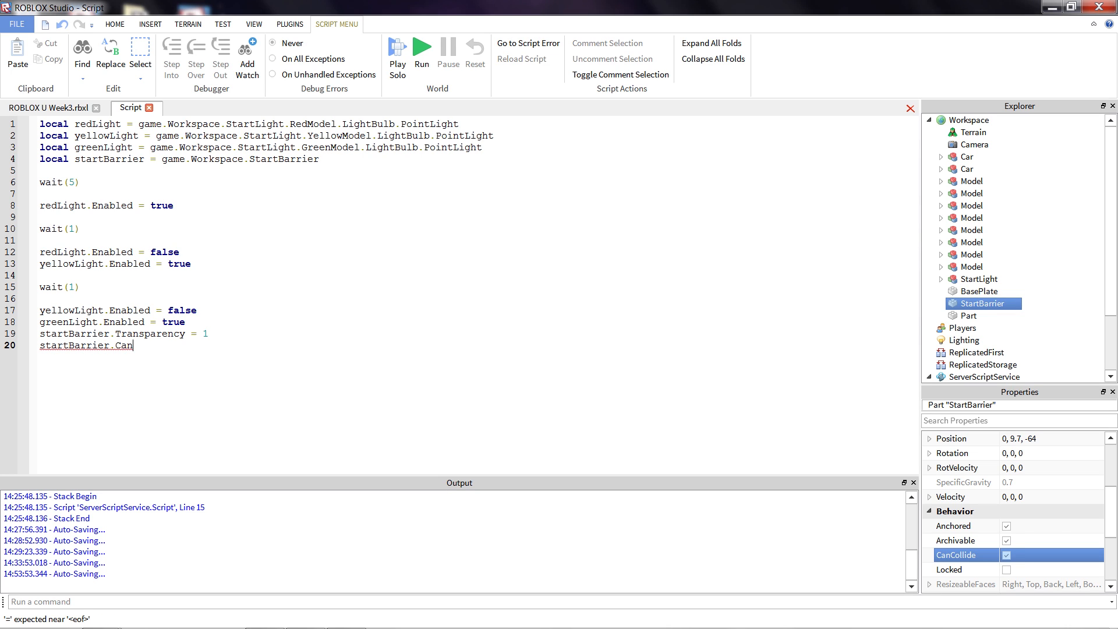
text(Collide =)
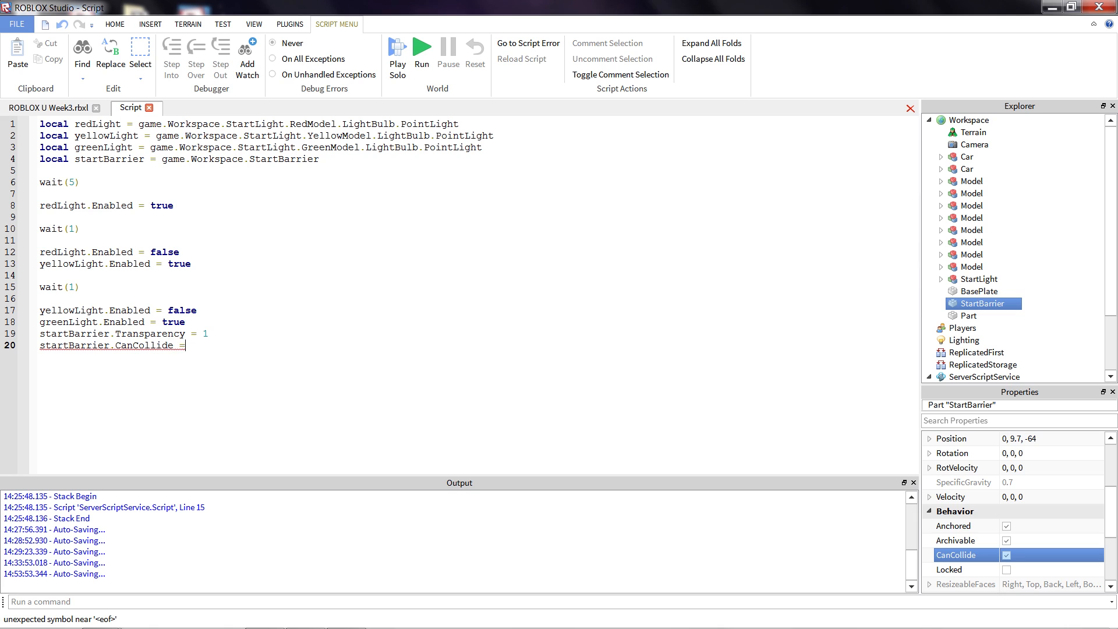
text(fals)
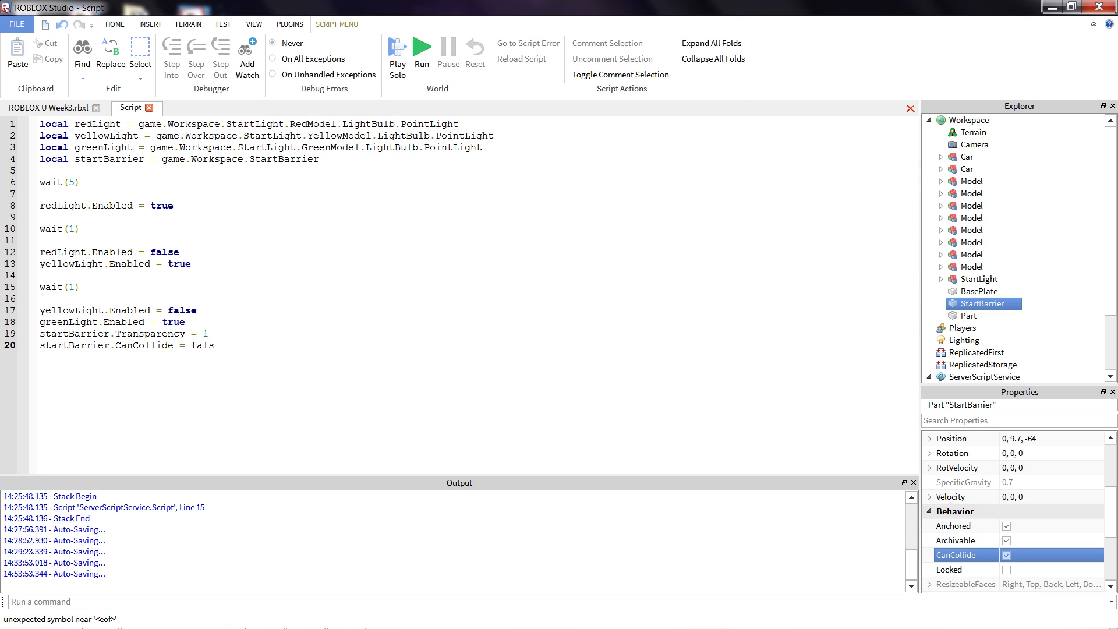
text(e)
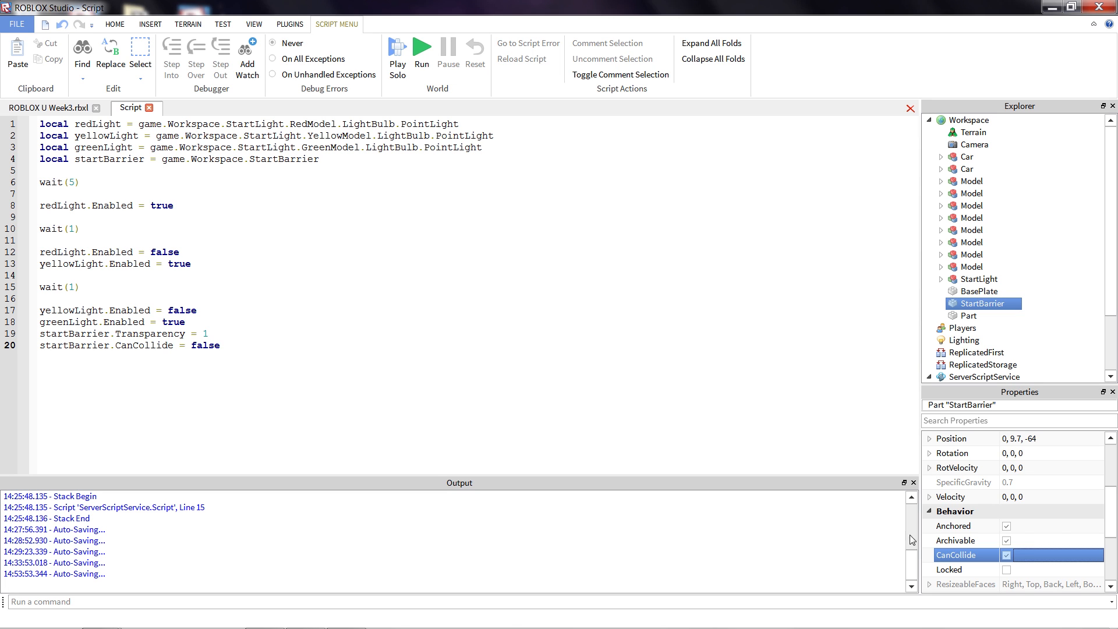
click(48, 107)
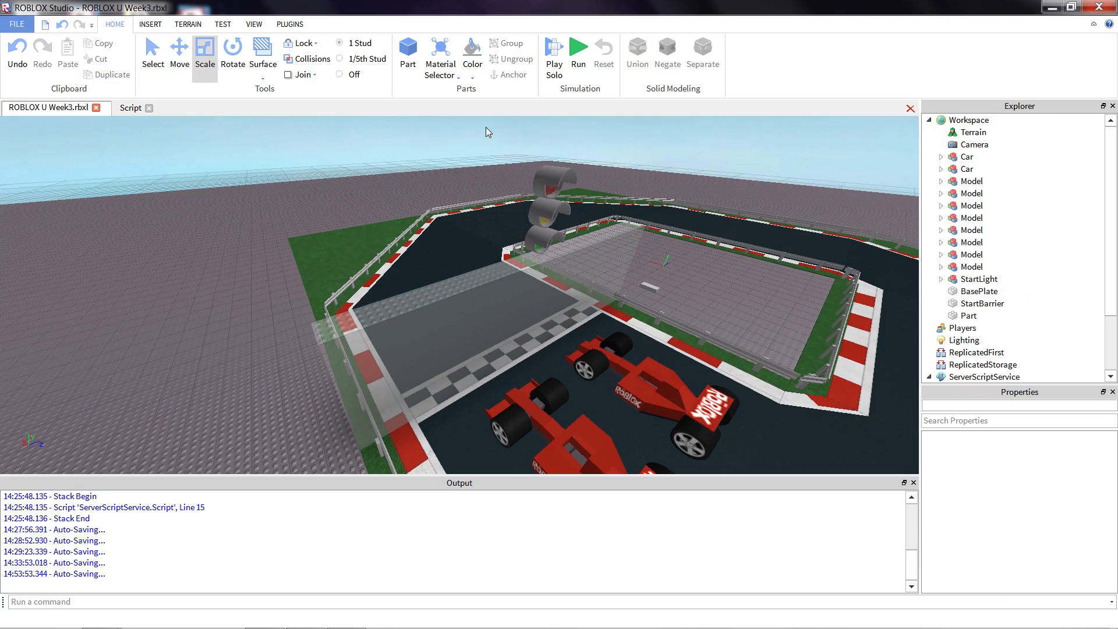
Run a Play Solo test of the race start and then stop it.
click(553, 54)
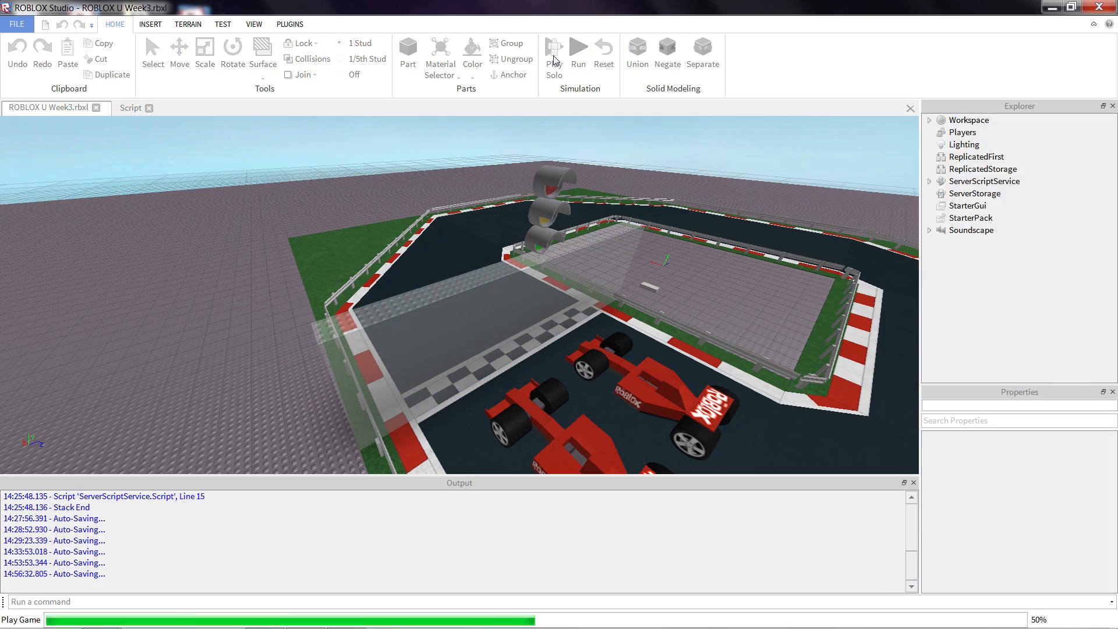
click(555, 50)
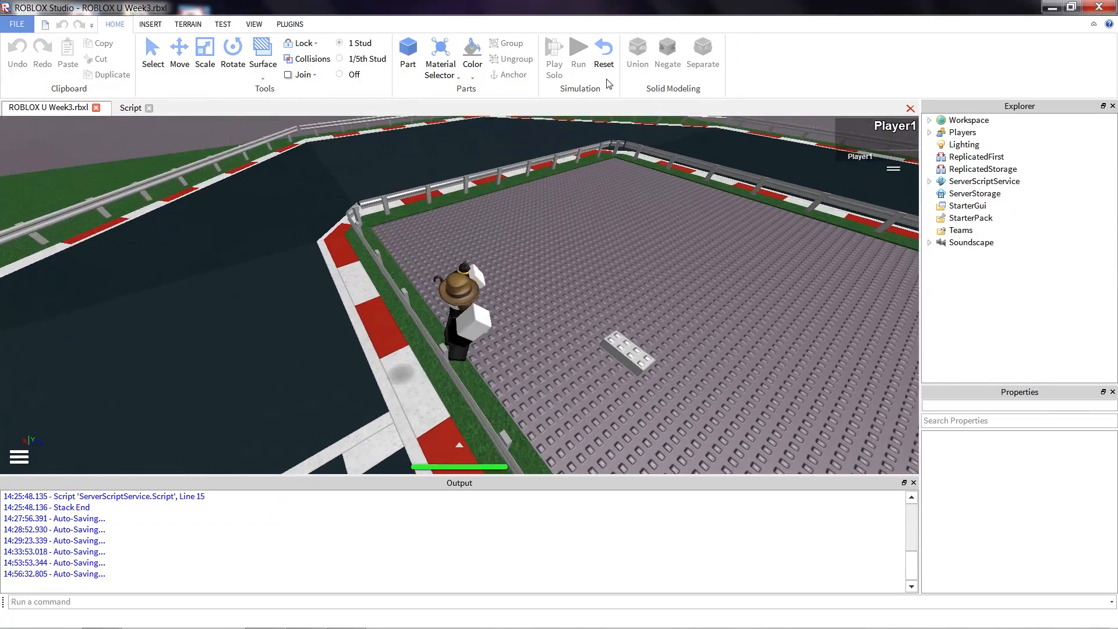
click(603, 49)
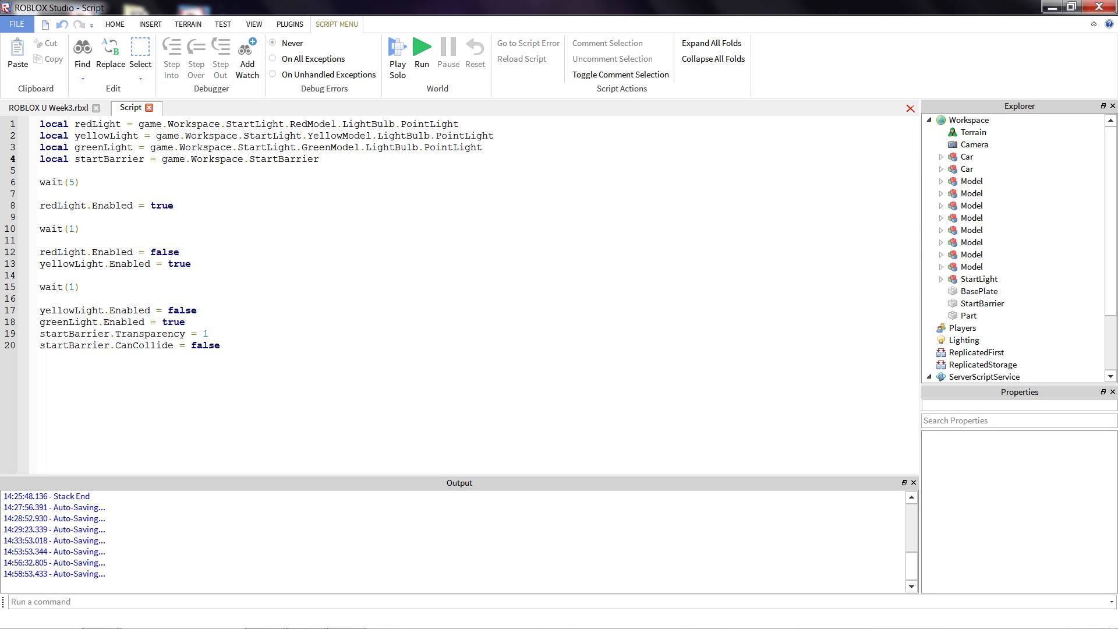
Run a solo playtest of the race and read the line 19 nil startBarrier error in Output.
double_click(94, 158)
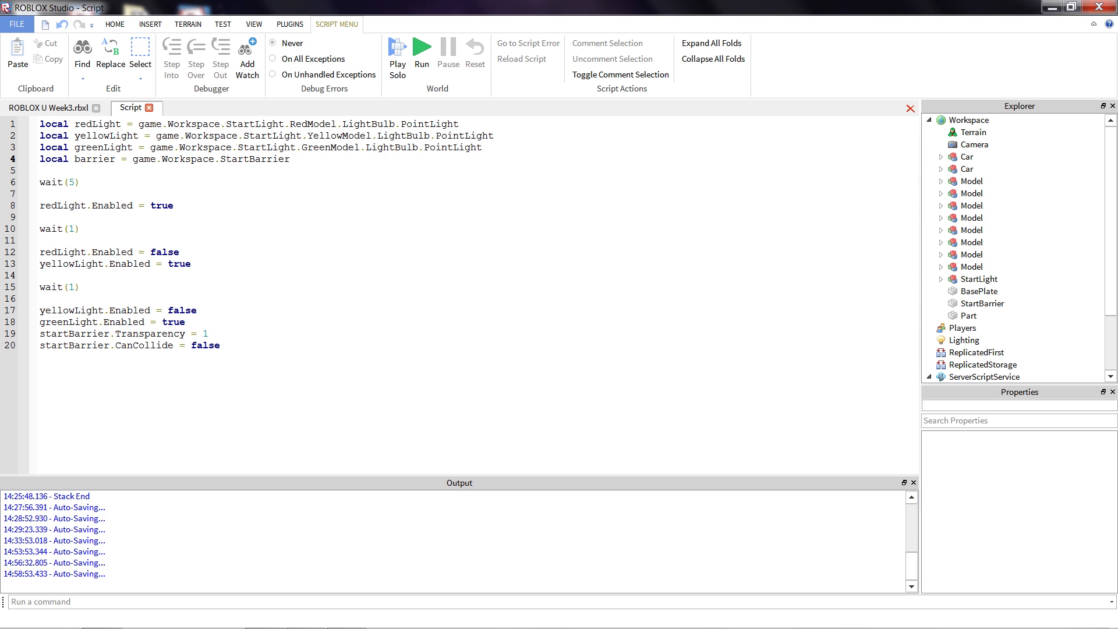
click(52, 107)
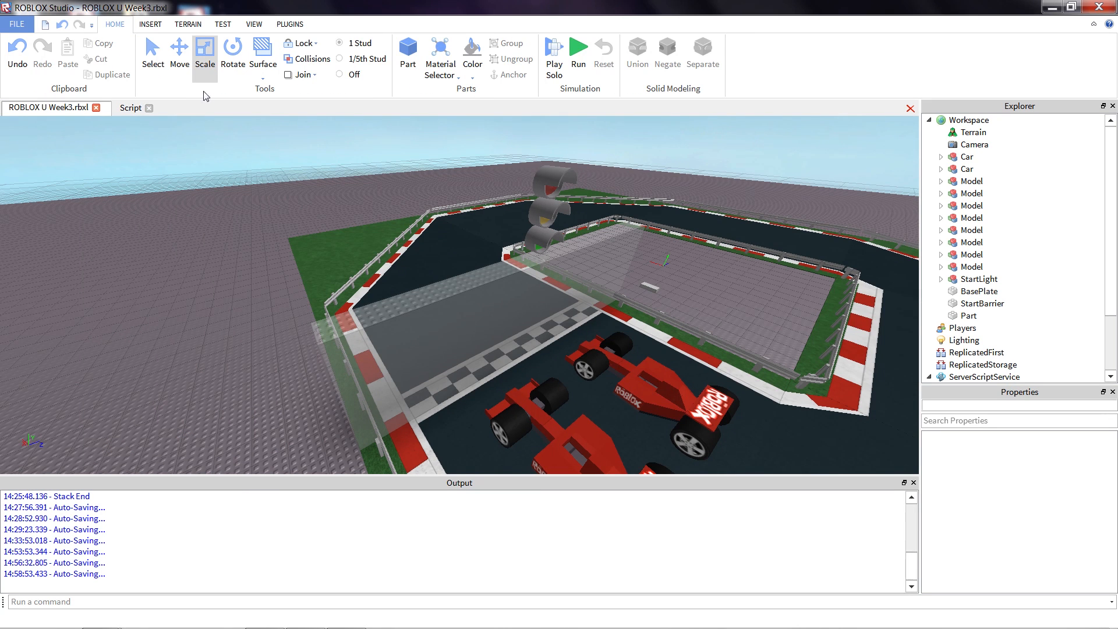
click(553, 50)
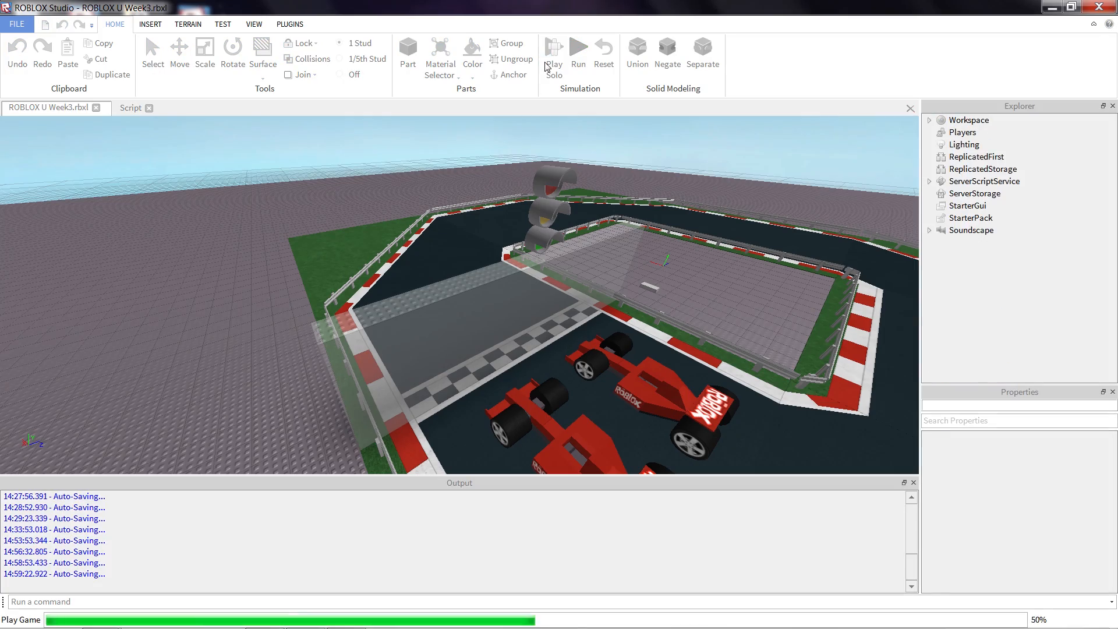
click(555, 50)
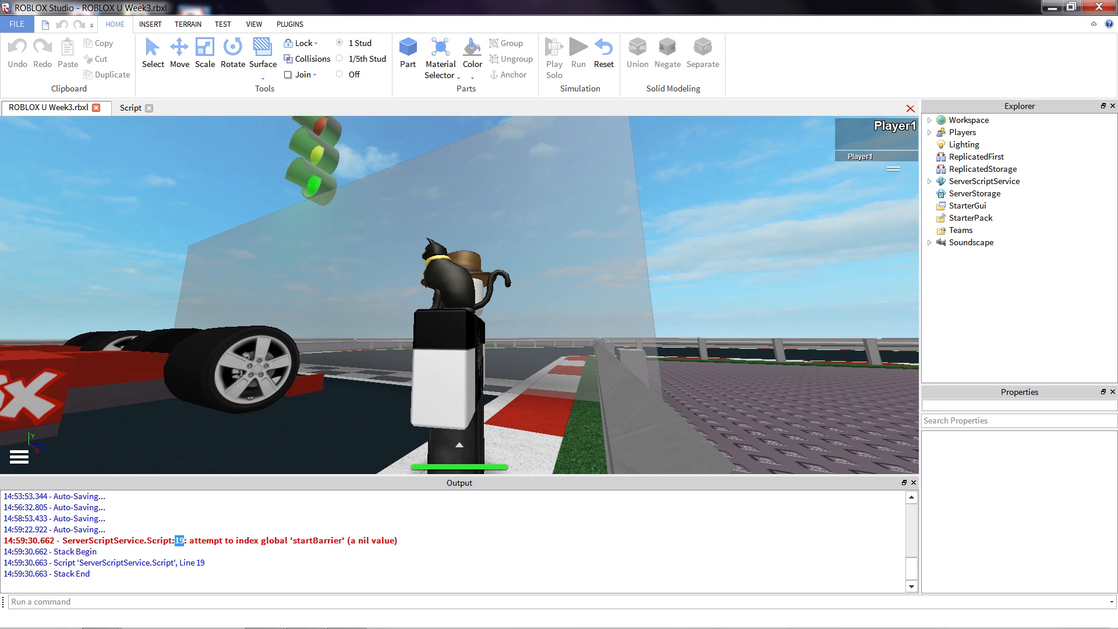
Locate the race start script under ServerScriptService and go to line 19 from the error.
click(979, 156)
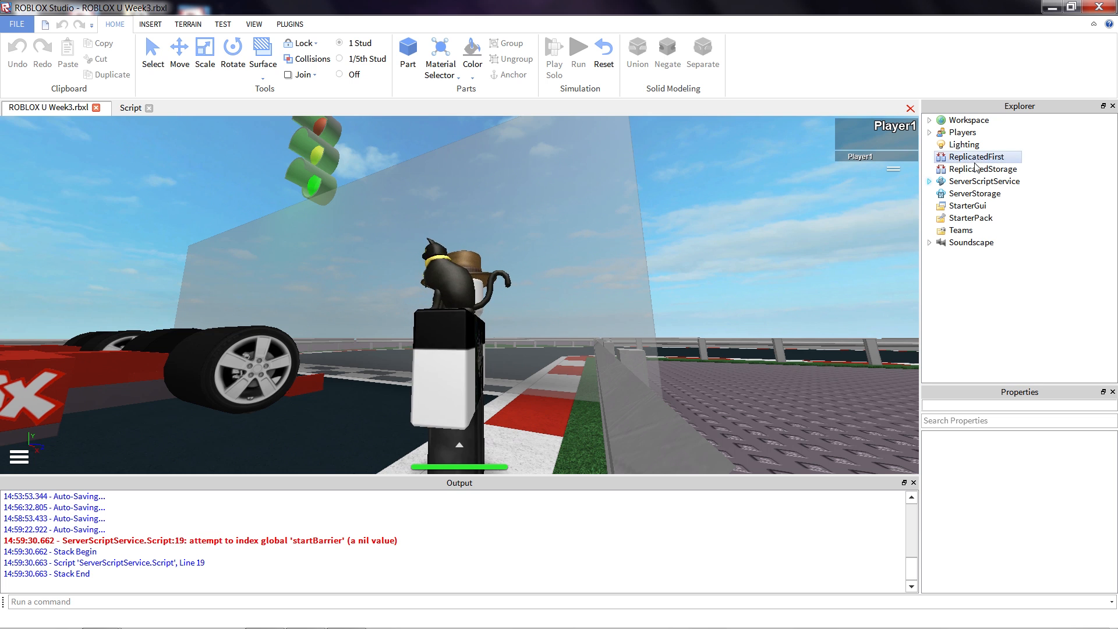
click(987, 182)
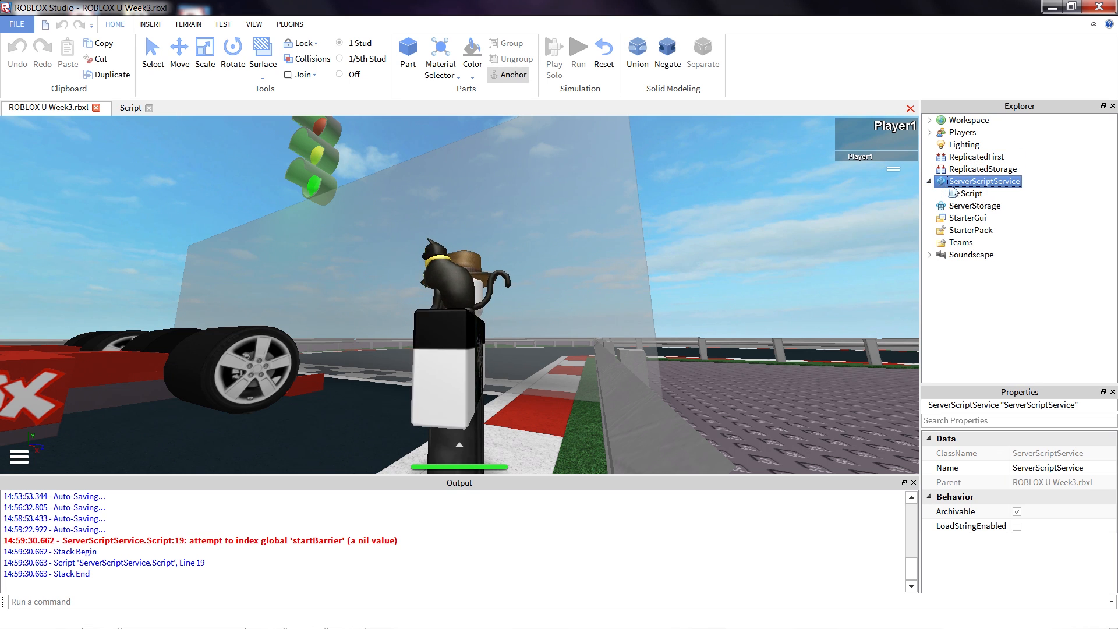
click(971, 193)
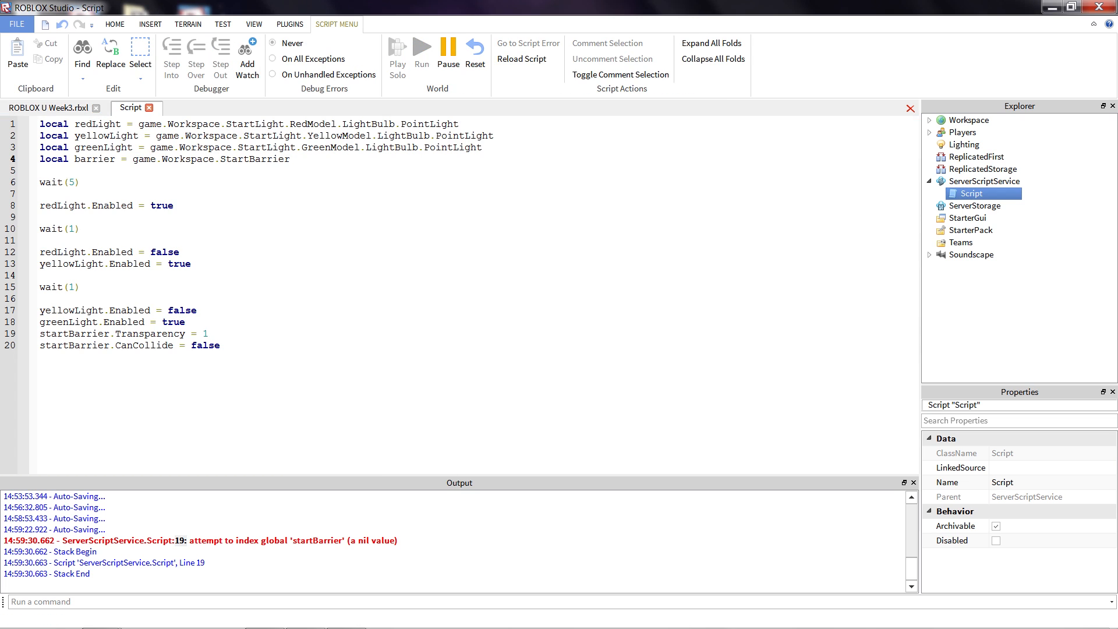
click(81, 160)
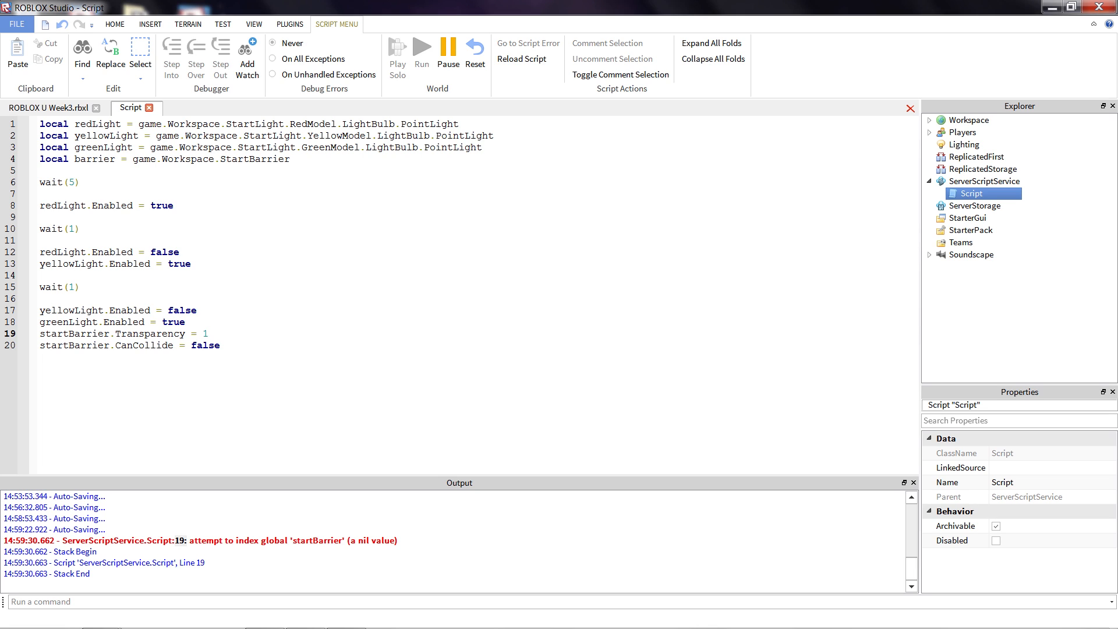
Rename the line 4 variable from barrier to startBarrier so it matches lines 19 and 20.
double_click(73, 333)
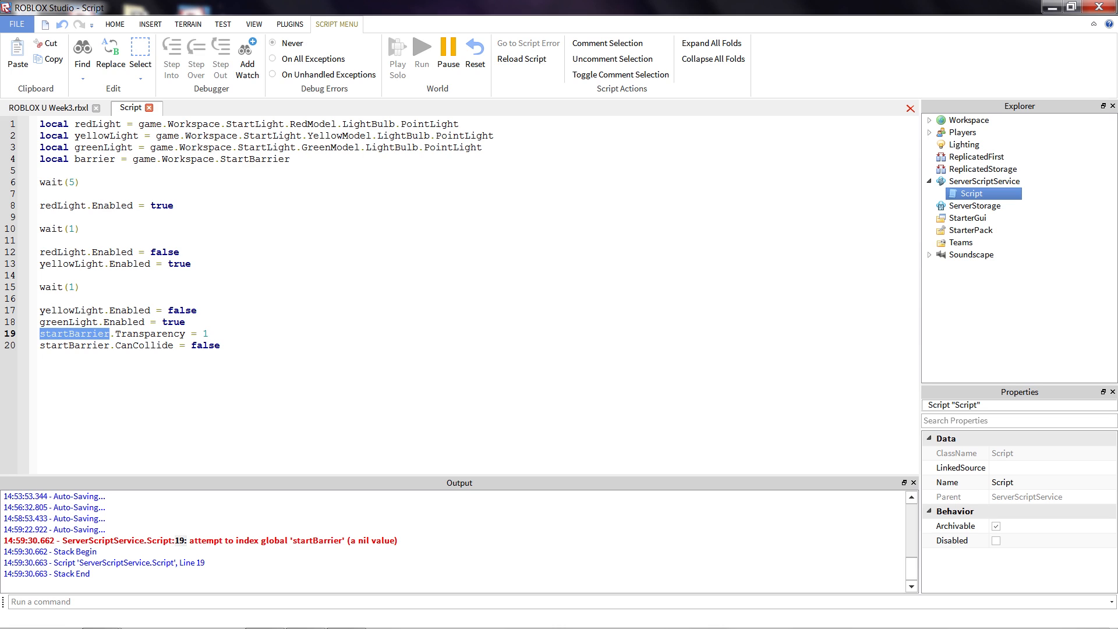
double_click(93, 160)
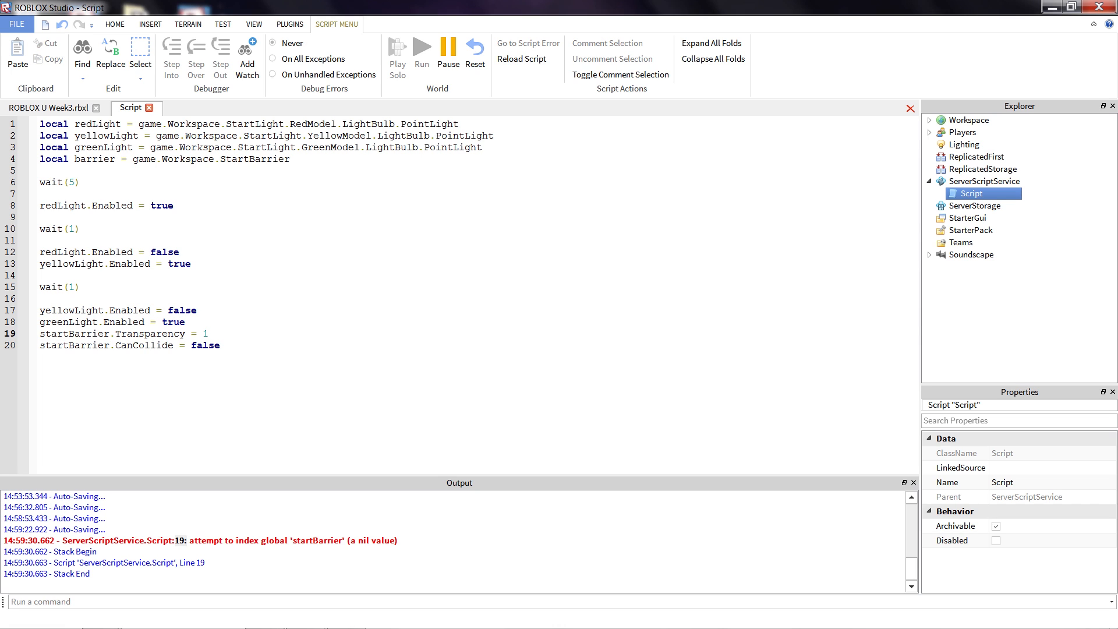
double_click(73, 333)
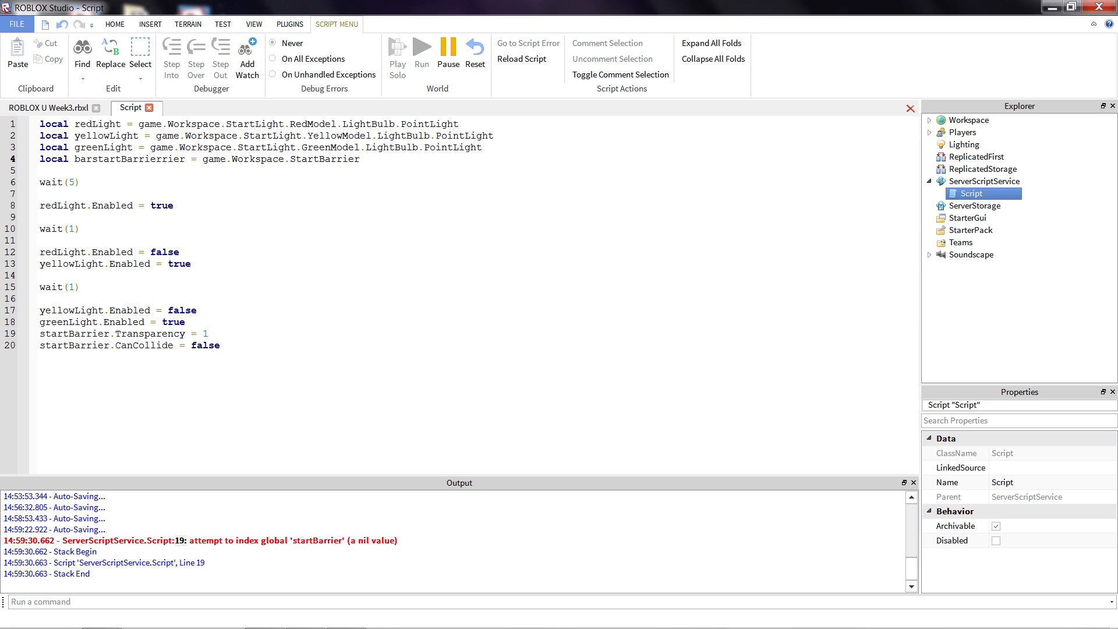
text(startBarrier)
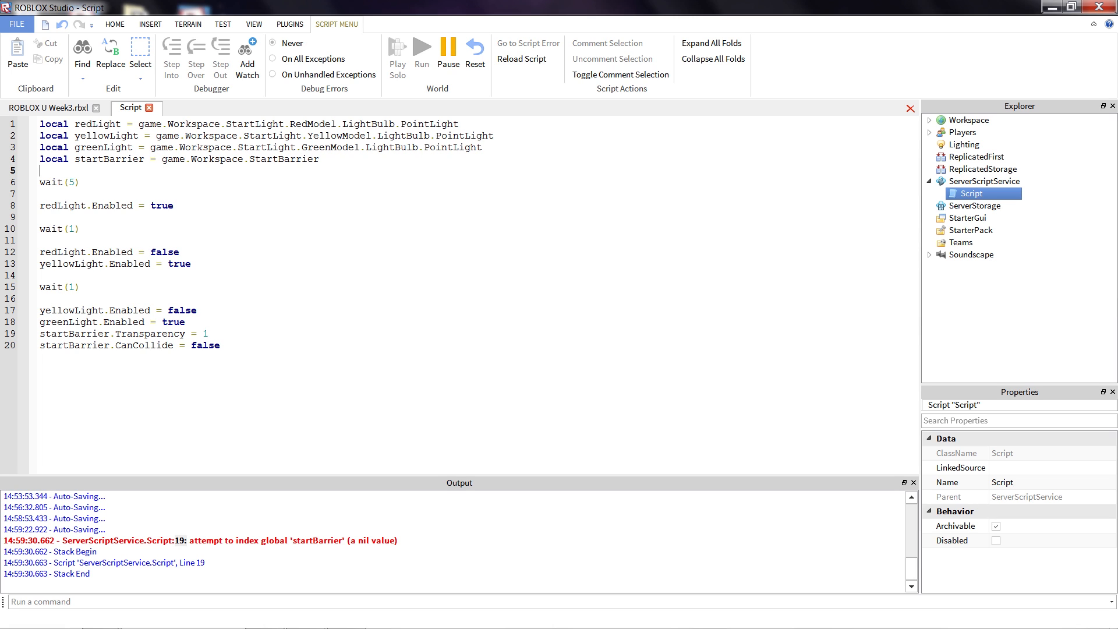
Retype line 1's StartLight as lowercase startlight and start a solo playtest.
click(79, 124)
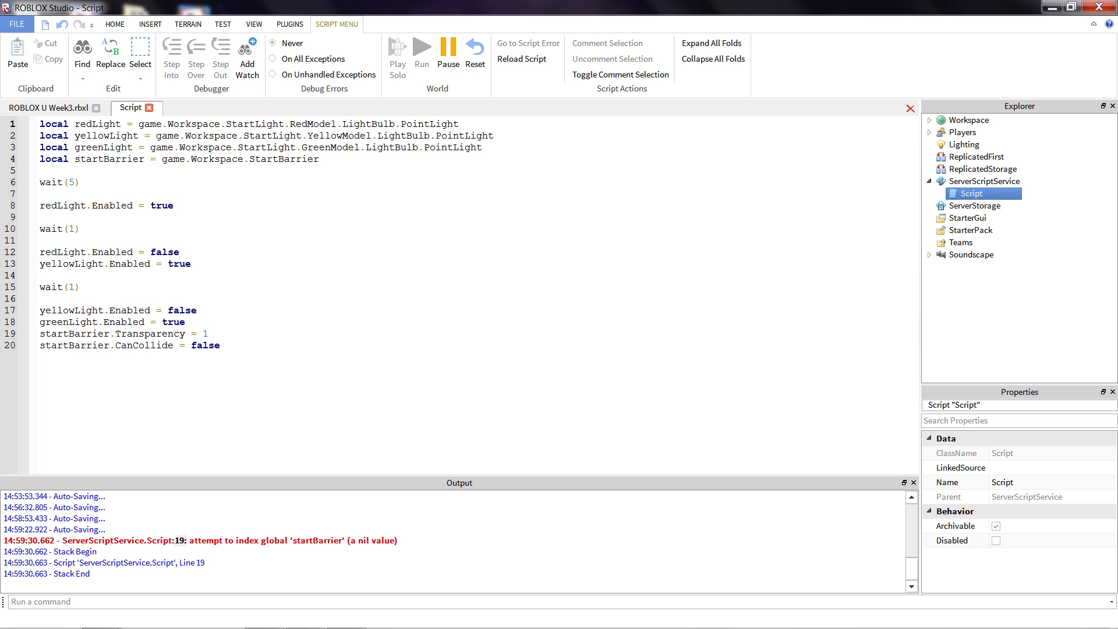
mouse_move(932, 126)
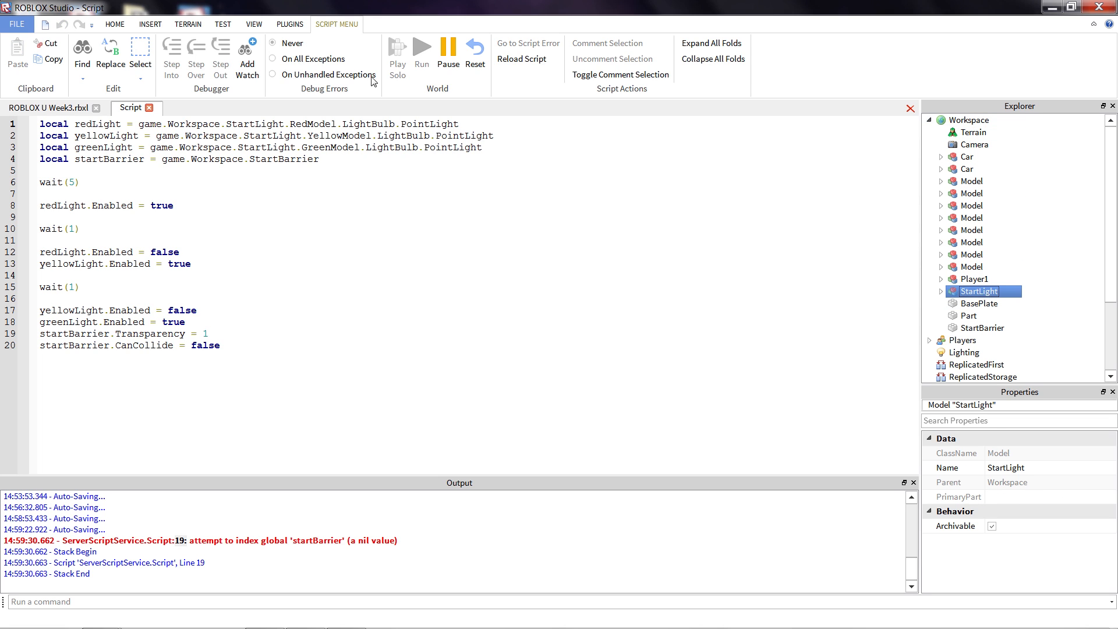
text(star)
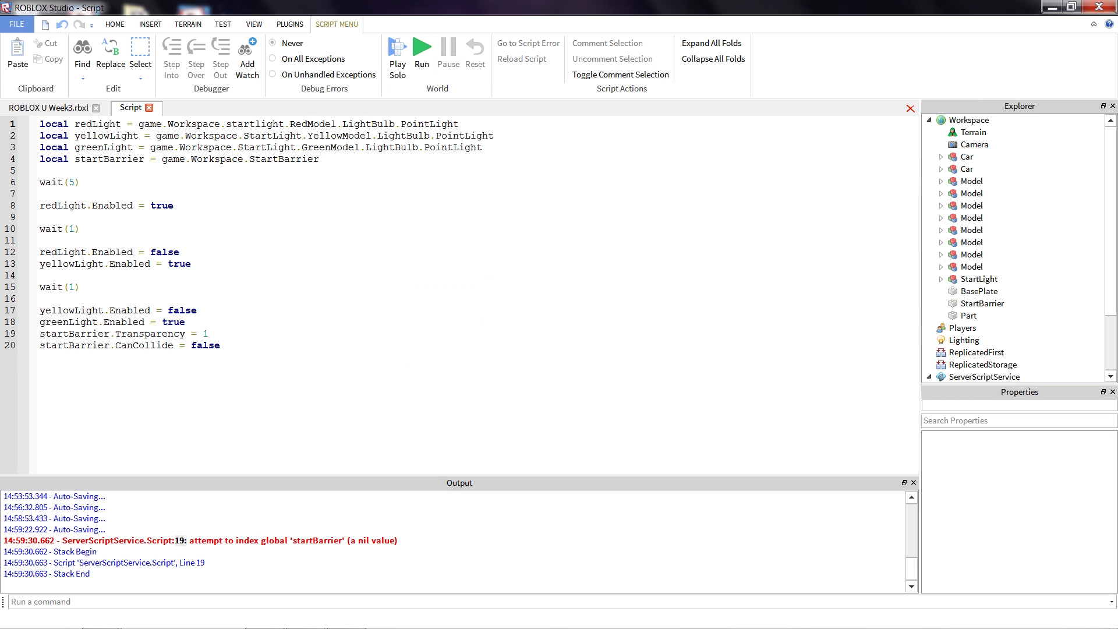
click(422, 51)
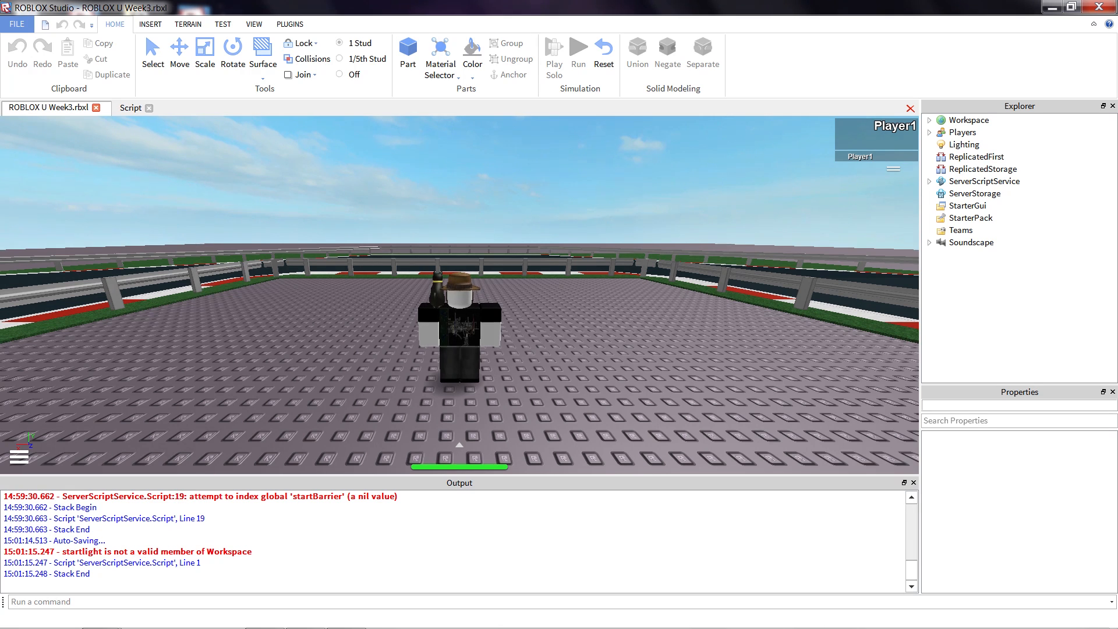
Select the lowercase startlight on line 1 and expand the Workspace in Explorer.
click(132, 108)
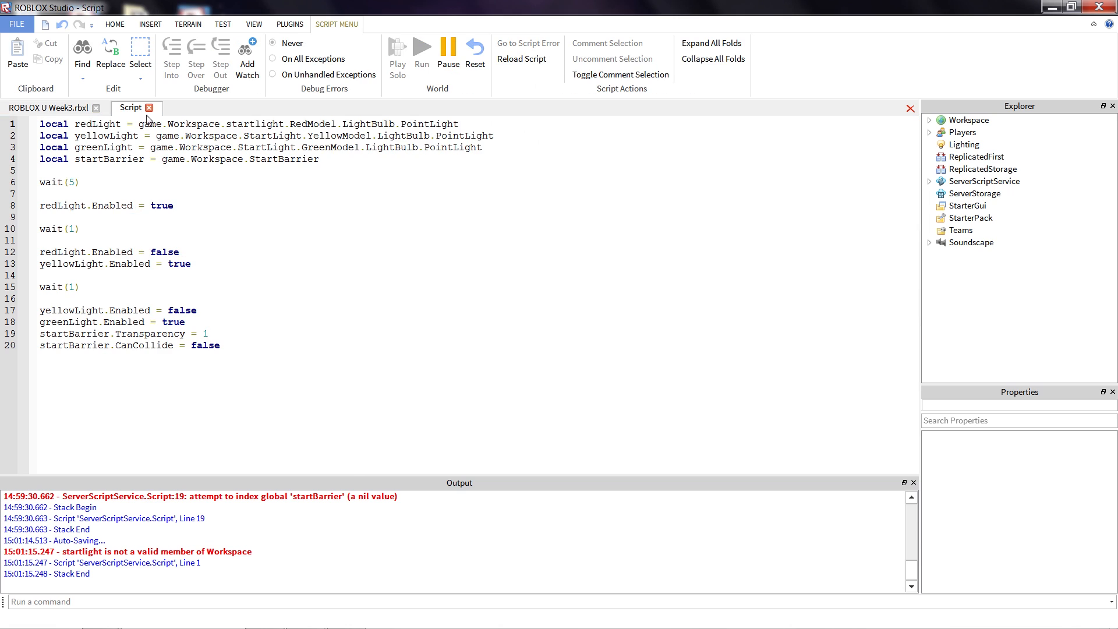
double_click(254, 123)
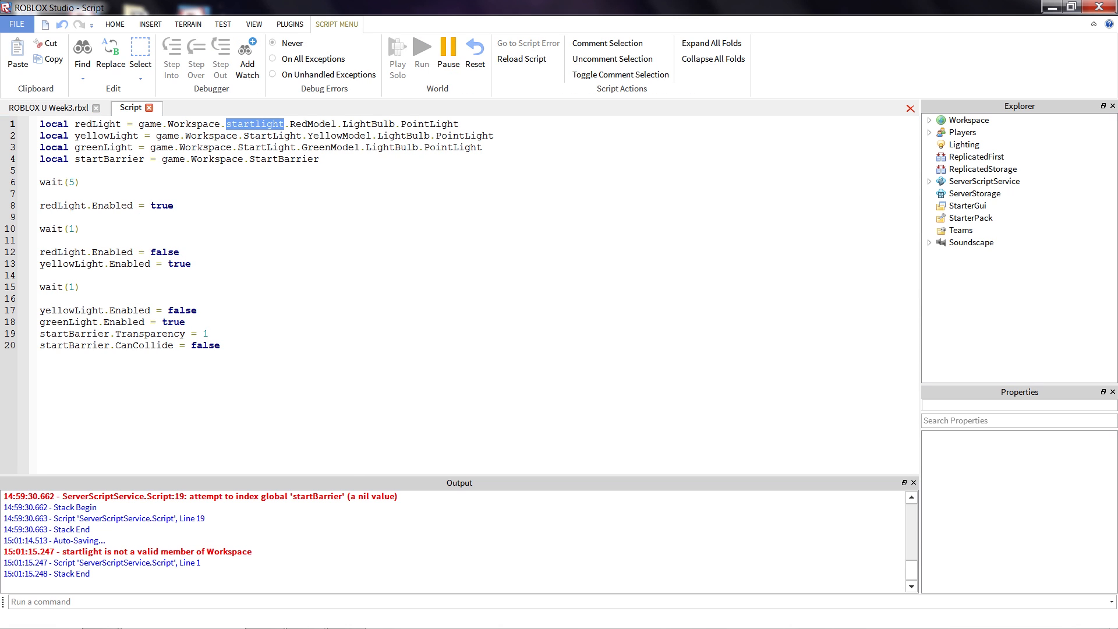
click(930, 120)
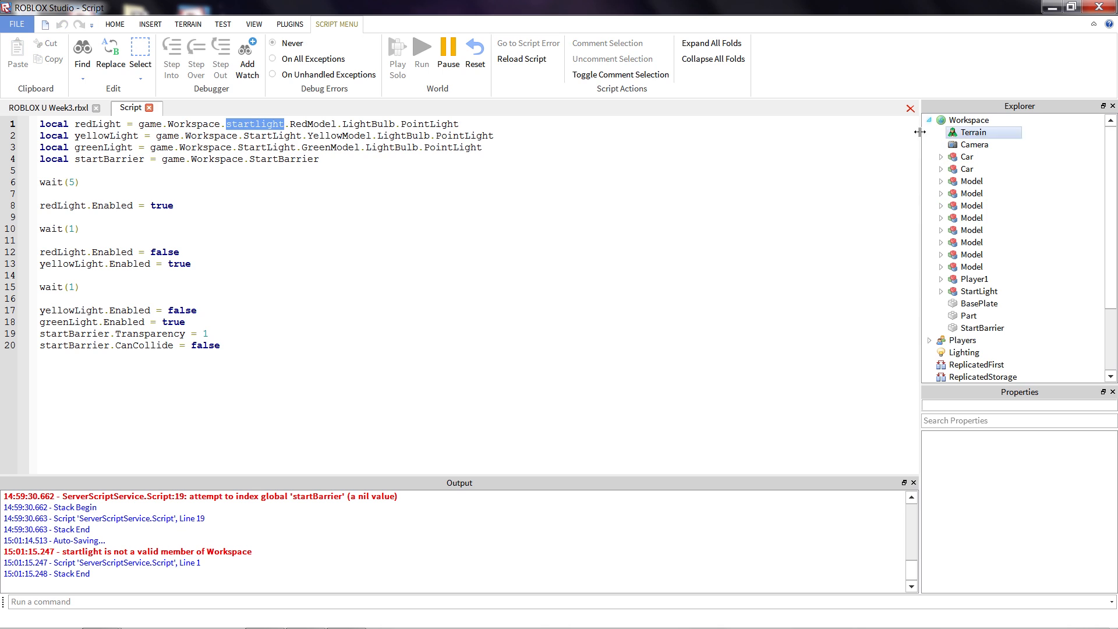
Select the StartLight model to compare its capitalized name with line 1.
click(971, 120)
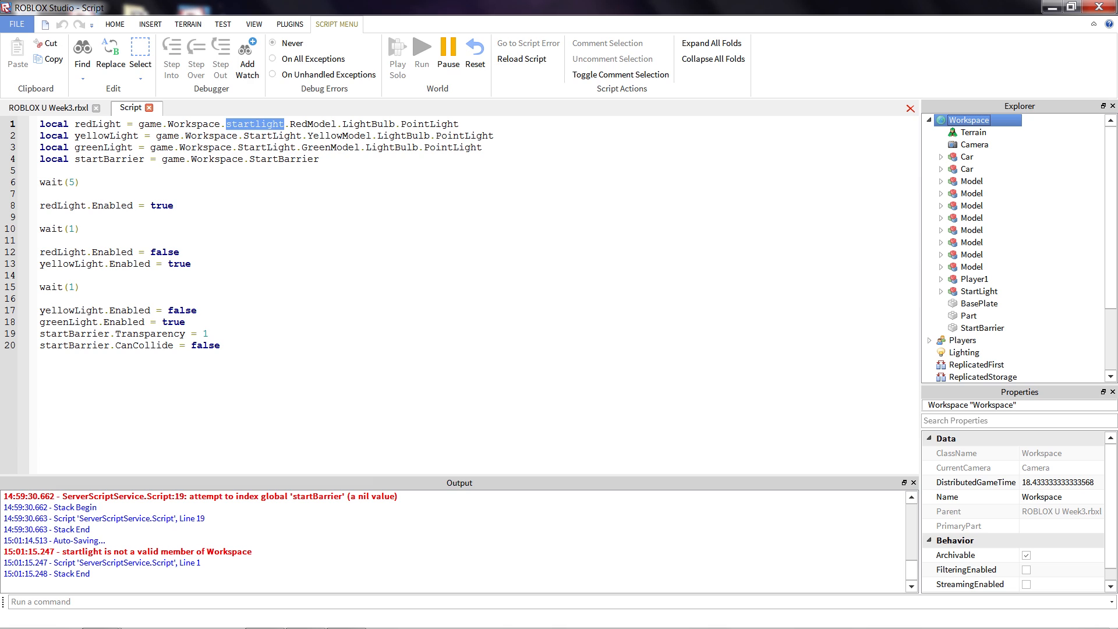
click(979, 292)
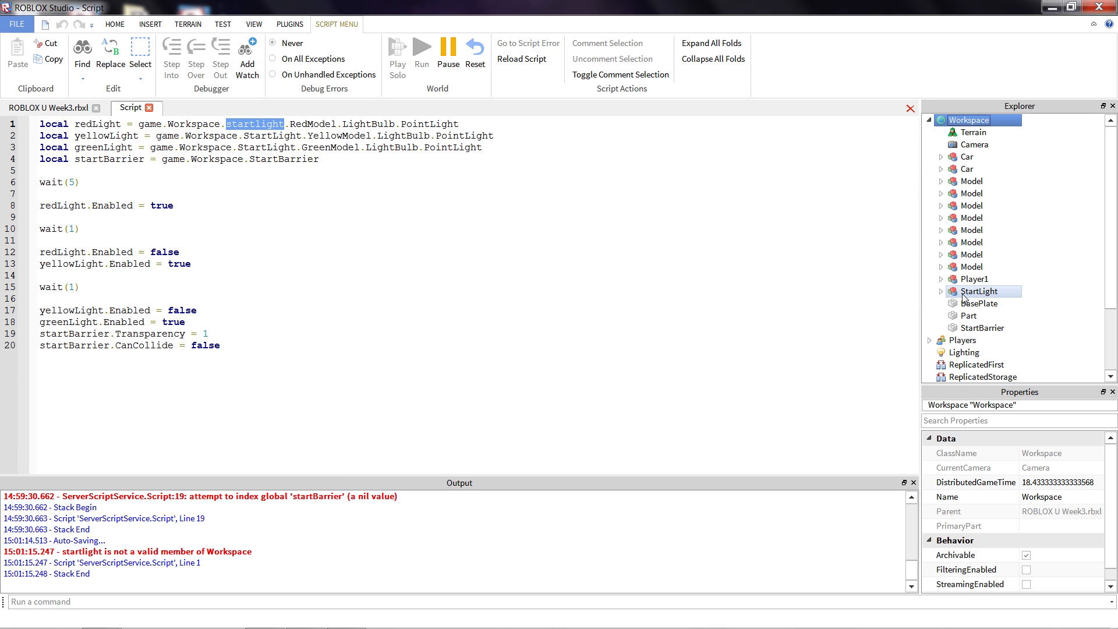
click(980, 291)
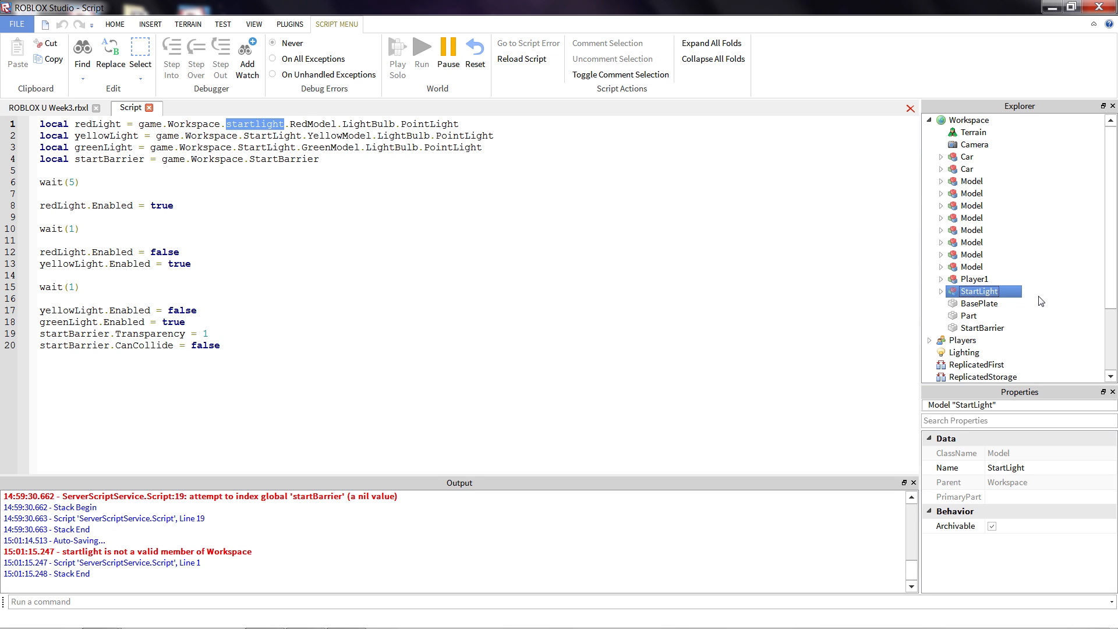
mouse_move(1056, 297)
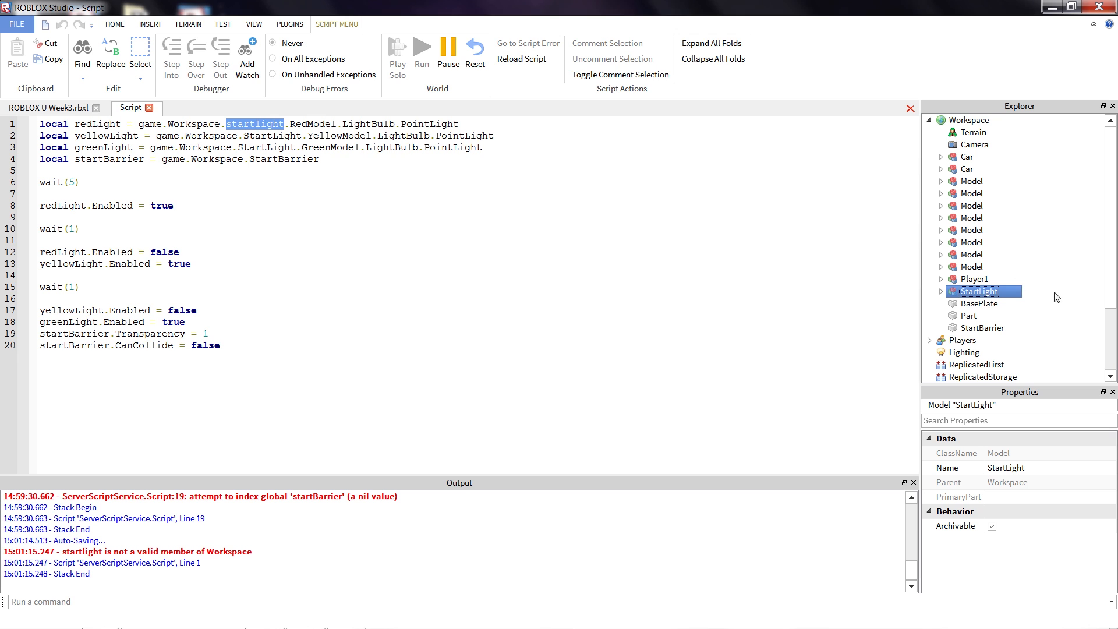
Rename Part, inspect StartBarrier and StartLight's light models, then stop the test and return to the script.
click(971, 316)
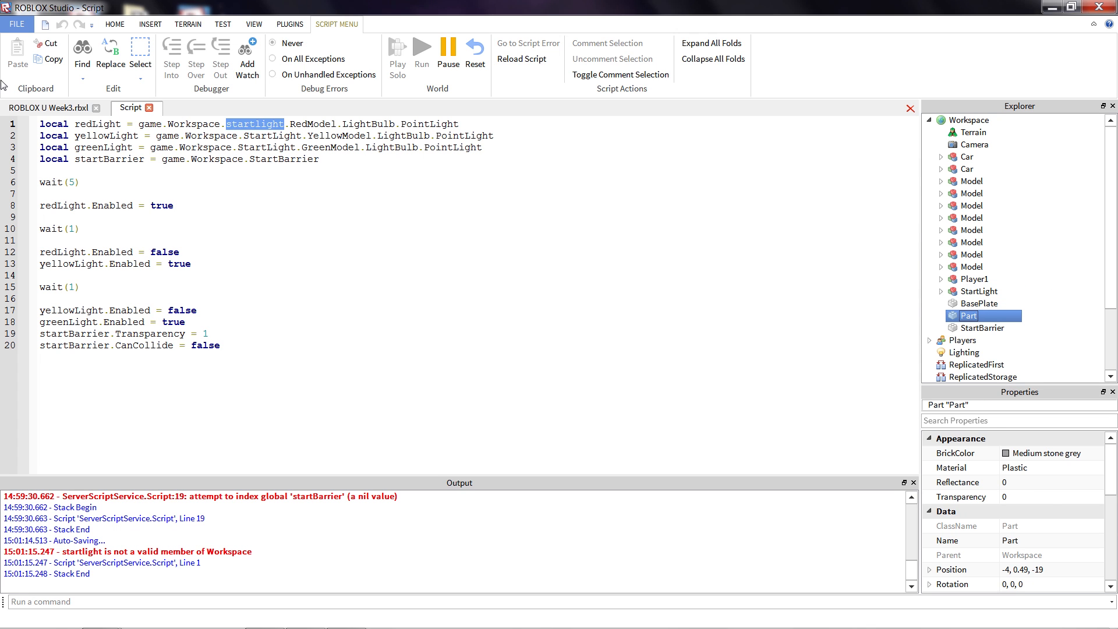
right_click(970, 316)
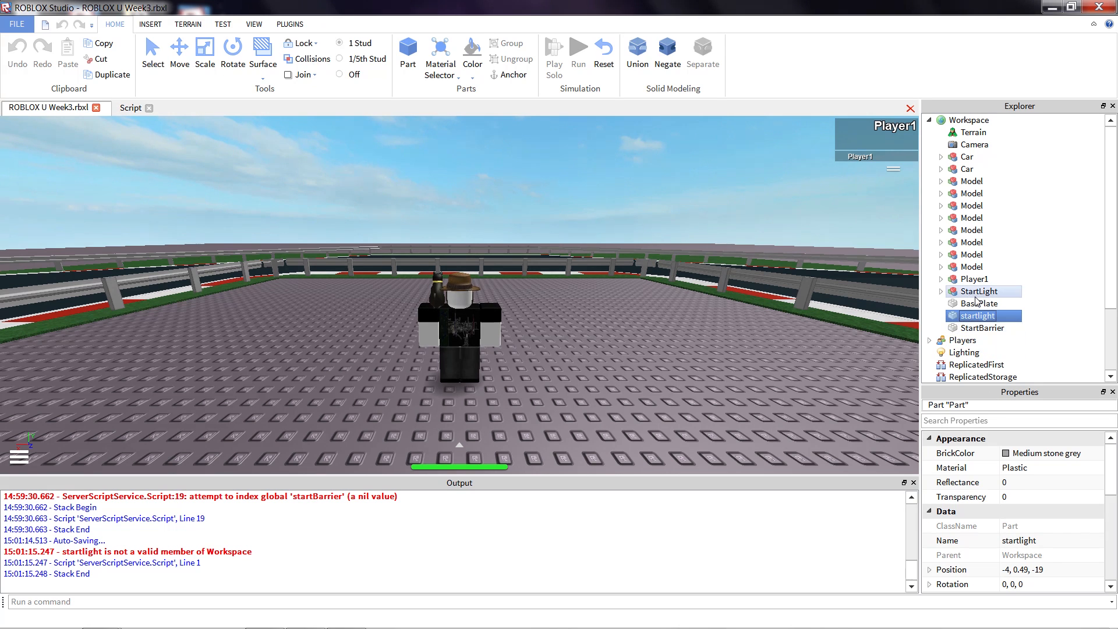
click(984, 328)
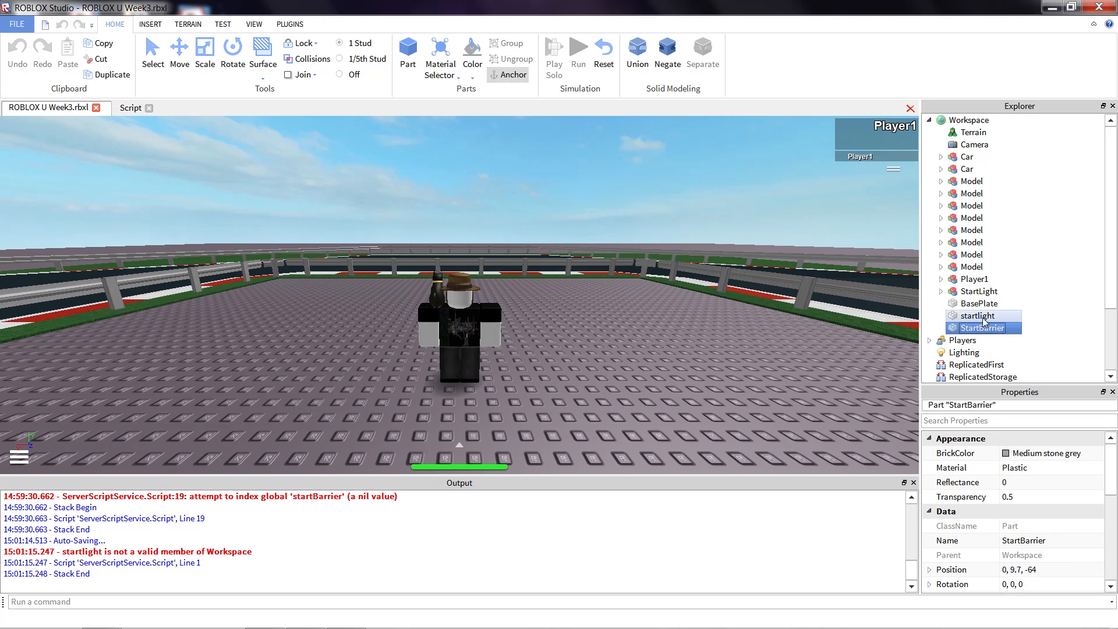
click(978, 315)
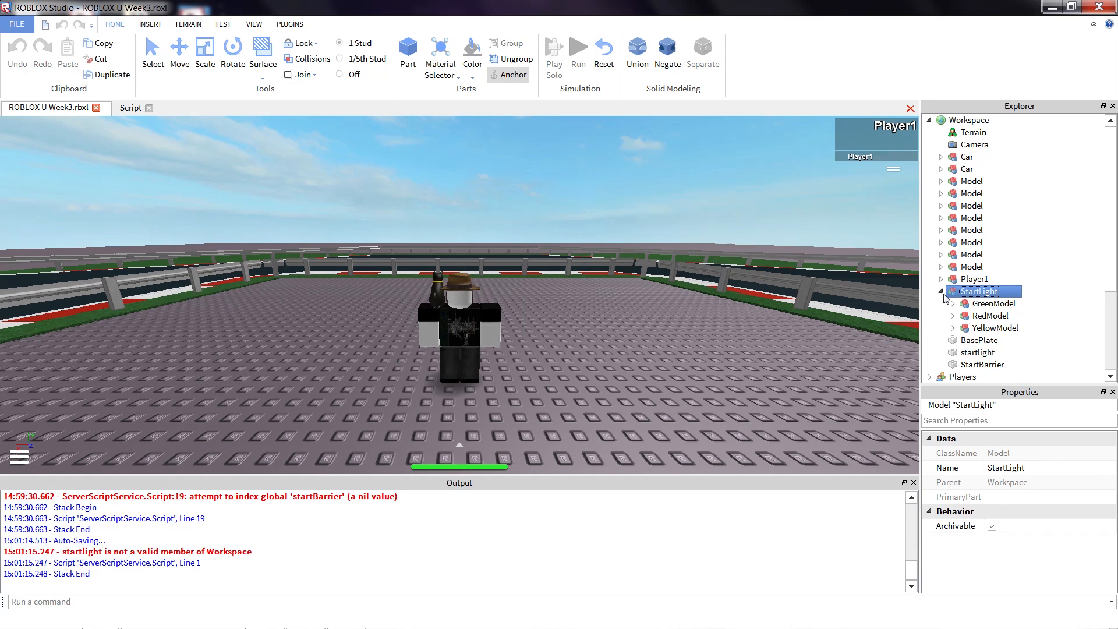
click(130, 107)
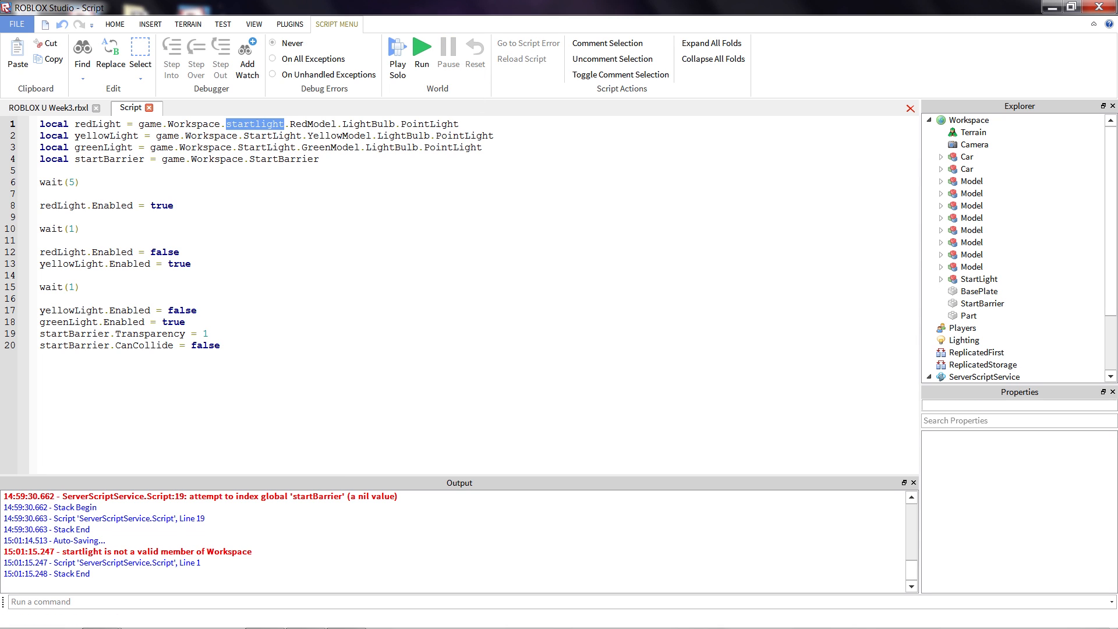
Replace line 1's startlight with the correctly capitalized StartLight.
text(StartLight)
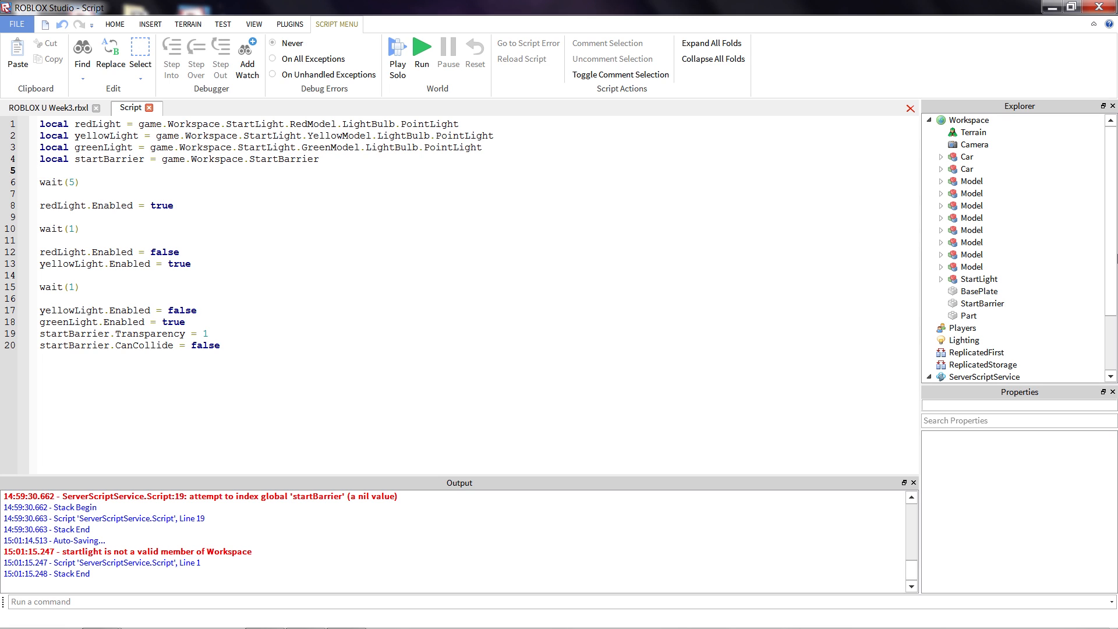
mouse_move(1085, 258)
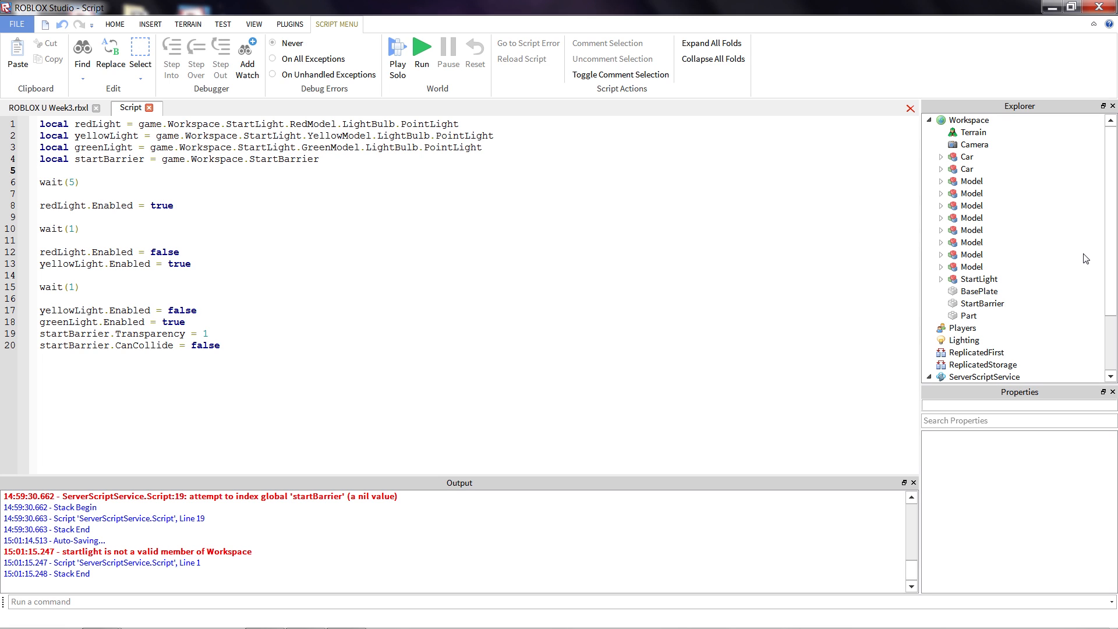
click(981, 292)
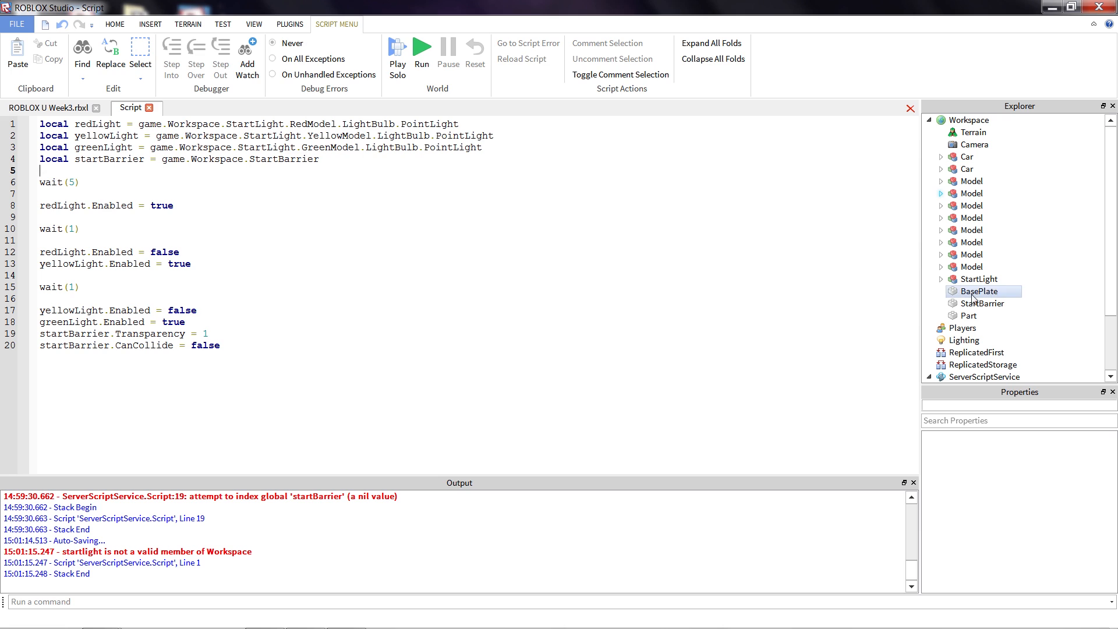
Write line 4's reference as game.Workspace.Start Barrier with a space.
click(987, 302)
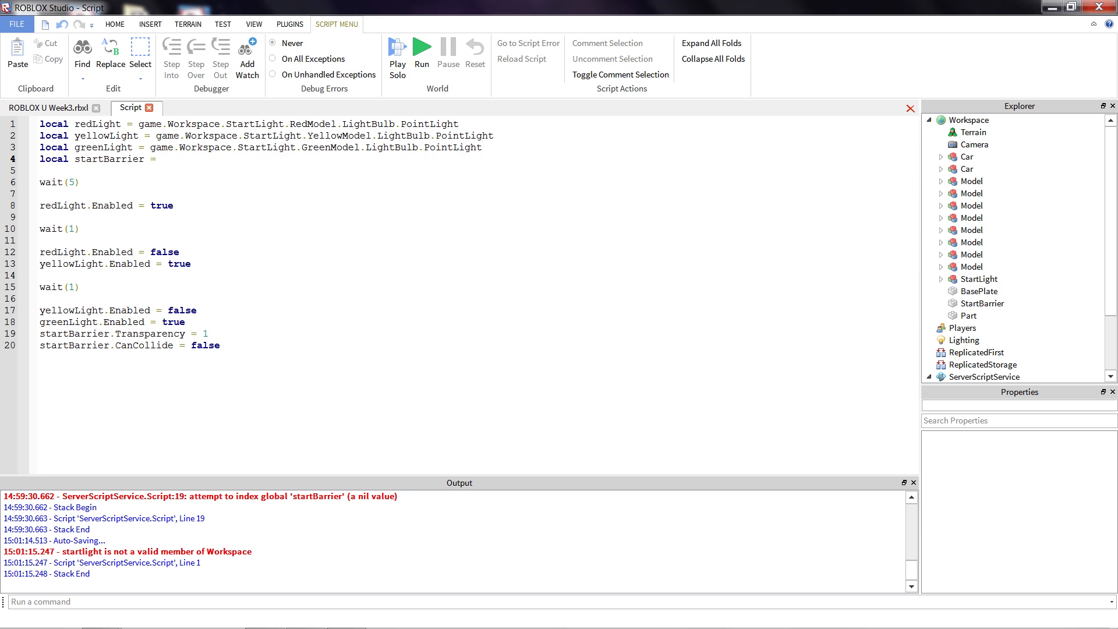
text(game.Work)
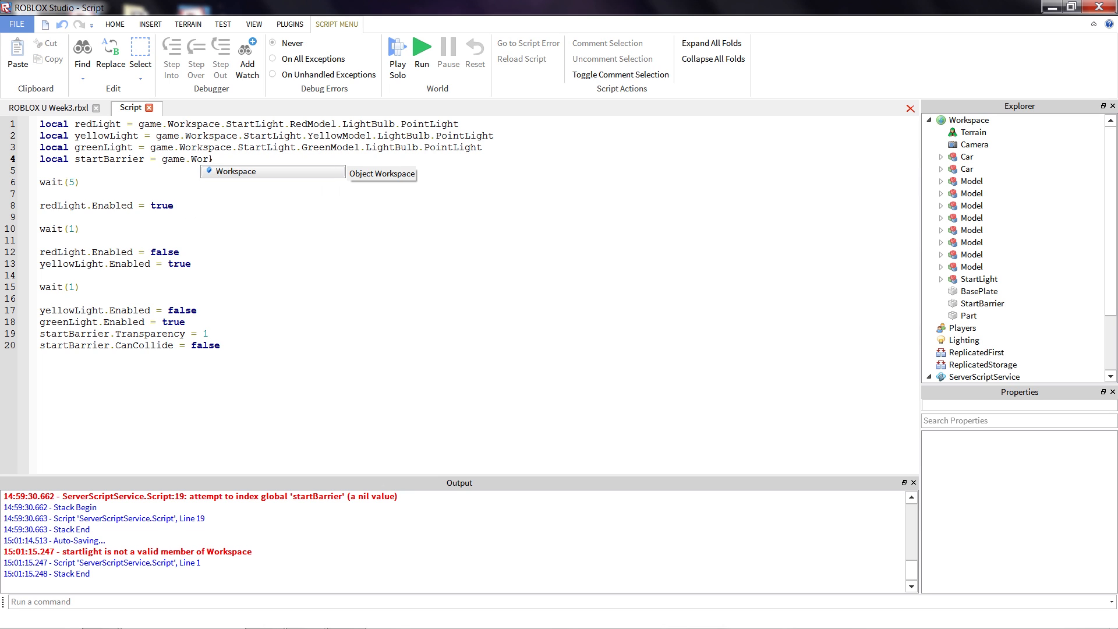
text(Start Barr)
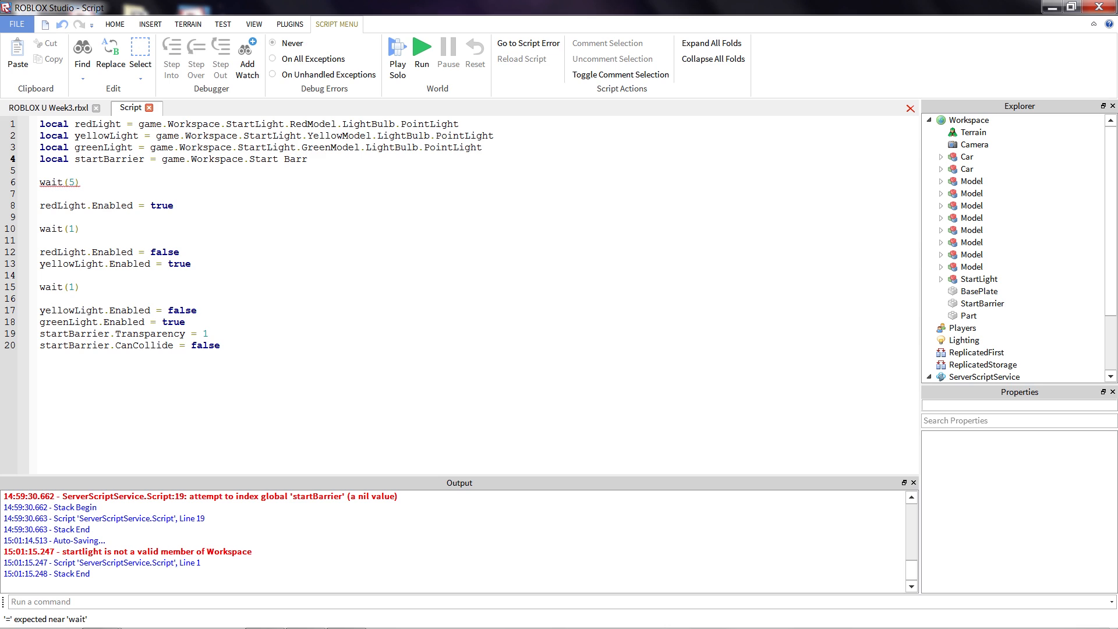
text(ier)
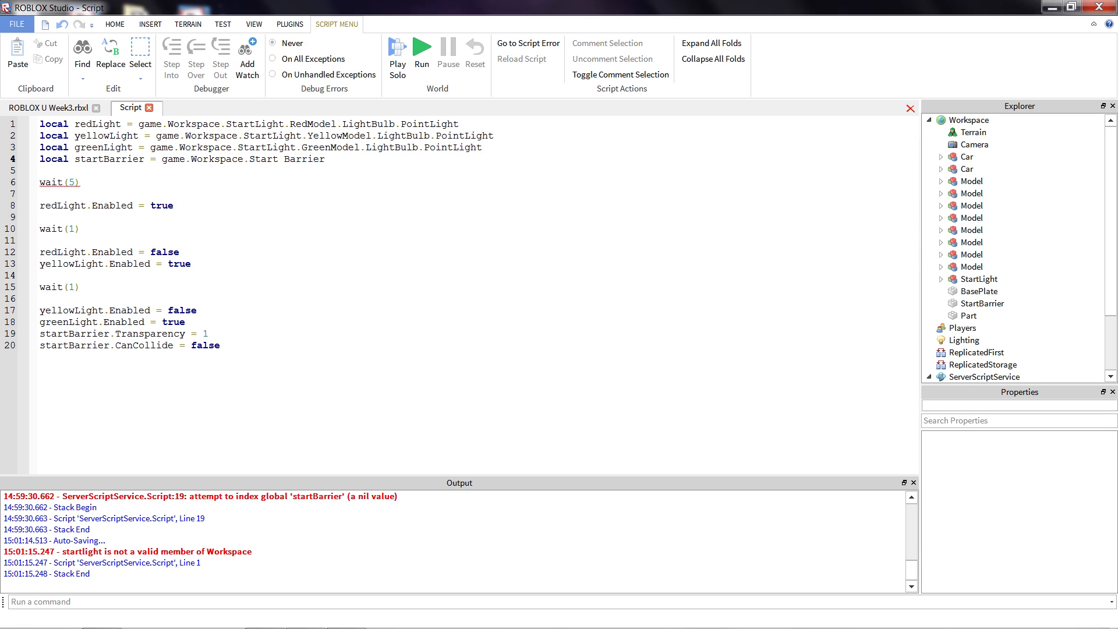
click(325, 160)
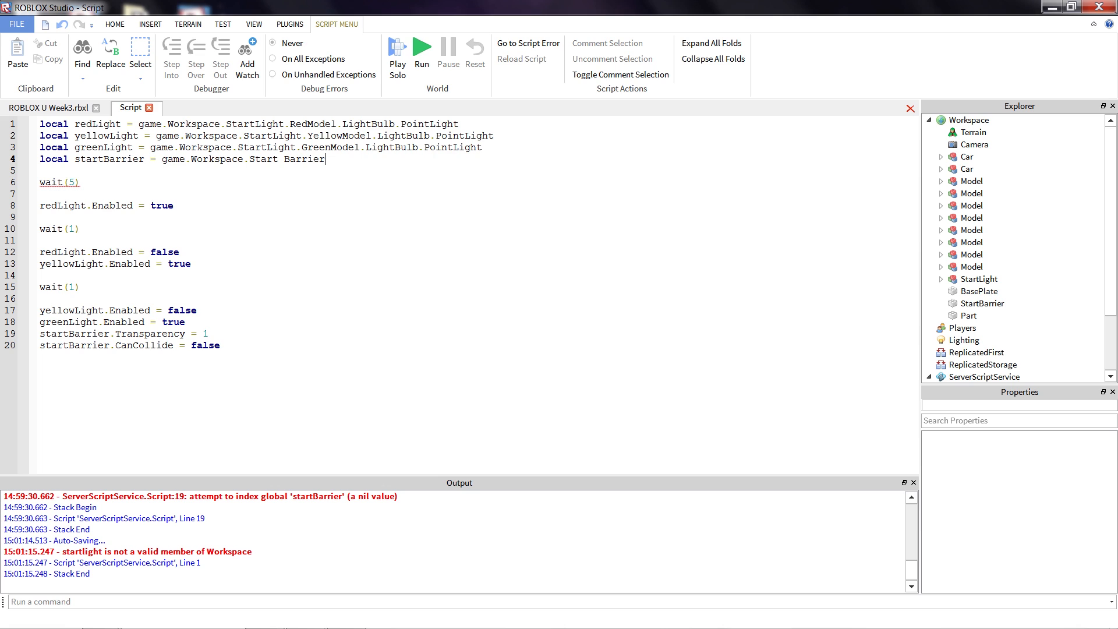
Compare the spaced reference with the StartBarrier part's name and position the caret before Barrier.
click(984, 303)
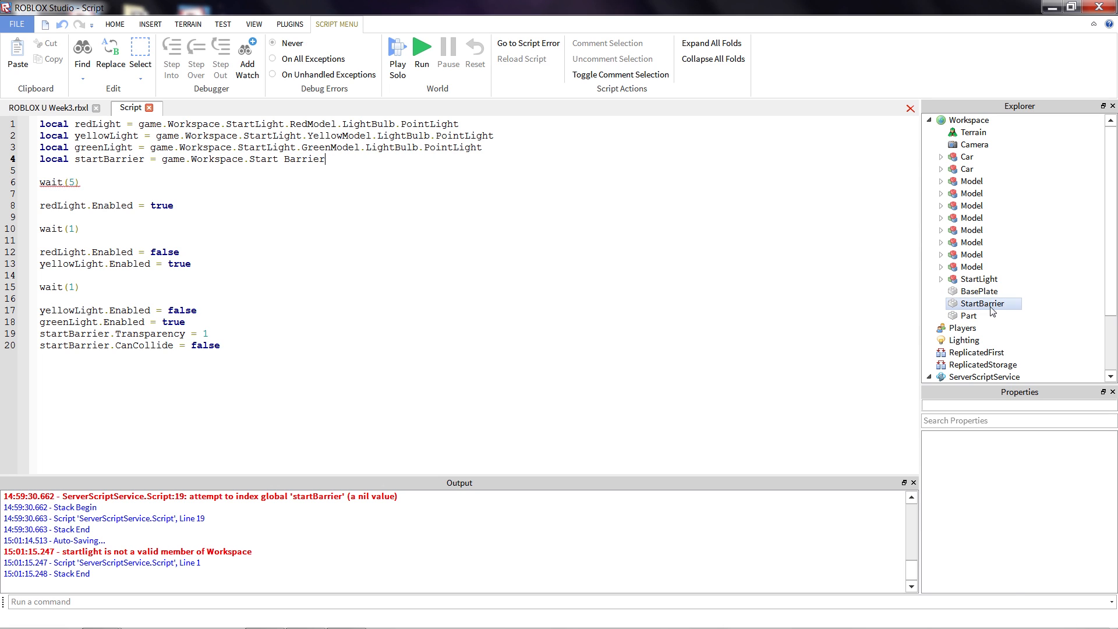
click(985, 303)
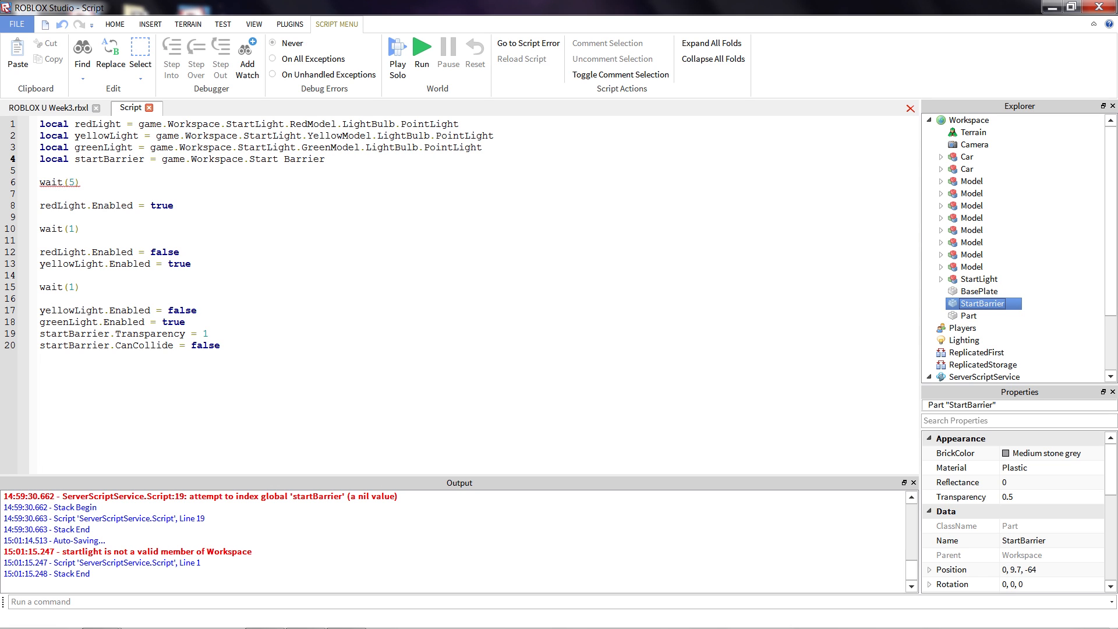
click(283, 159)
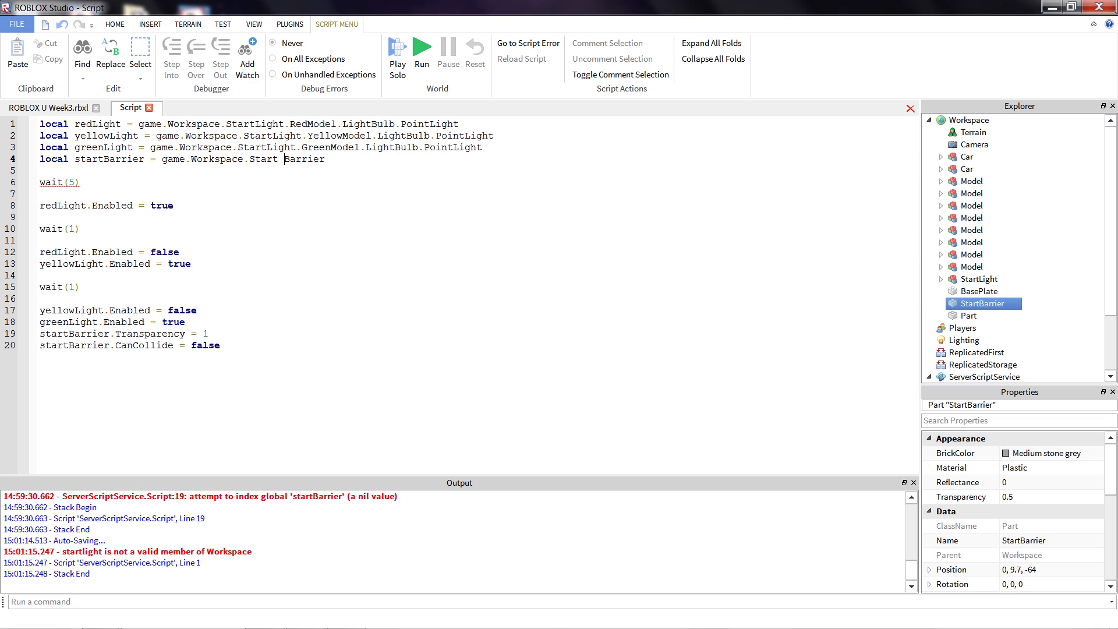
key(ctrl+a)
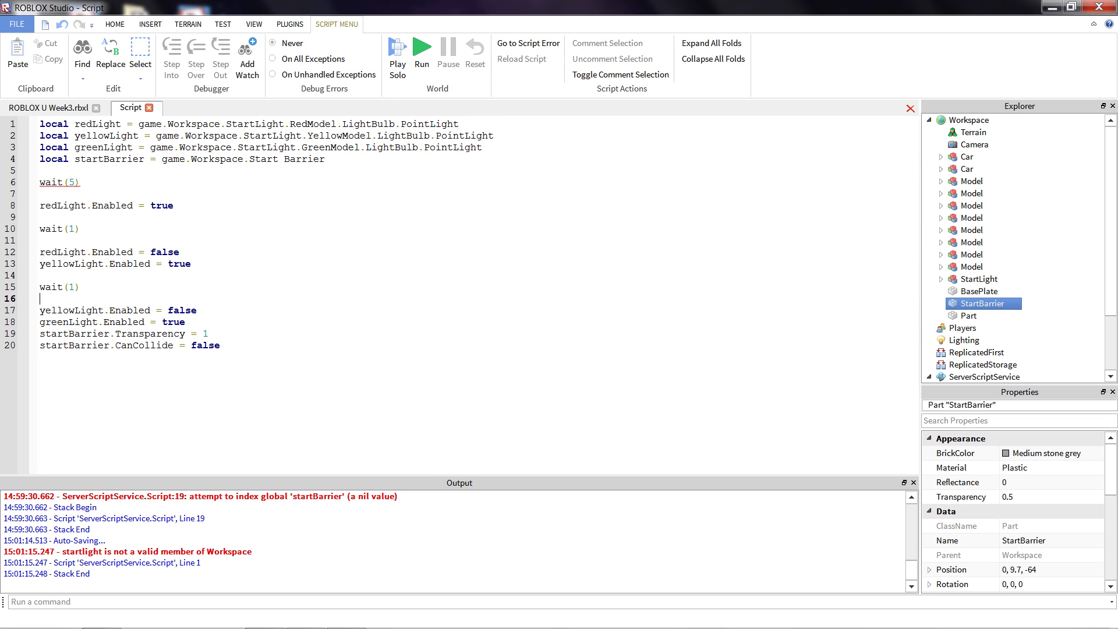
click(278, 159)
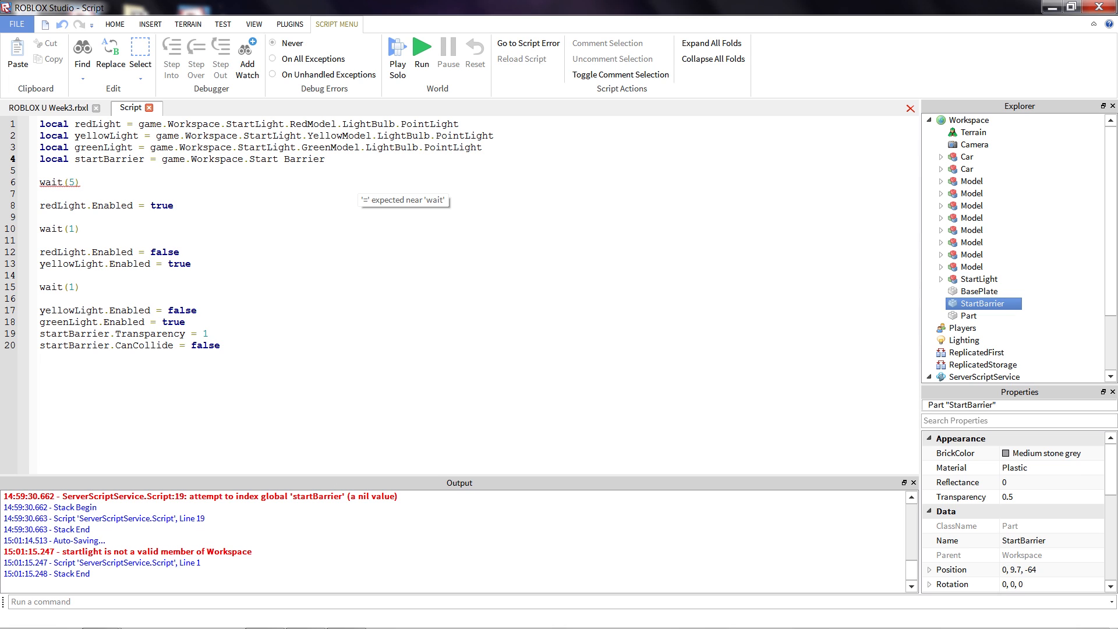
click(277, 160)
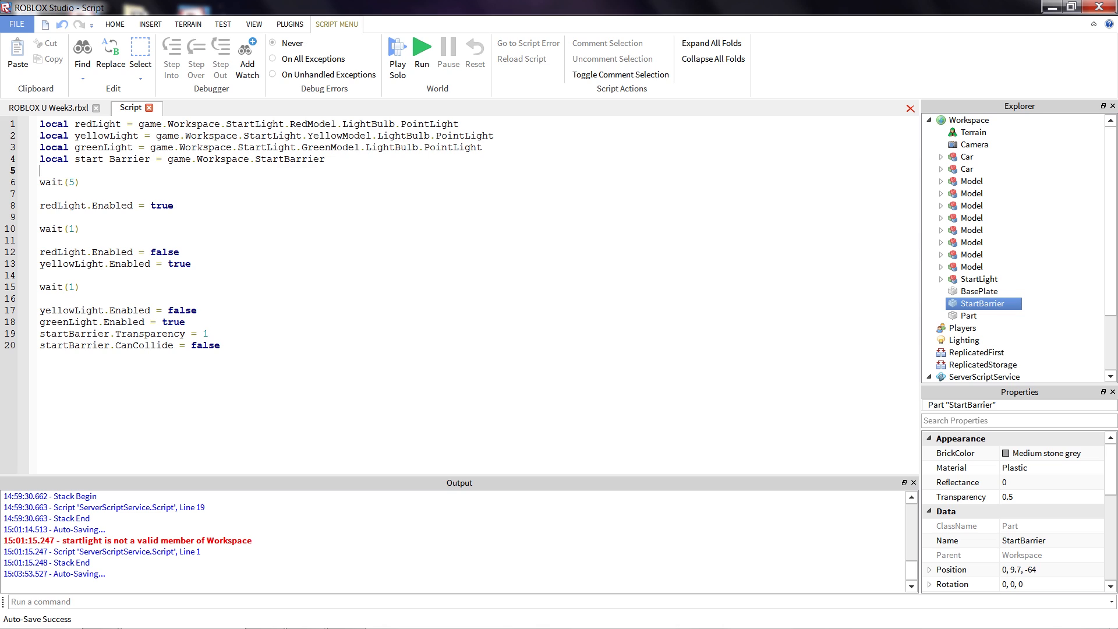
mouse_move(365, 80)
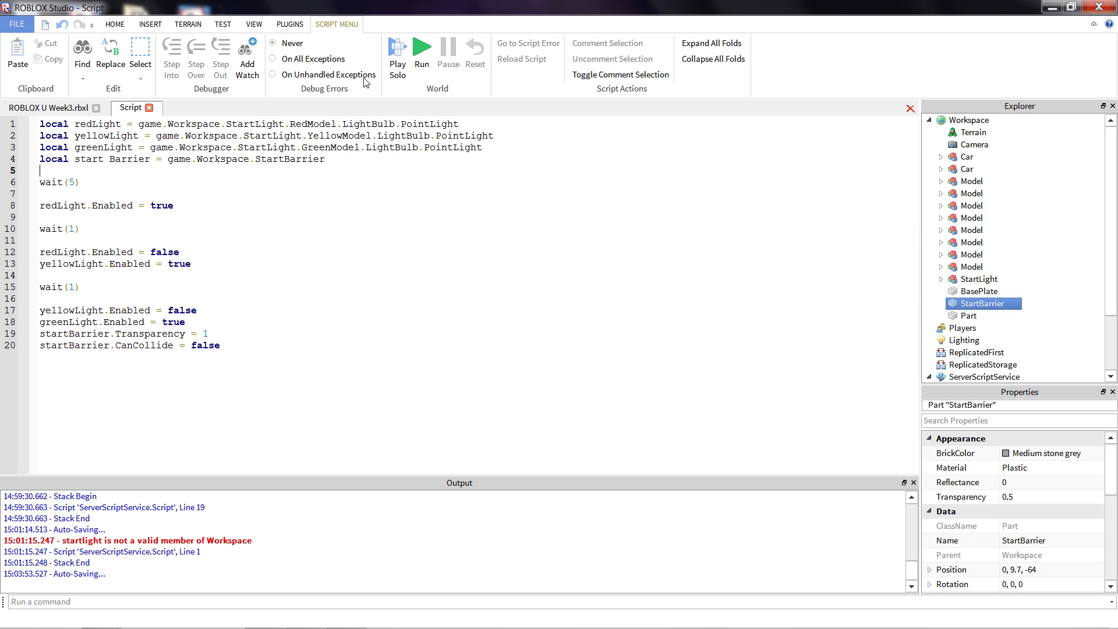
mouse_move(363, 81)
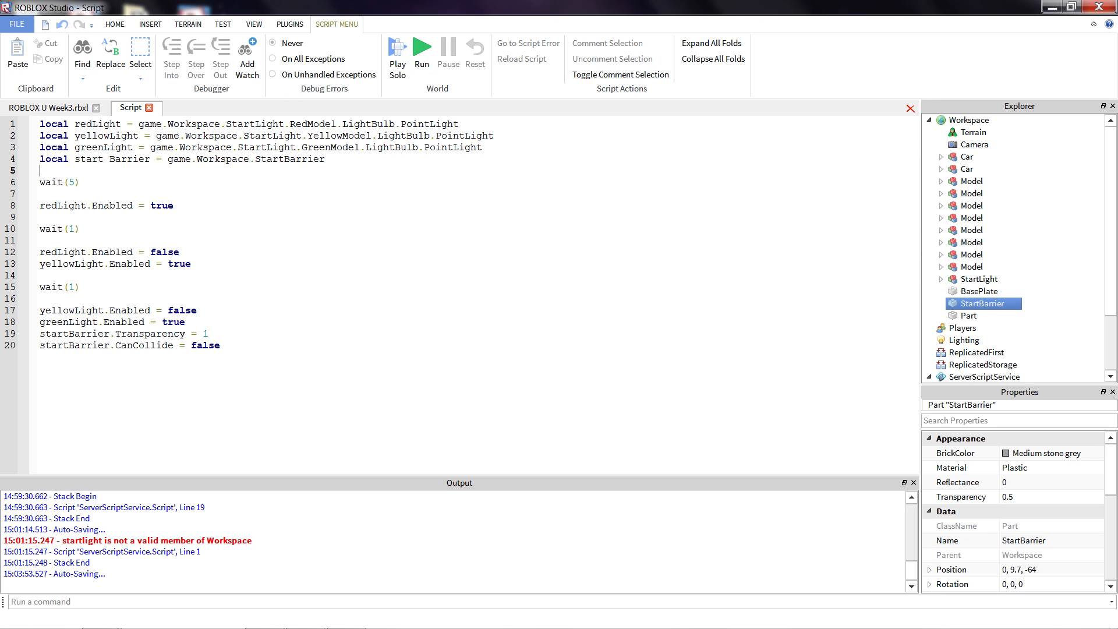
With line 4 declaring 'start Barrier', start a test play of the race.
double_click(109, 160)
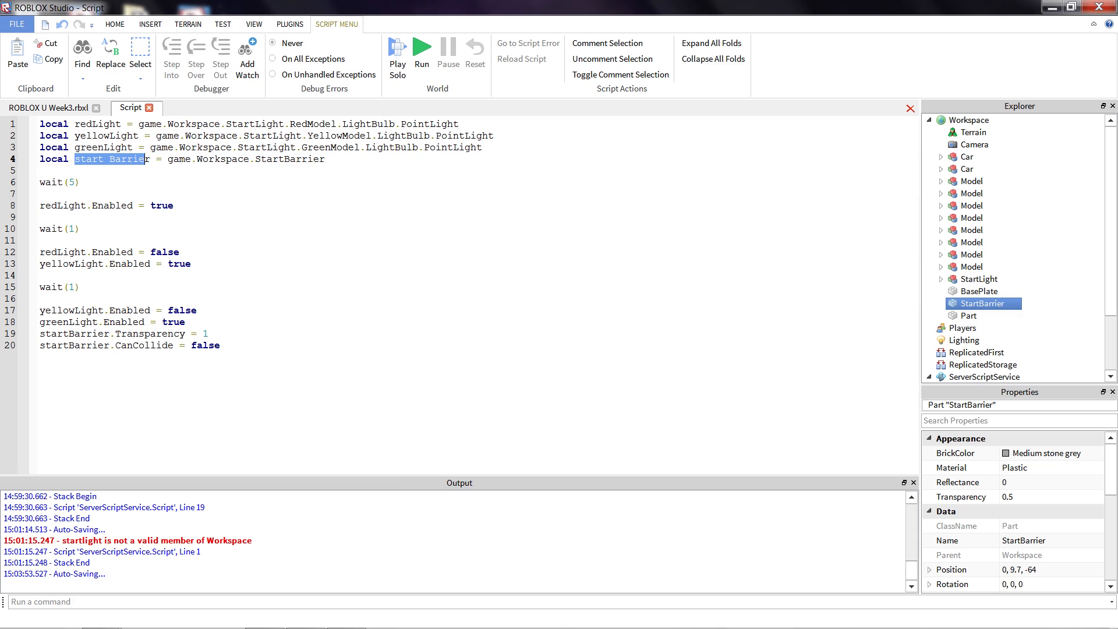
click(397, 50)
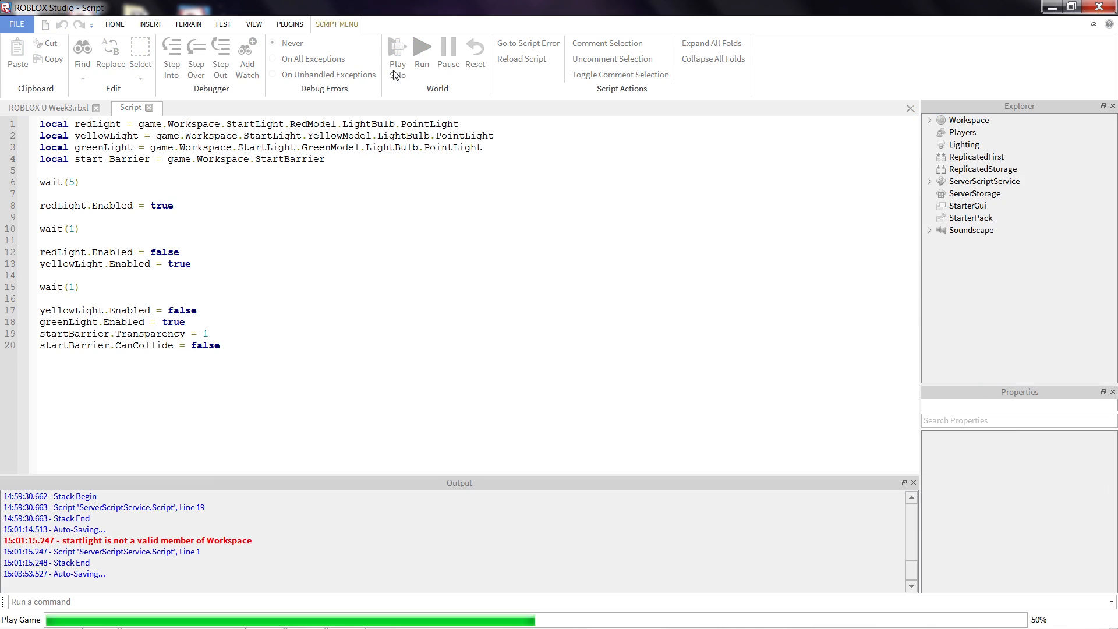
Run the test play, get the line 19 nil startBarrier error, and return to the script.
click(398, 50)
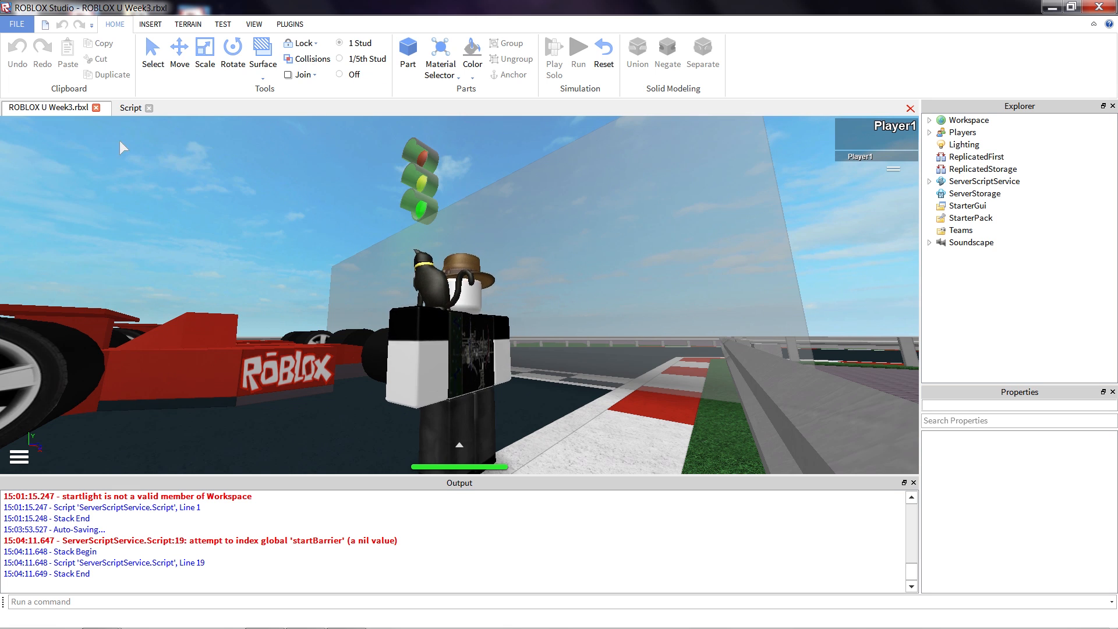
click(131, 107)
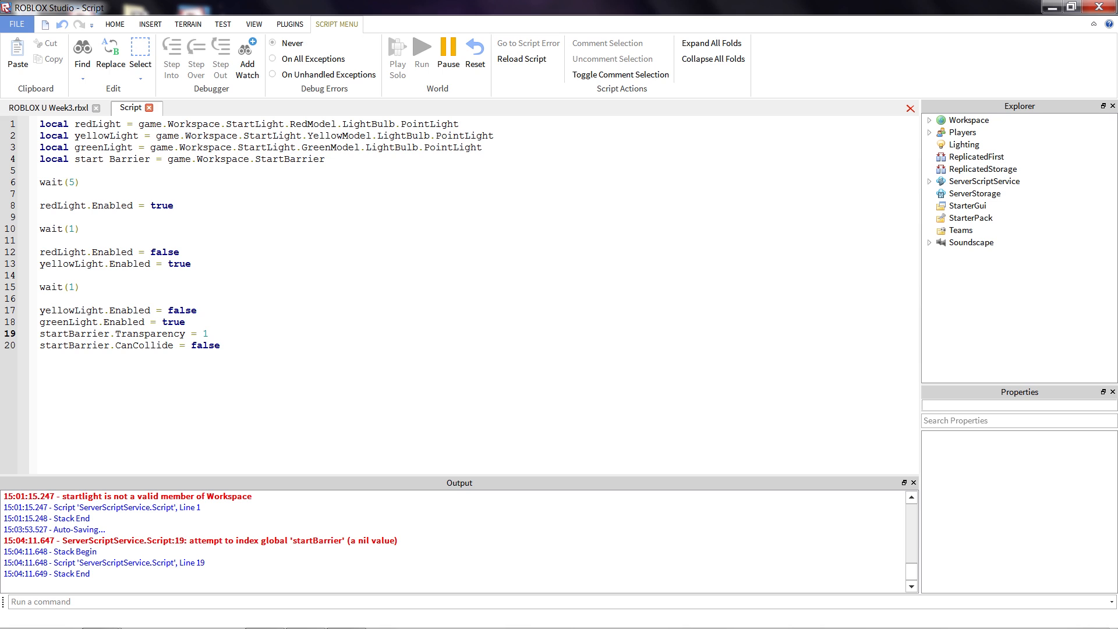
mouse_move(475, 53)
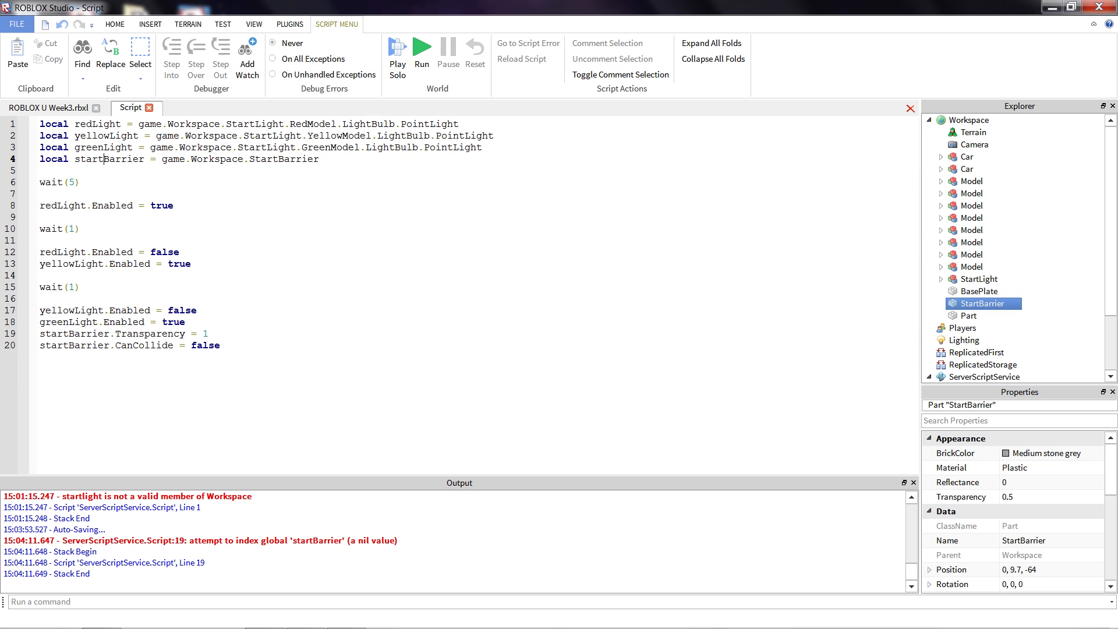
mouse_move(985, 313)
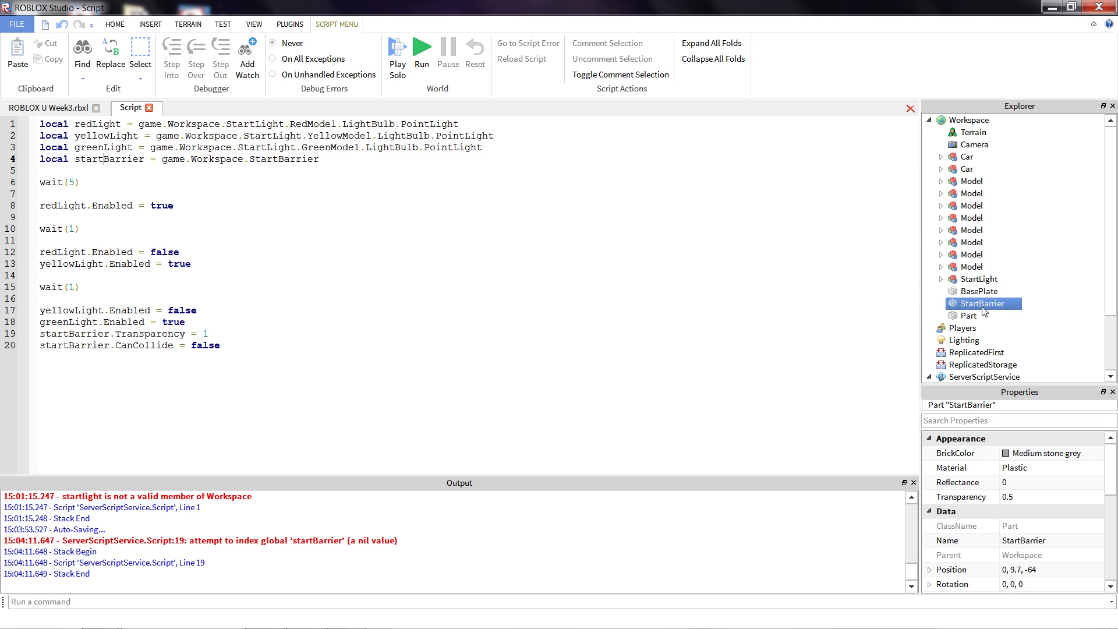
Rename the barrier part to 'Start Barrier', match line 4, and start a test play.
click(971, 120)
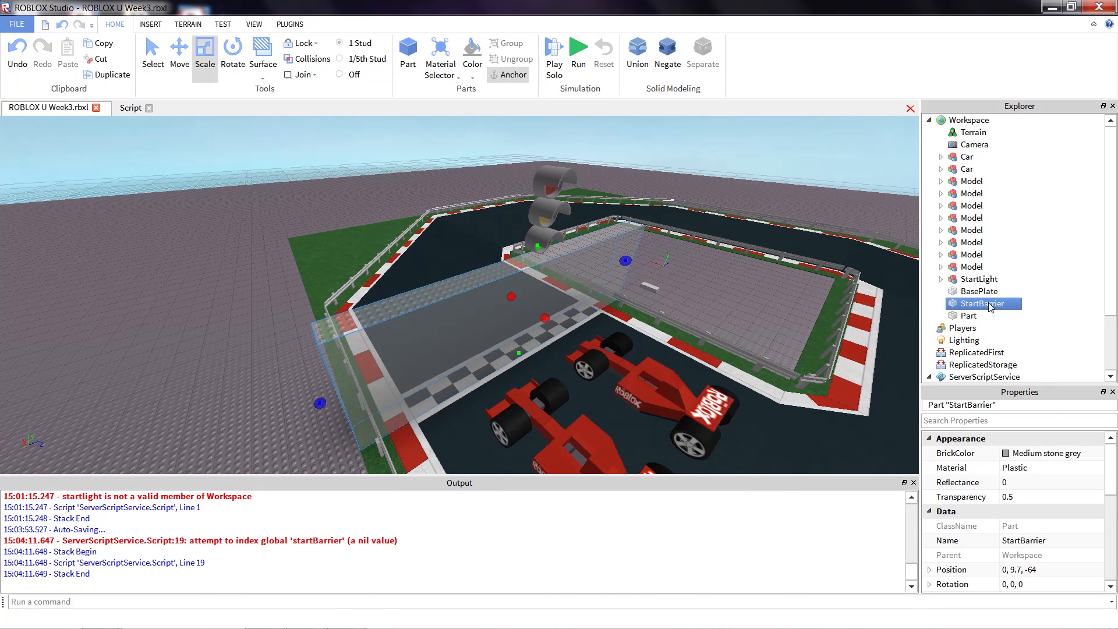
double_click(983, 302)
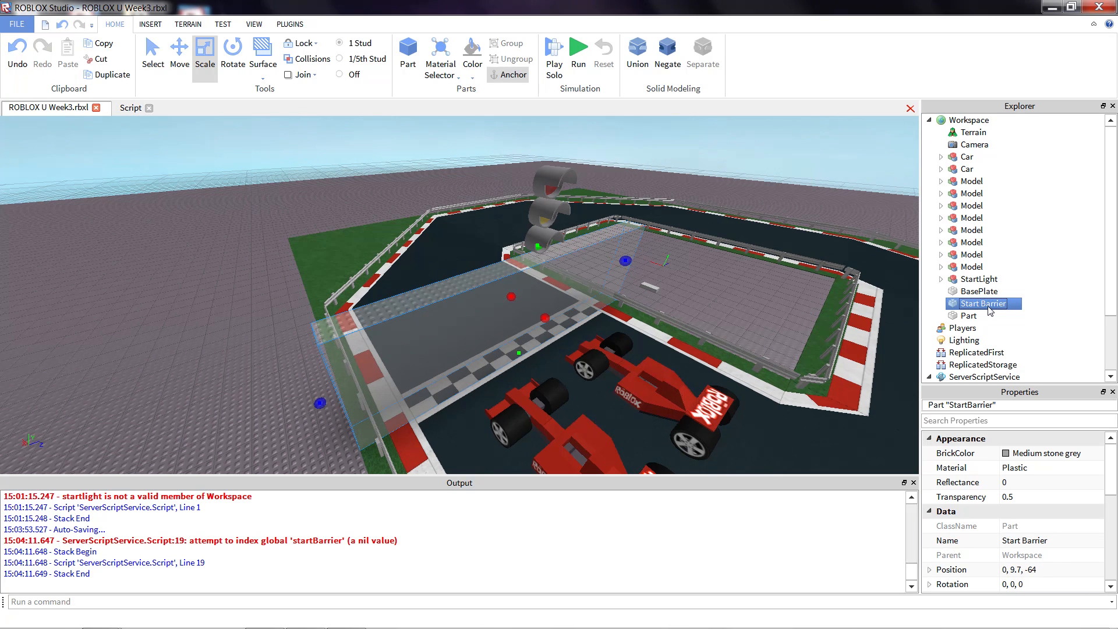
click(131, 107)
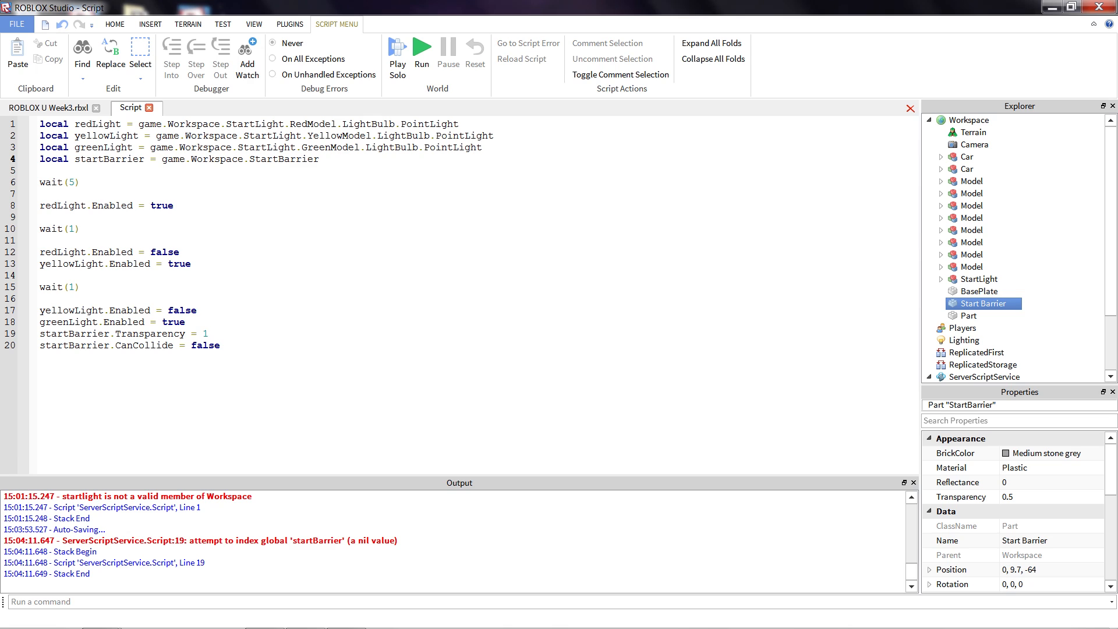
mouse_move(971, 266)
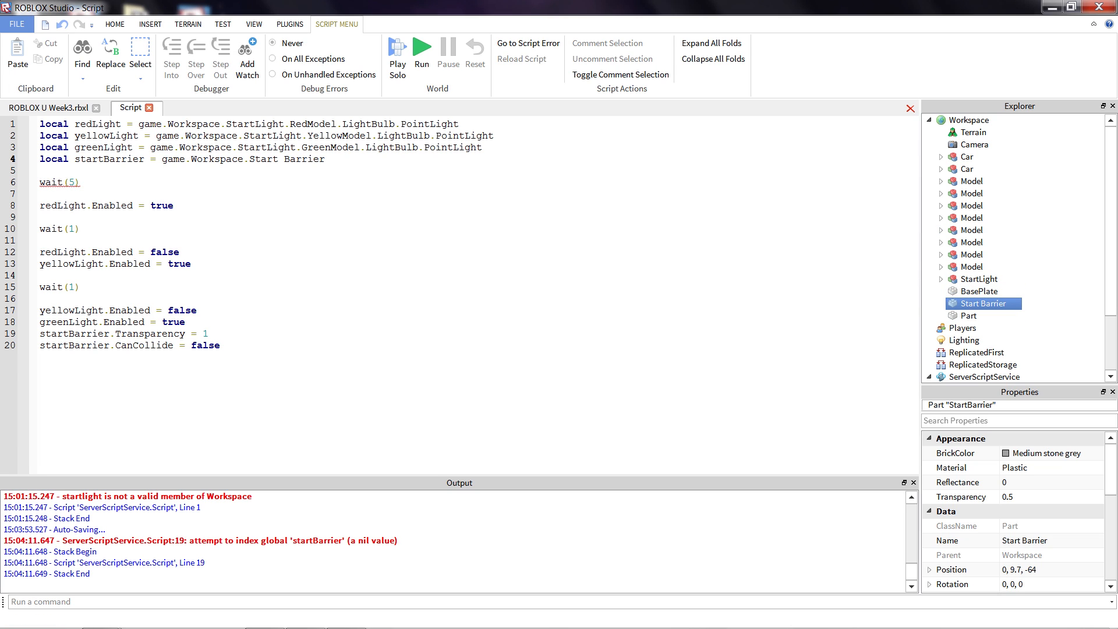
click(396, 52)
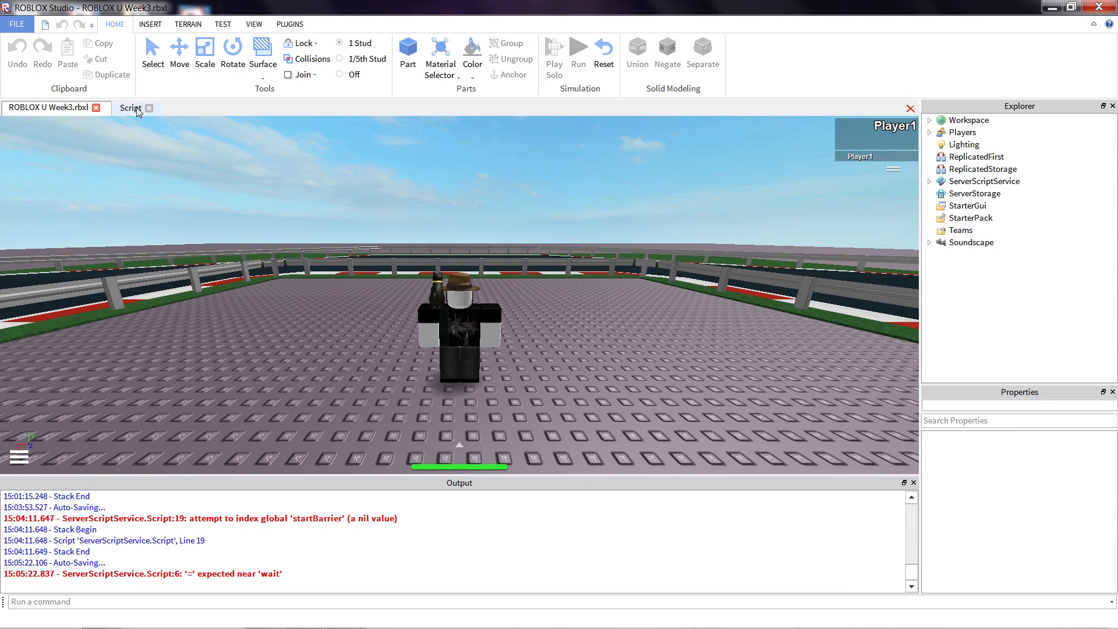
Review the '=' expected near 'wait' error and rename 'Start Barrier' back to 'StartBarrier'.
click(129, 107)
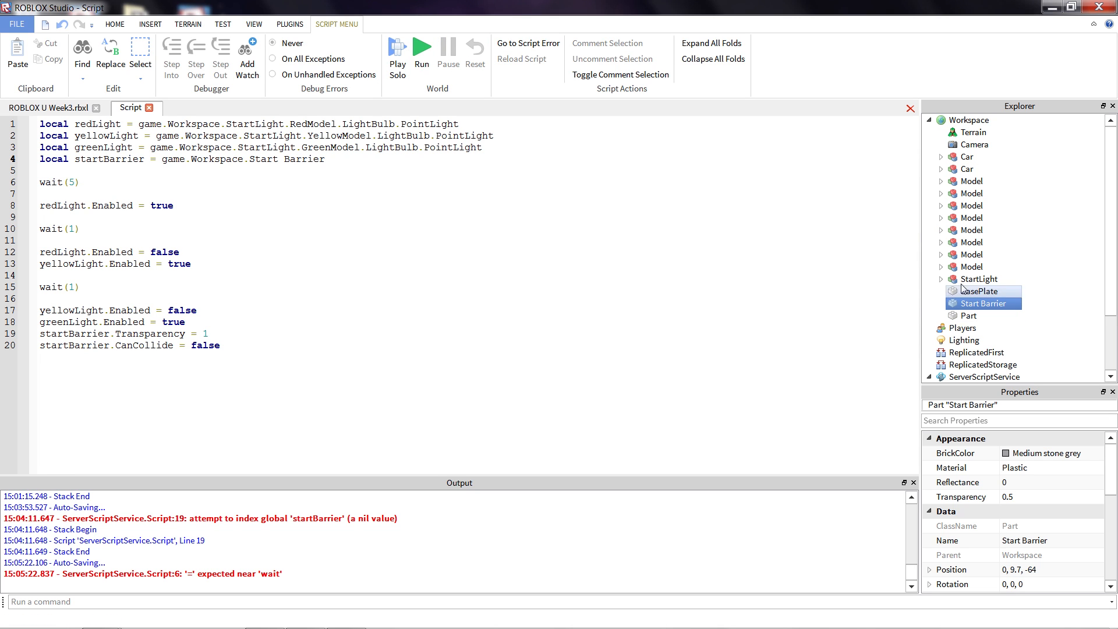
click(984, 303)
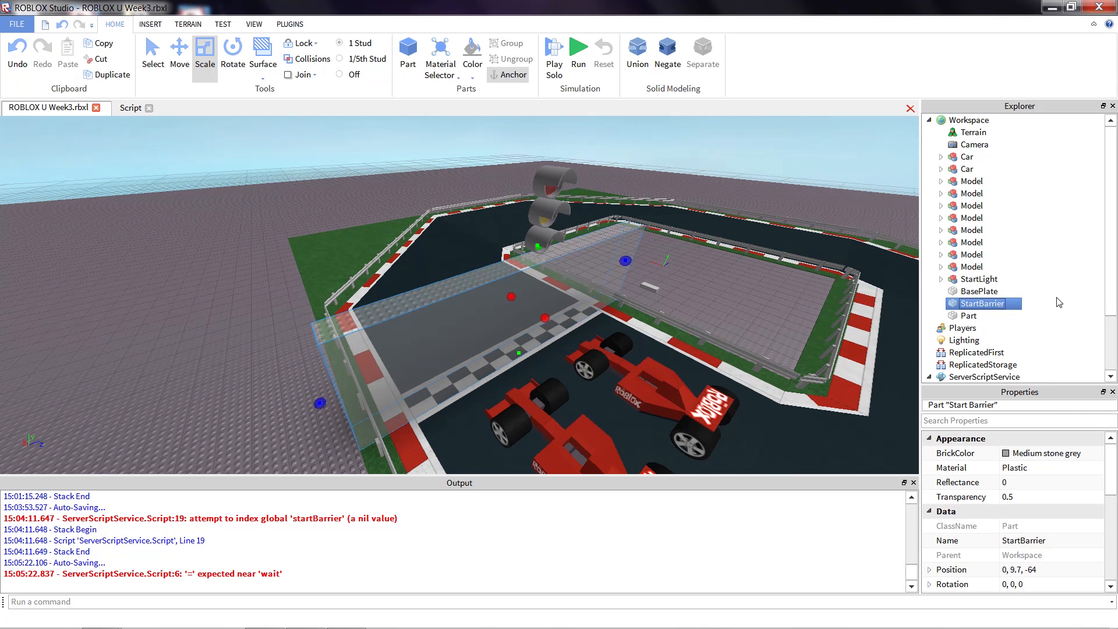
mouse_move(993, 310)
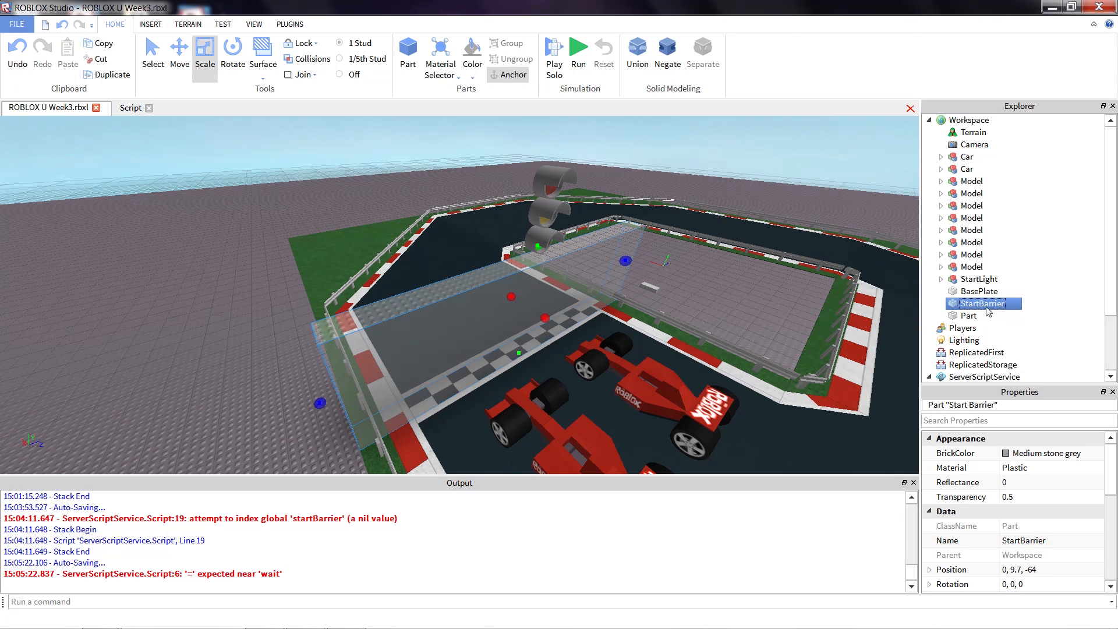
right_click(984, 303)
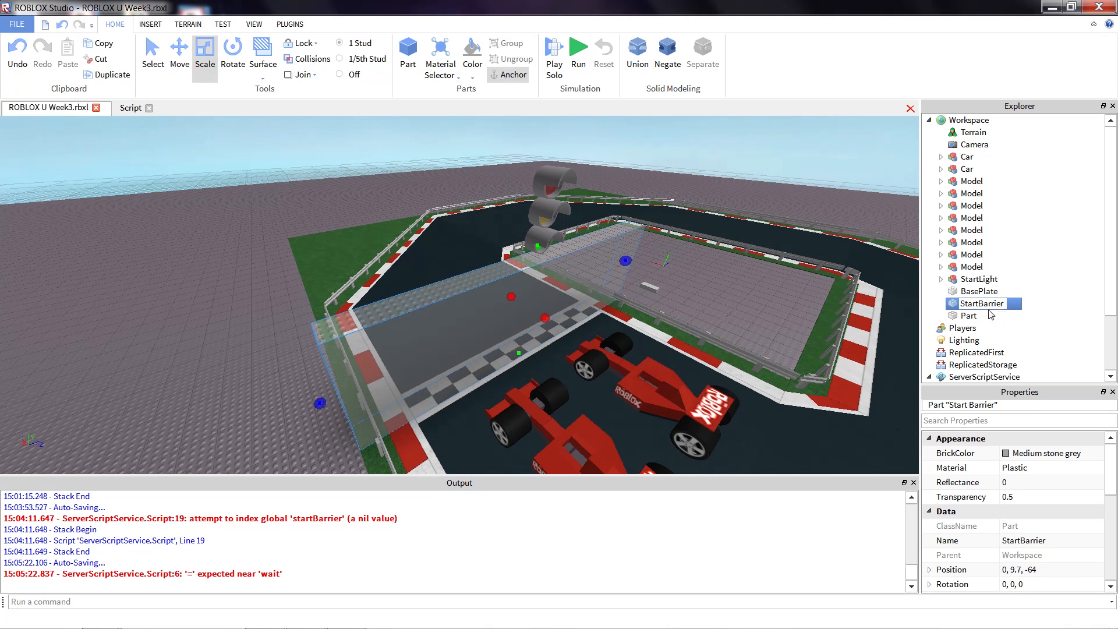
mouse_move(1041, 305)
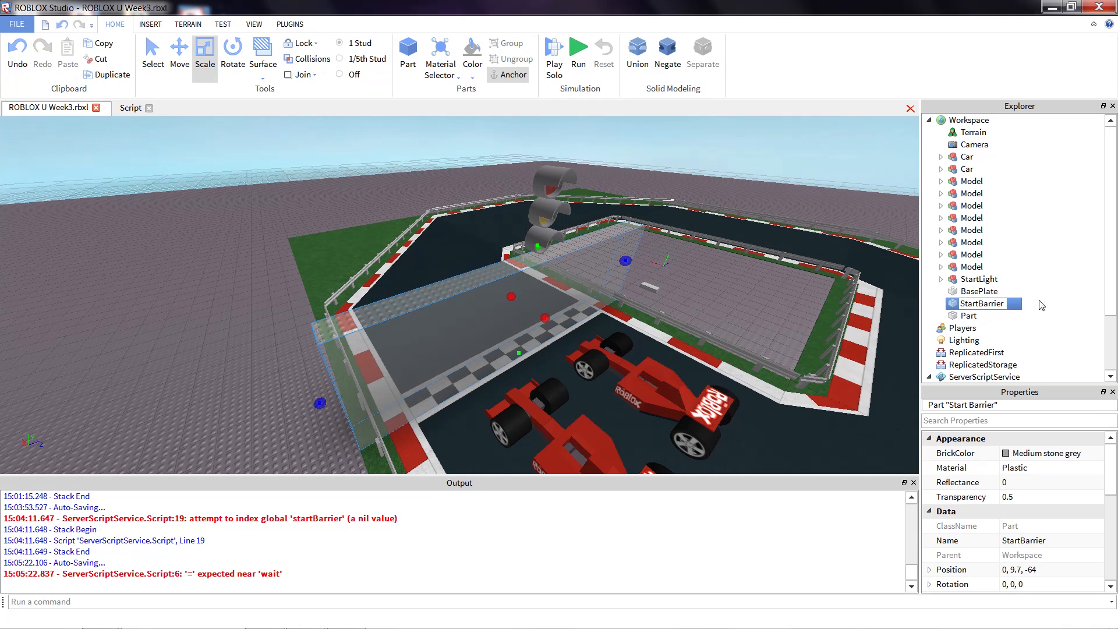
click(770, 293)
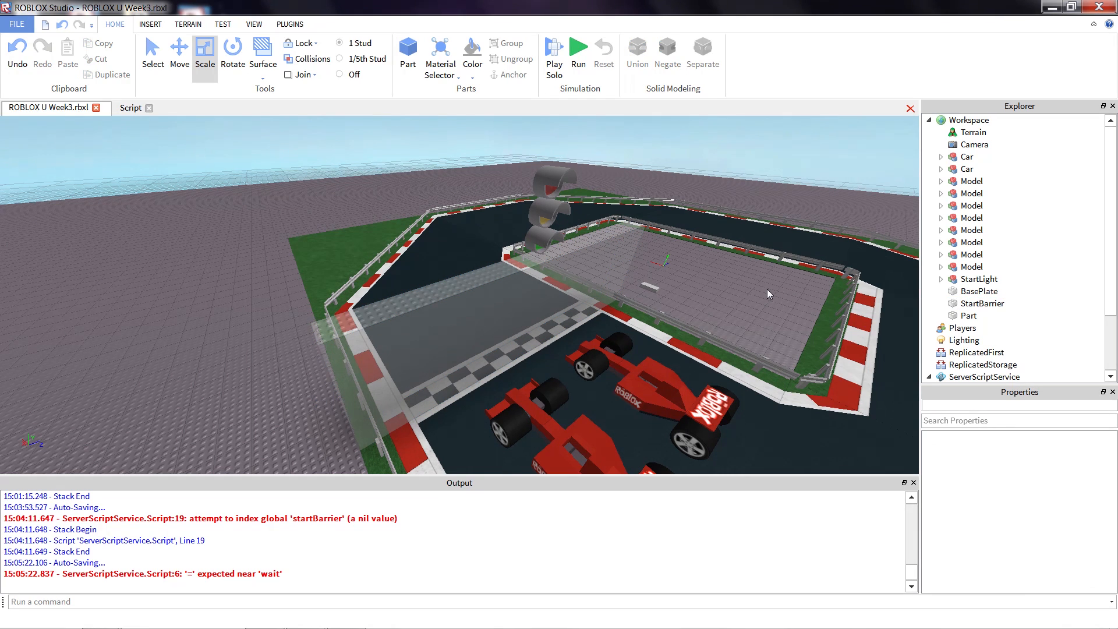